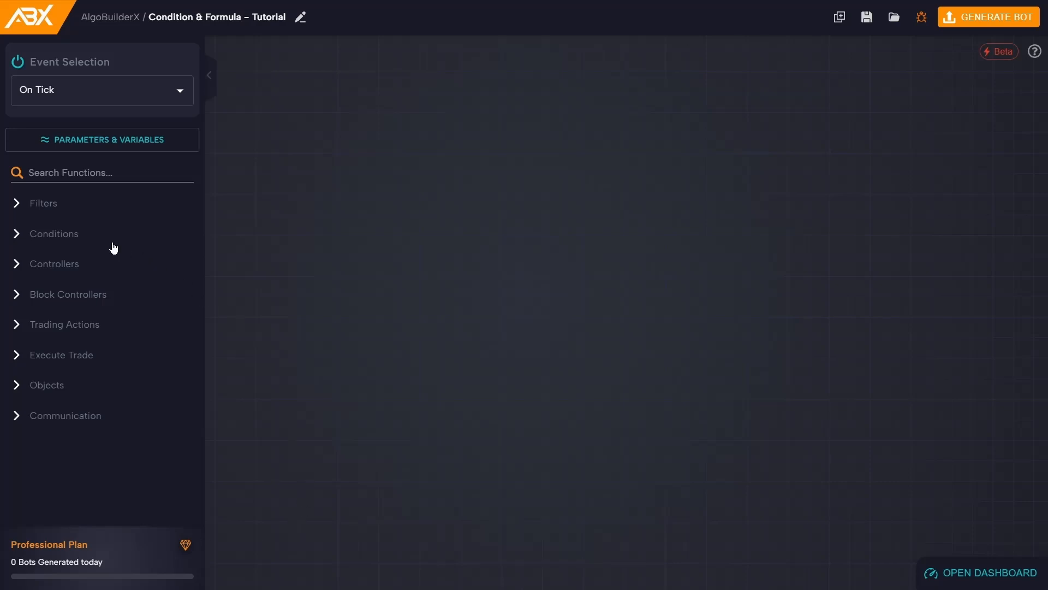
# - Expand the Conditions category in the left block panel
pyautogui.click(52, 233)
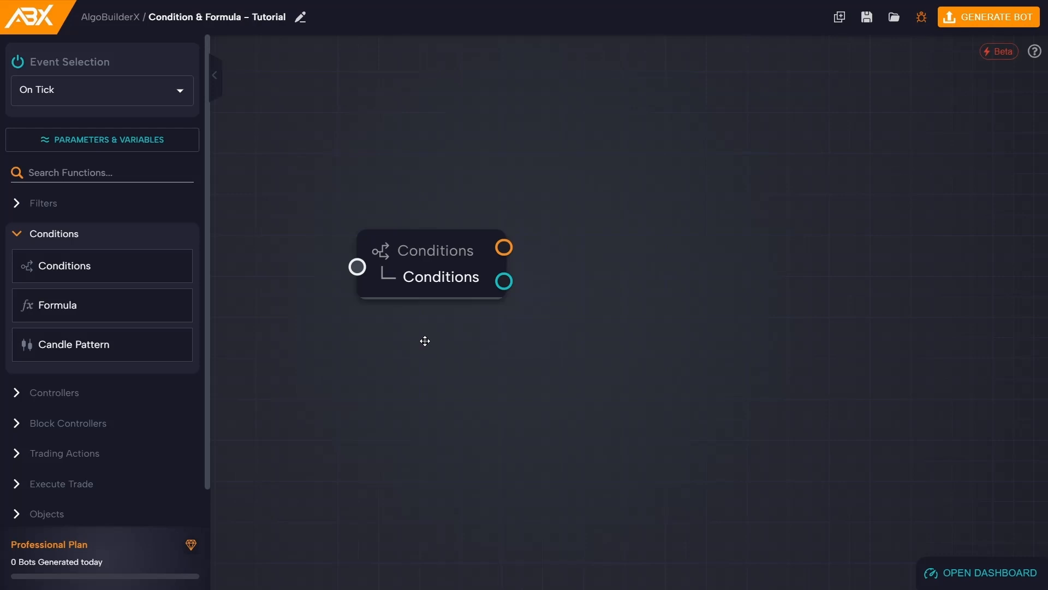
pyautogui.moveTo(427, 319)
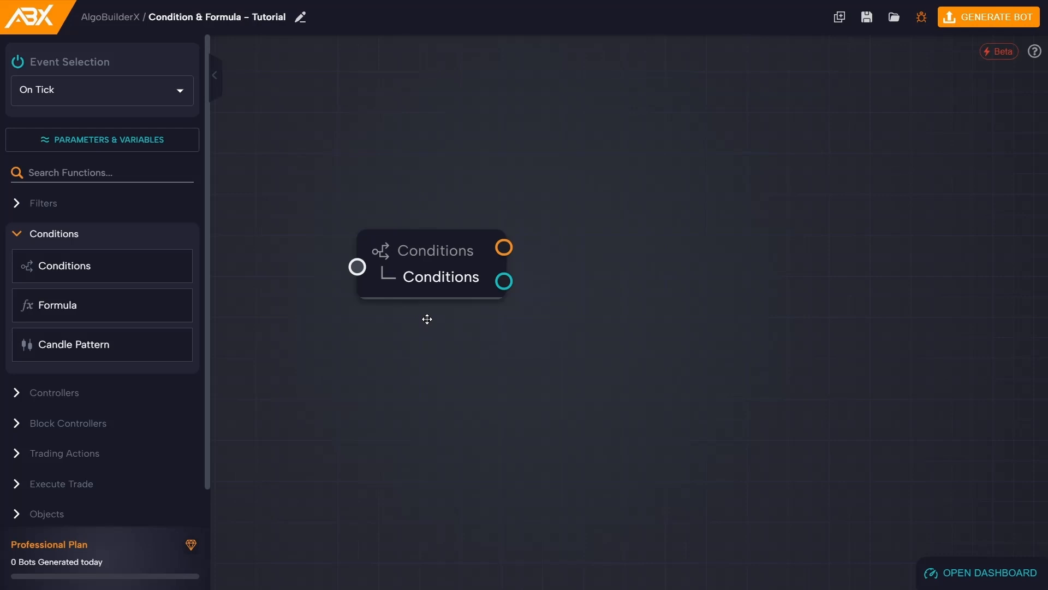
pyautogui.moveTo(427, 277)
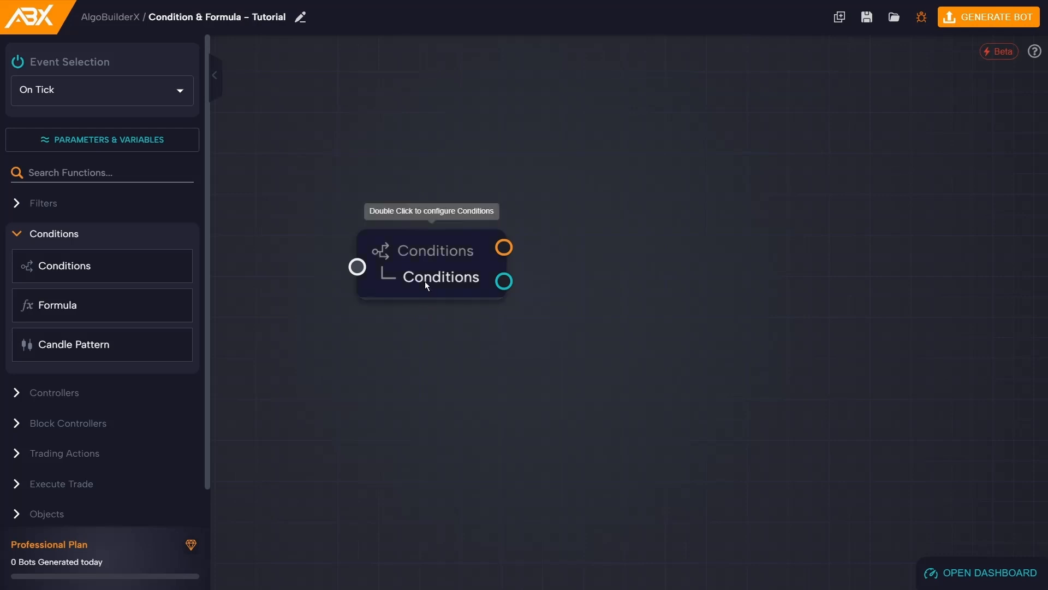
# - Review the Conditions block's comparison operators and keep 'more than' between two indicators
pyautogui.doubleClick(431, 261)
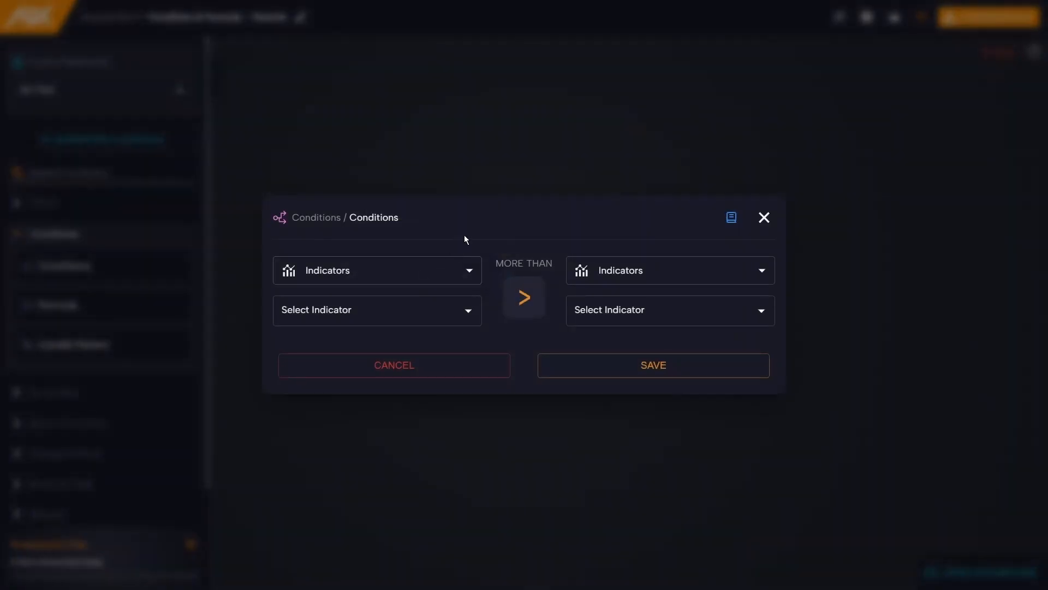
pyautogui.moveTo(472, 239)
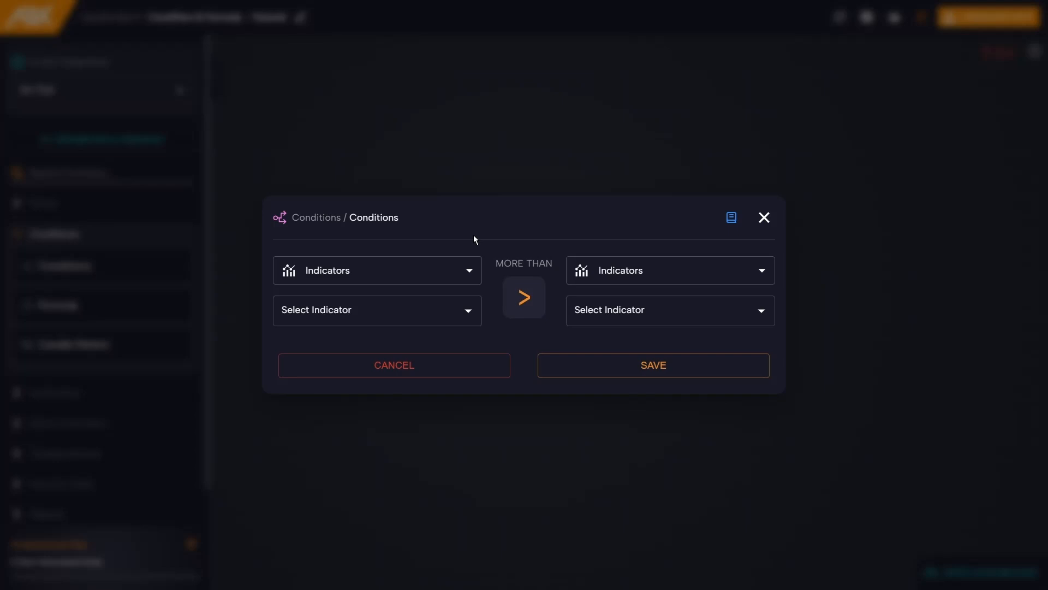
pyautogui.moveTo(642, 269)
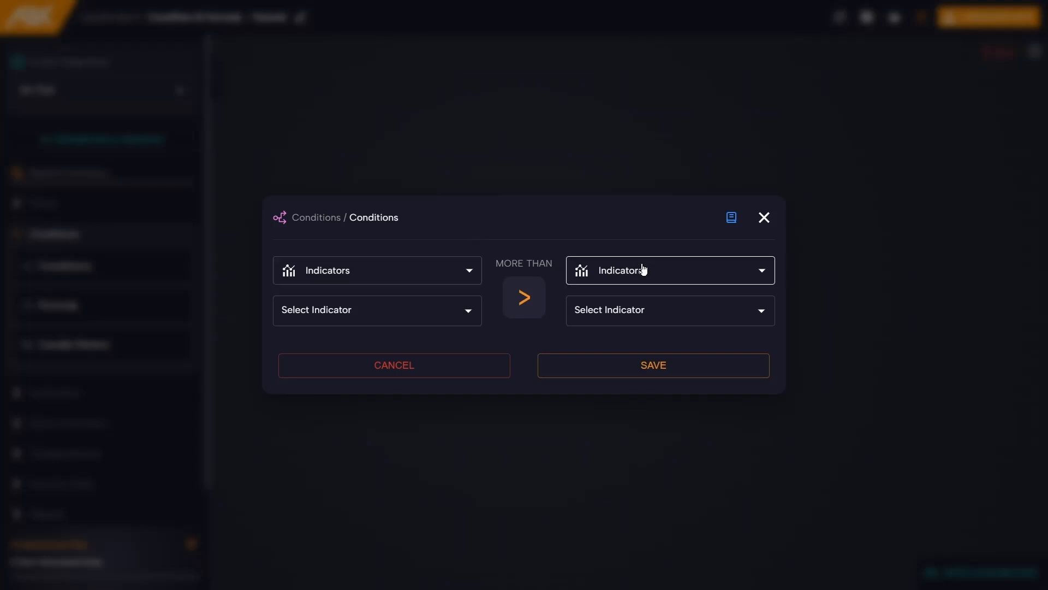
pyautogui.moveTo(471, 222)
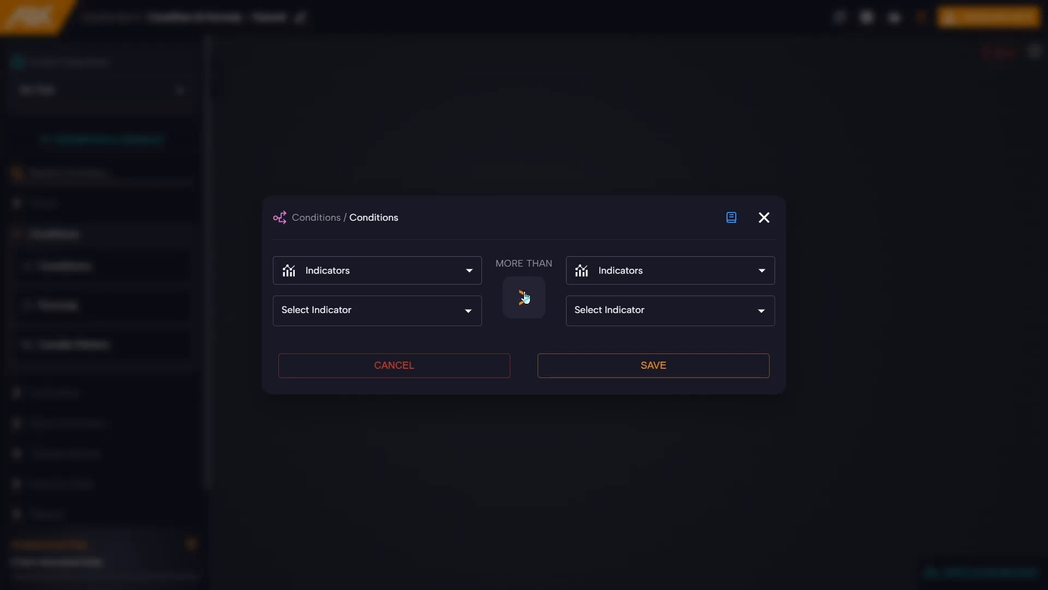
pyautogui.click(524, 297)
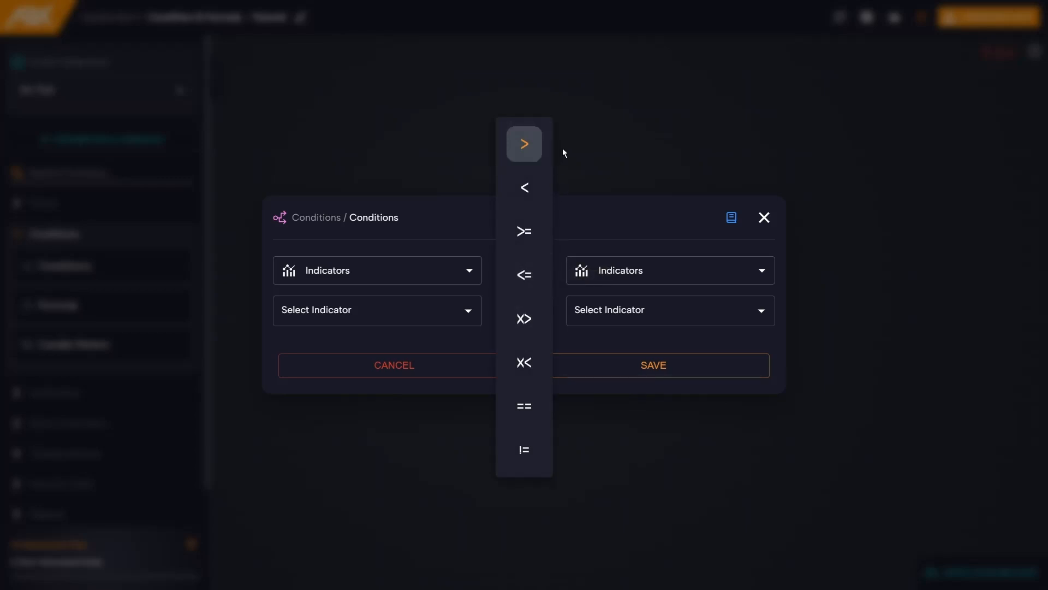
pyautogui.moveTo(524, 187)
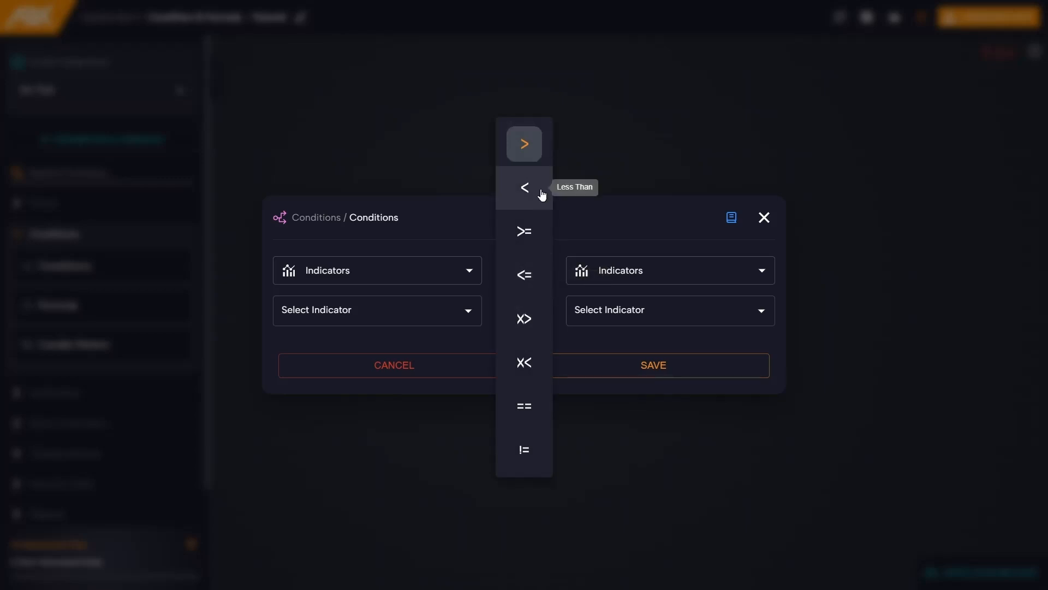
pyautogui.moveTo(534, 274)
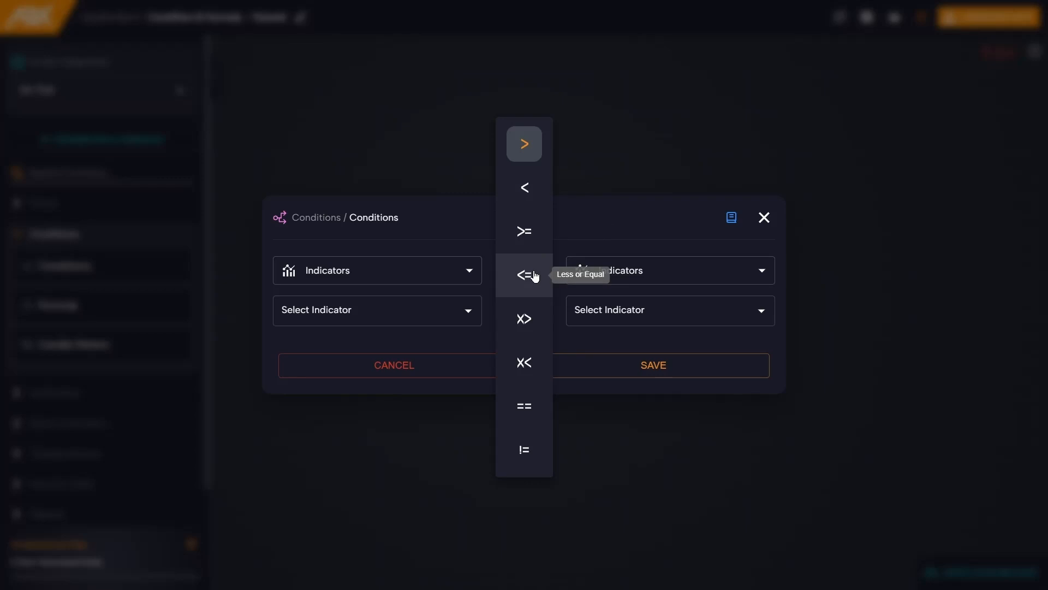
pyautogui.moveTo(525, 362)
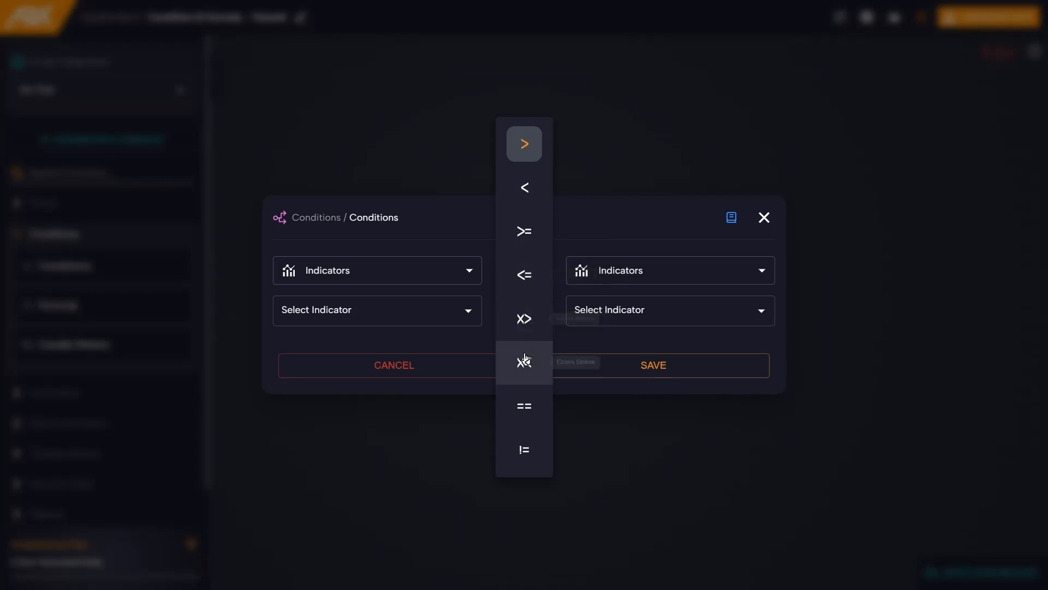
pyautogui.moveTo(525, 449)
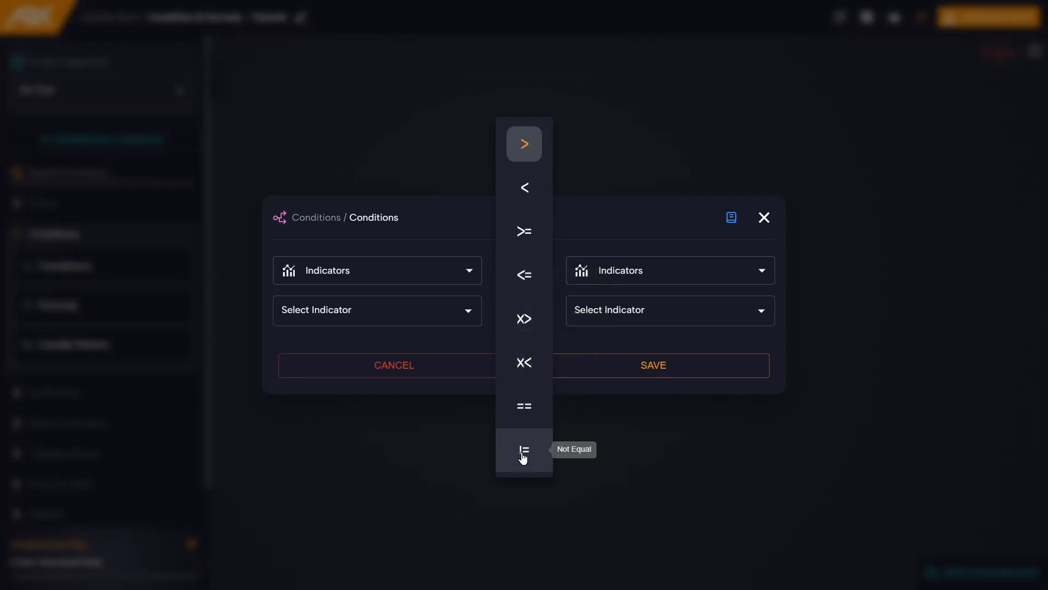
pyautogui.moveTo(453, 234)
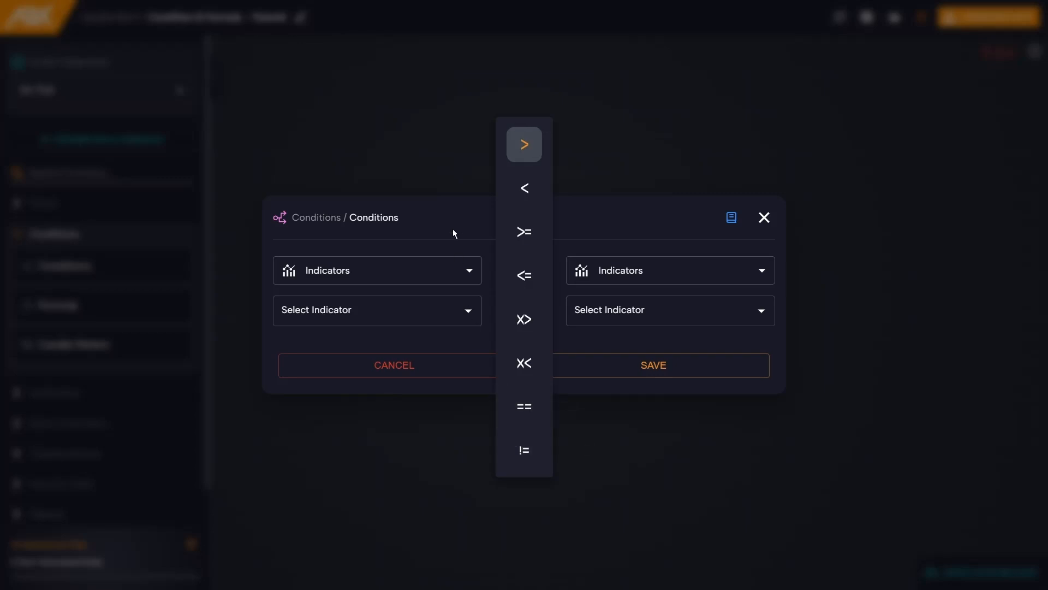
pyautogui.click(523, 144)
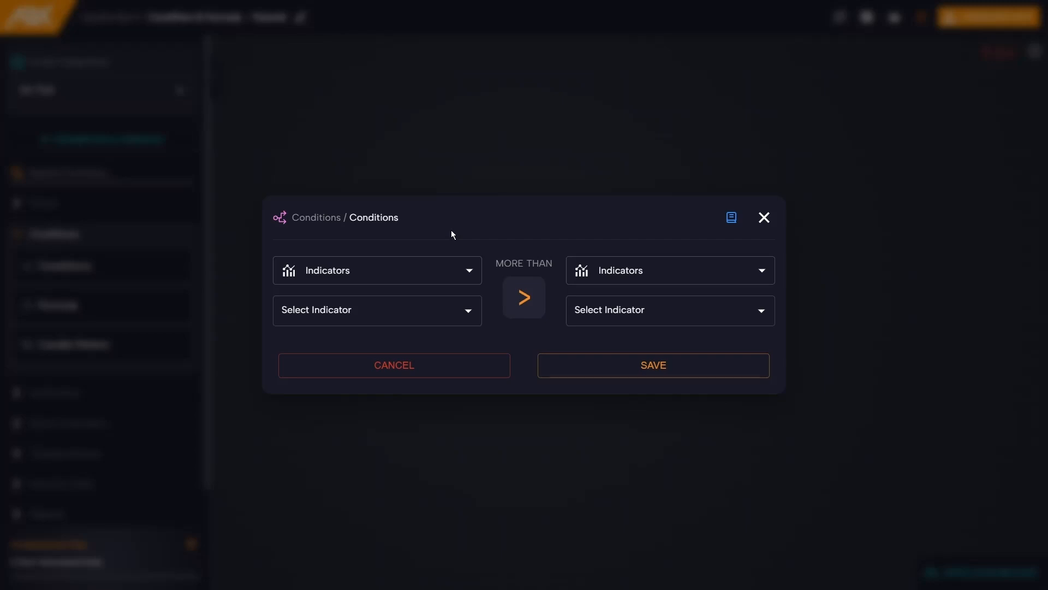
# - Keep Indicators as the first operand source and search the picker for 'rsi'
pyautogui.click(376, 270)
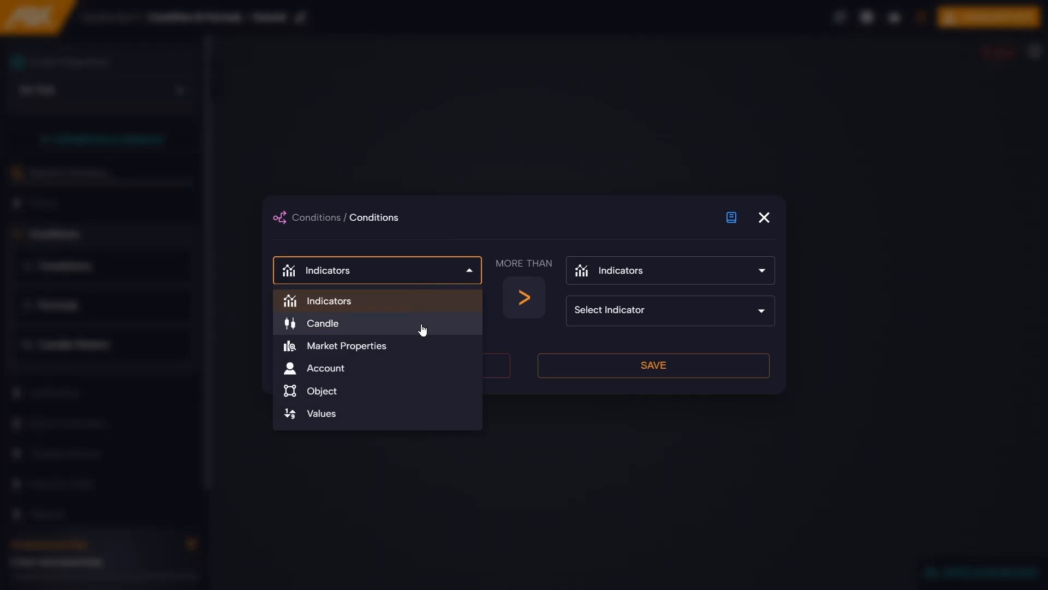
pyautogui.moveTo(427, 346)
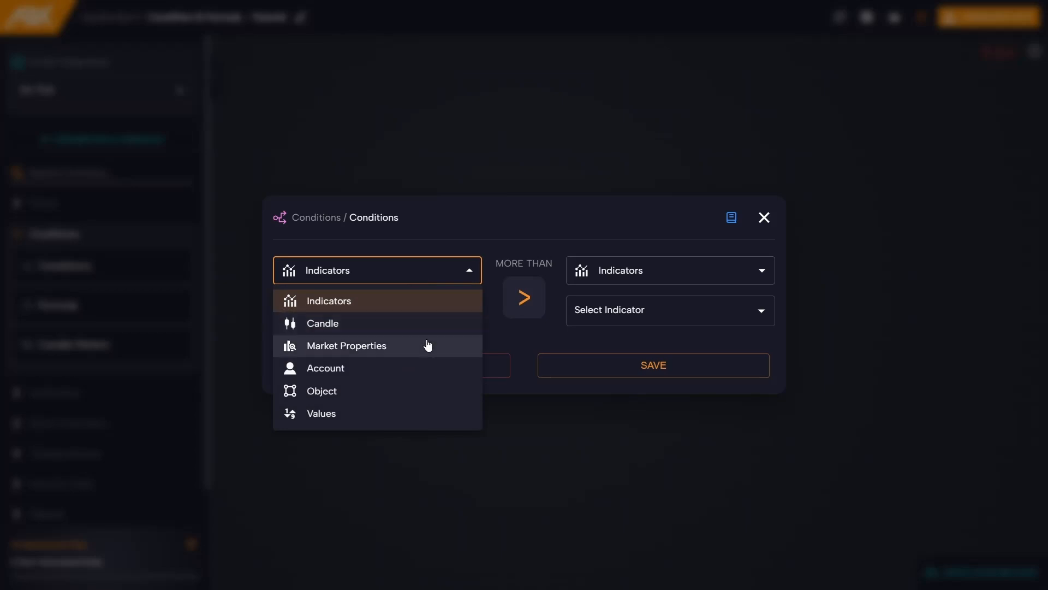
pyautogui.moveTo(425, 394)
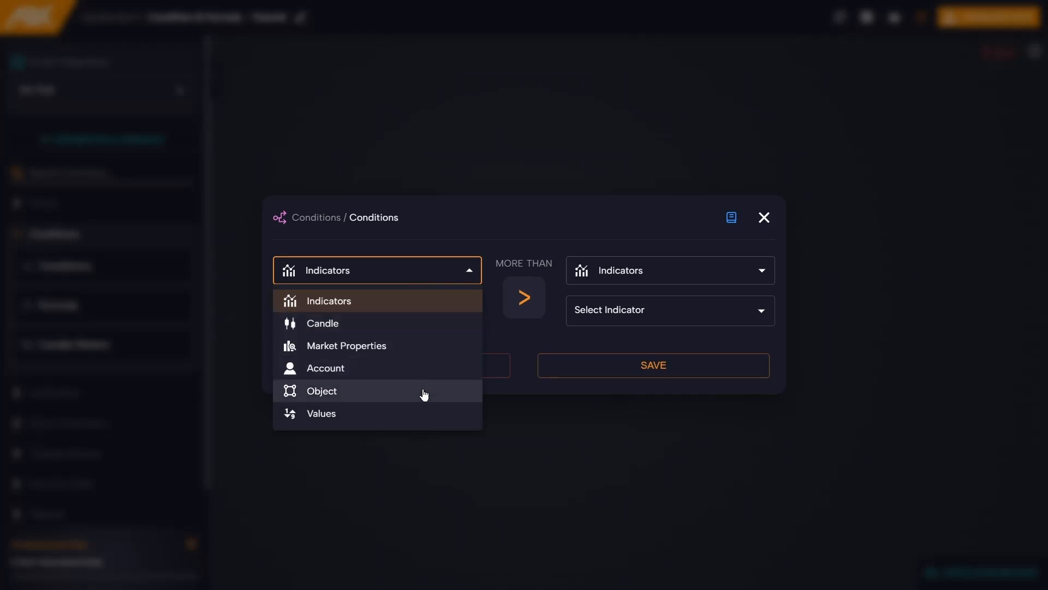
pyautogui.moveTo(521, 400)
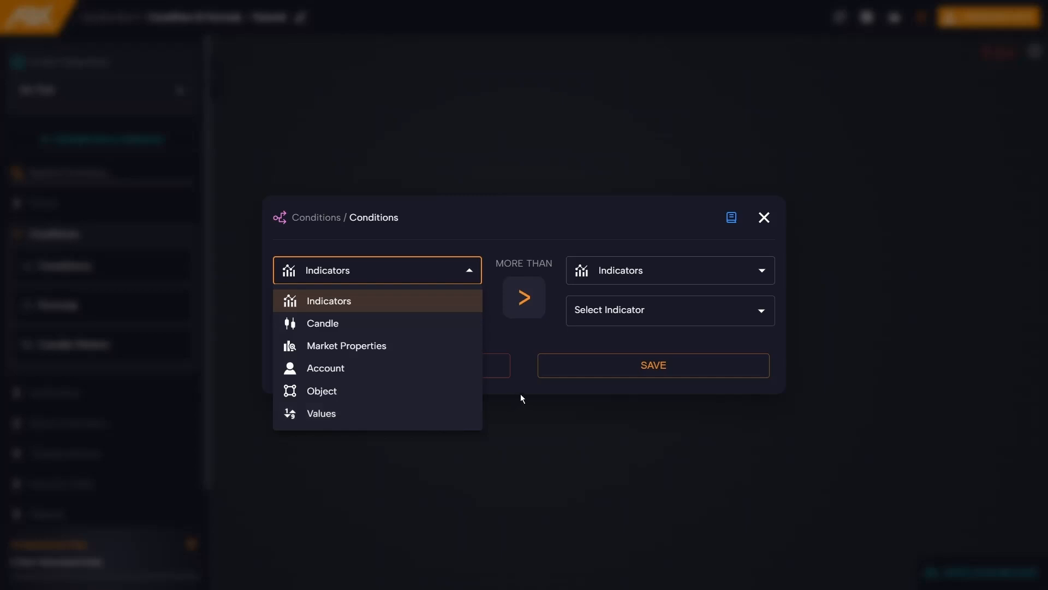
pyautogui.click(328, 302)
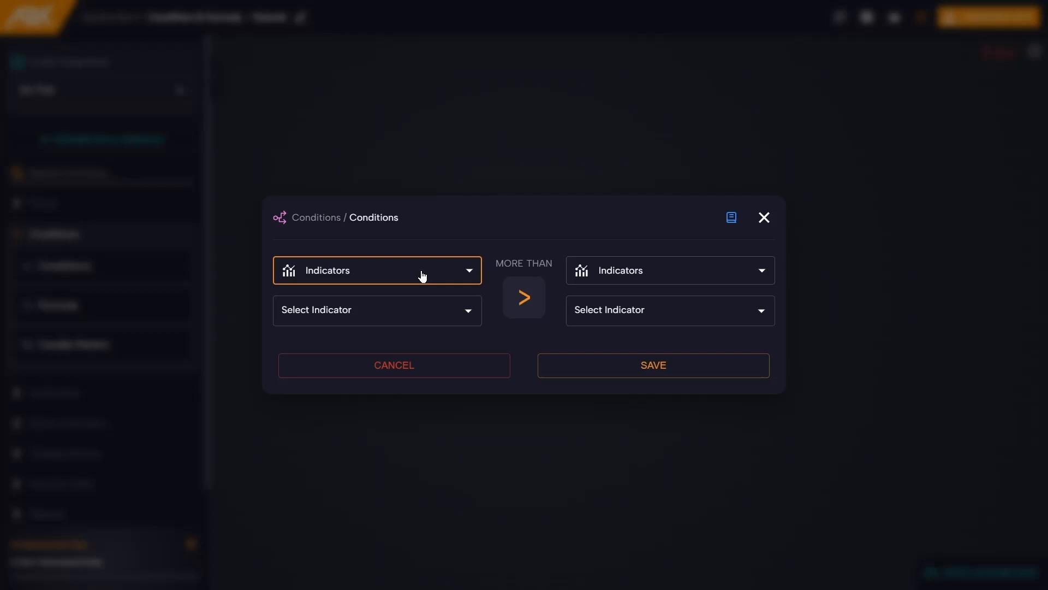
pyautogui.click(377, 270)
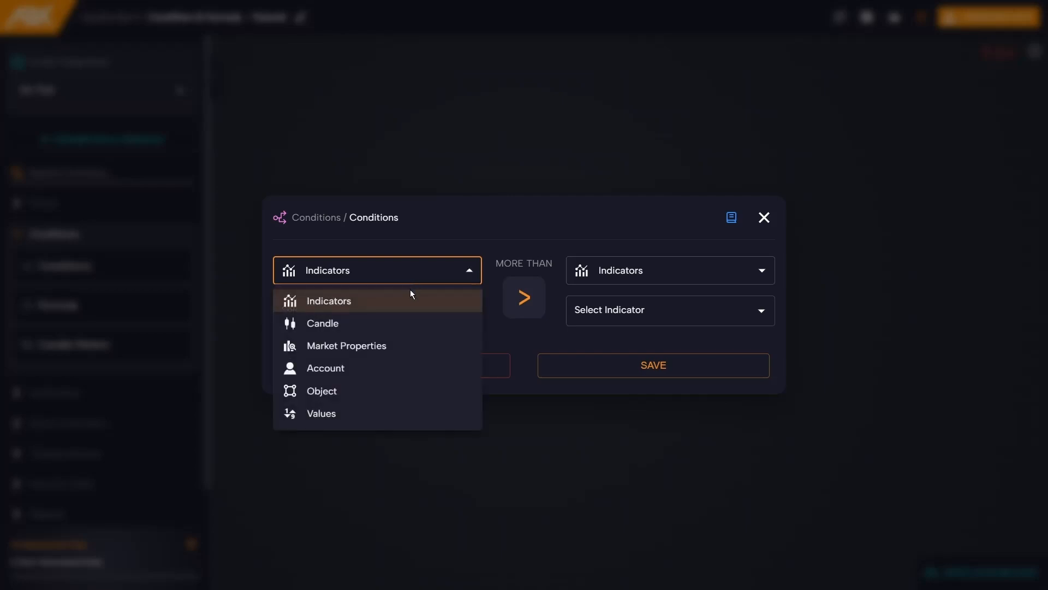
pyautogui.click(328, 301)
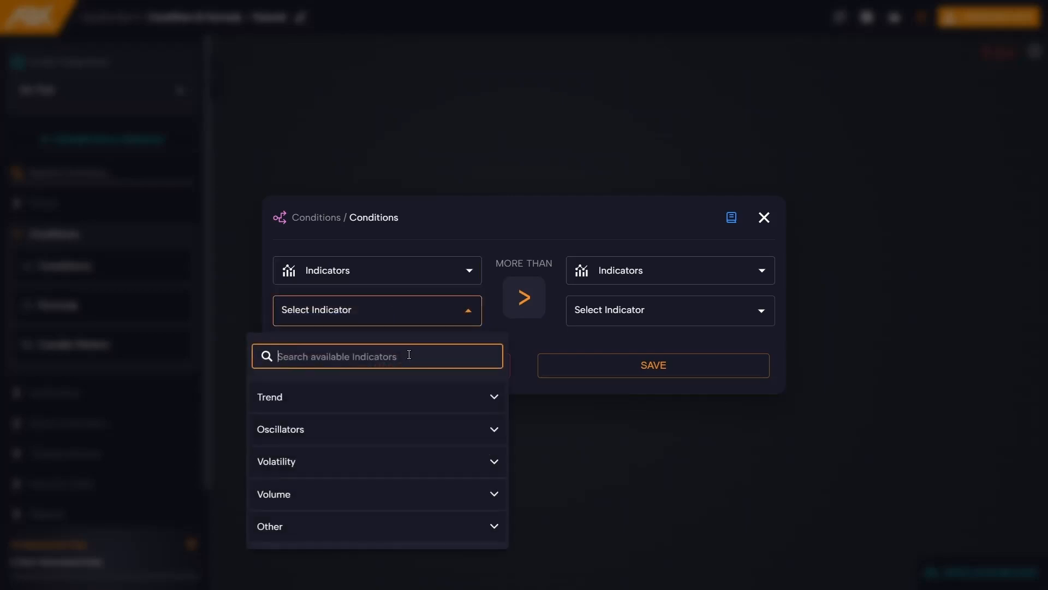
pyautogui.moveTo(453, 357)
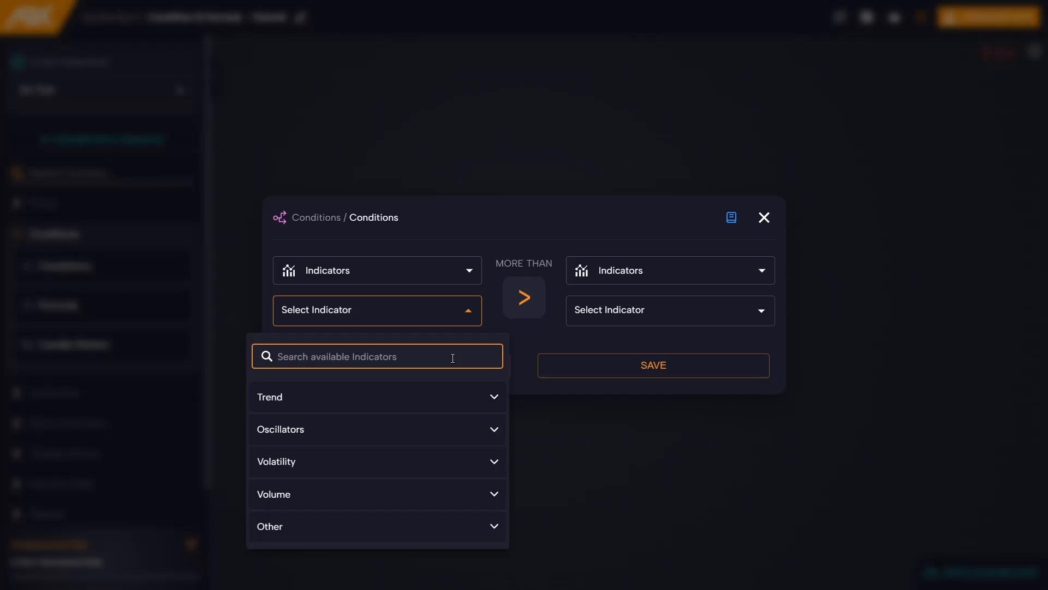
pyautogui.write('rsi')
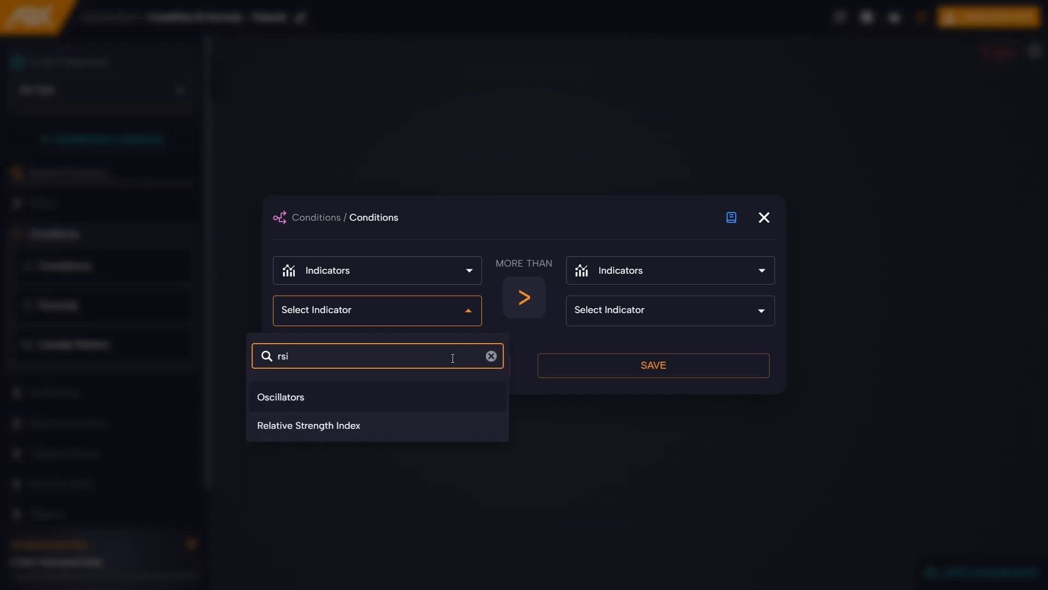
# - Choose Relative Strength Index as the first operand and try an M1 Minute timeframe filter
pyautogui.click(309, 425)
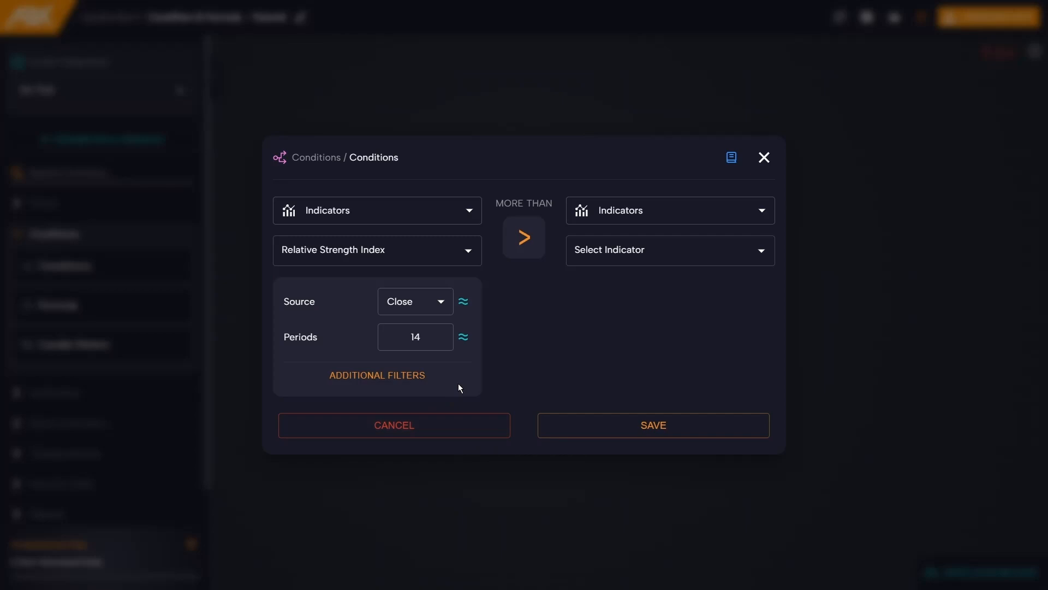
pyautogui.moveTo(466, 365)
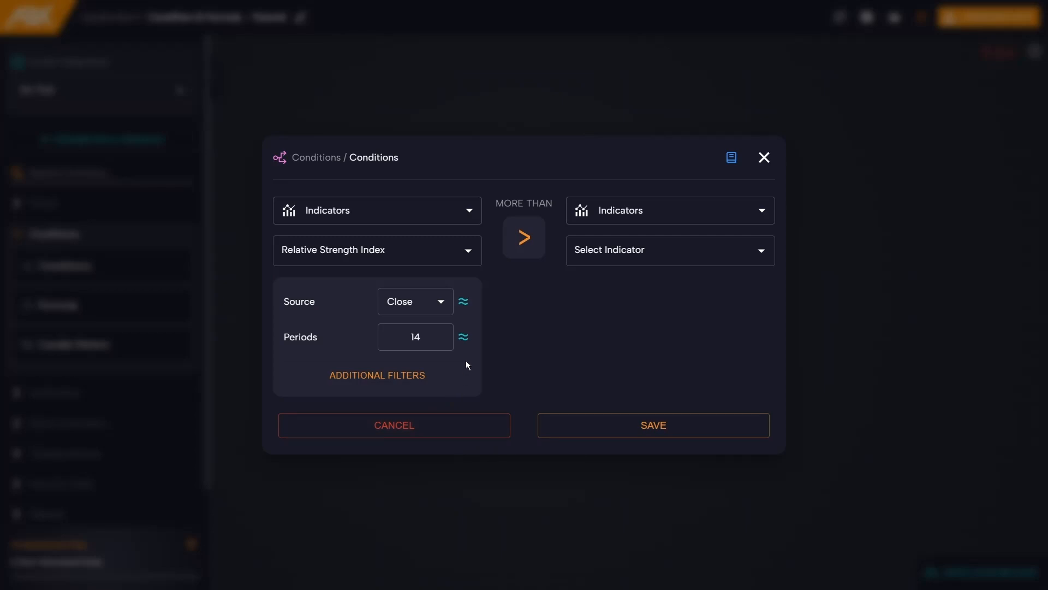
pyautogui.click(463, 338)
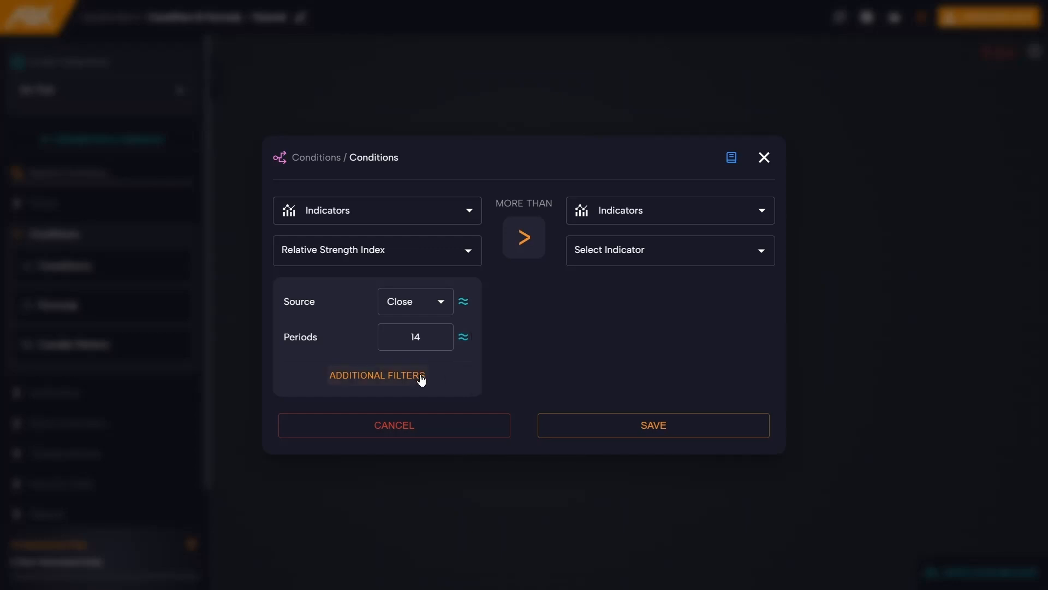
pyautogui.click(377, 375)
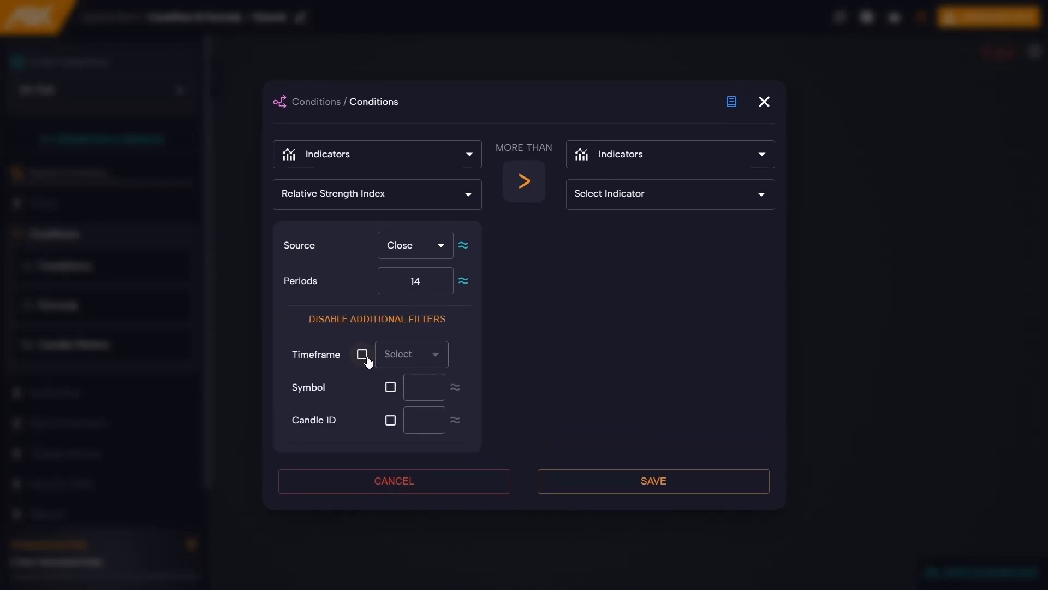
pyautogui.click(363, 353)
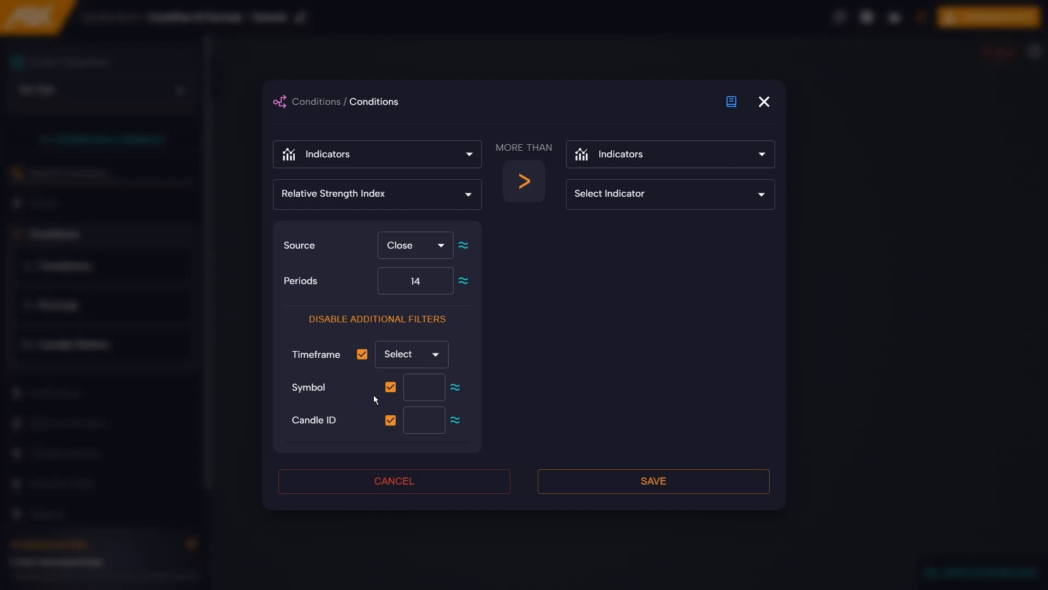
pyautogui.click(411, 354)
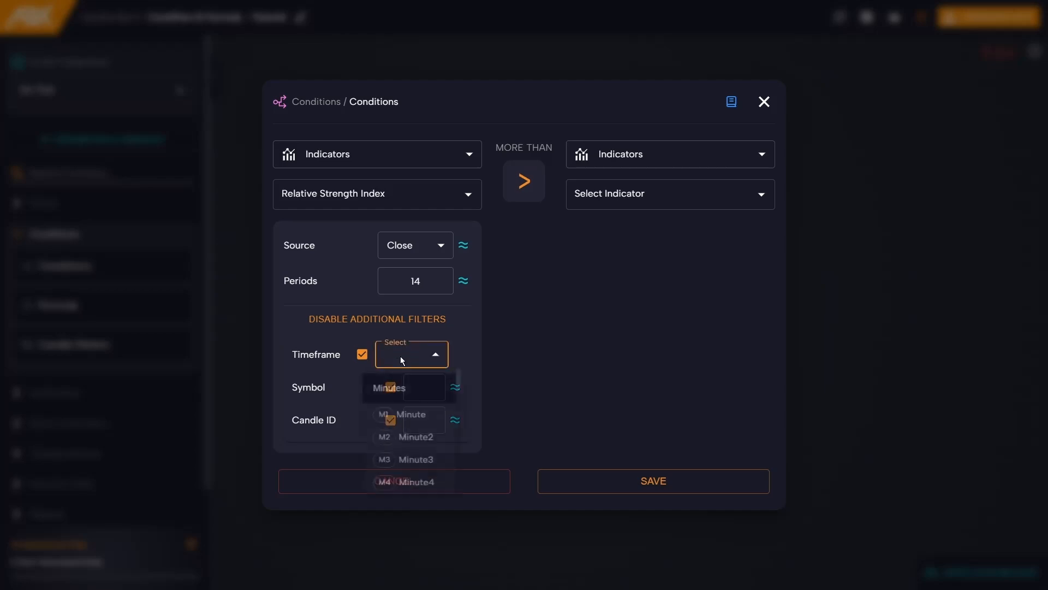
pyautogui.click(413, 414)
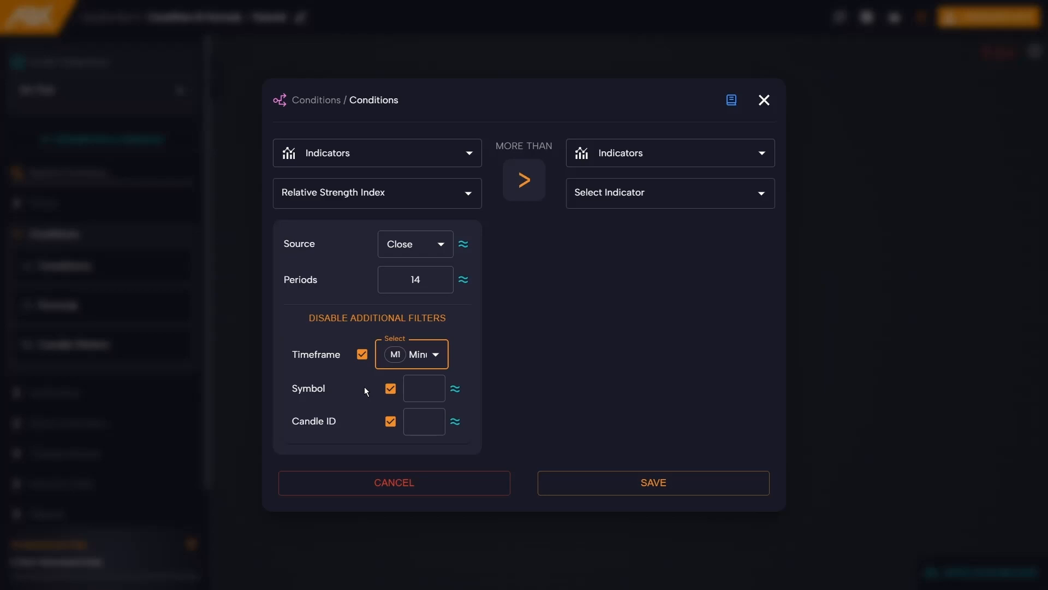
# - Disable the additional filters so the RSI keeps only Close source and 14 periods
pyautogui.click(434, 354)
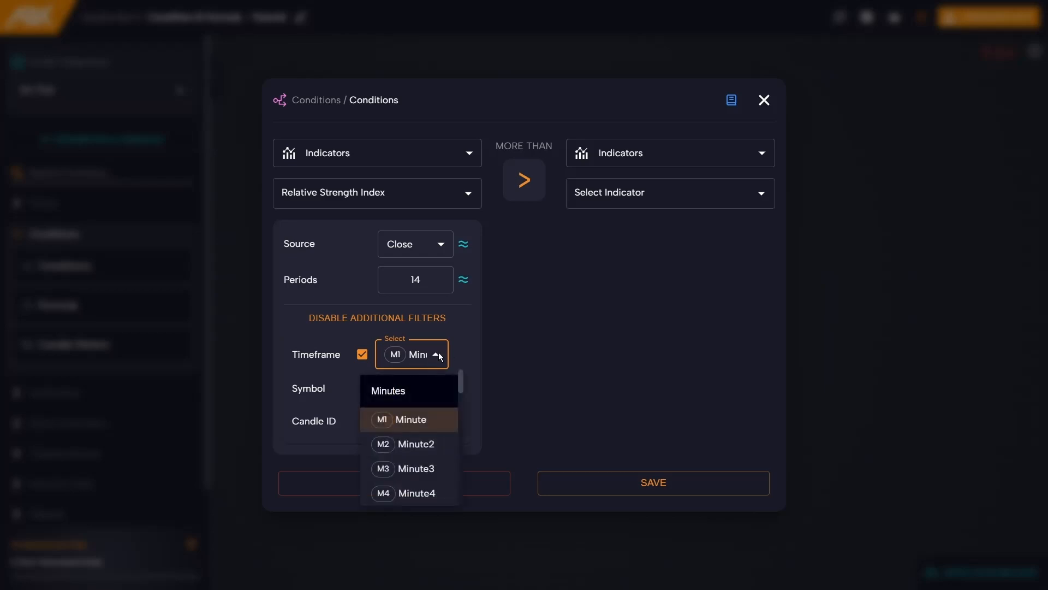
pyautogui.moveTo(463, 356)
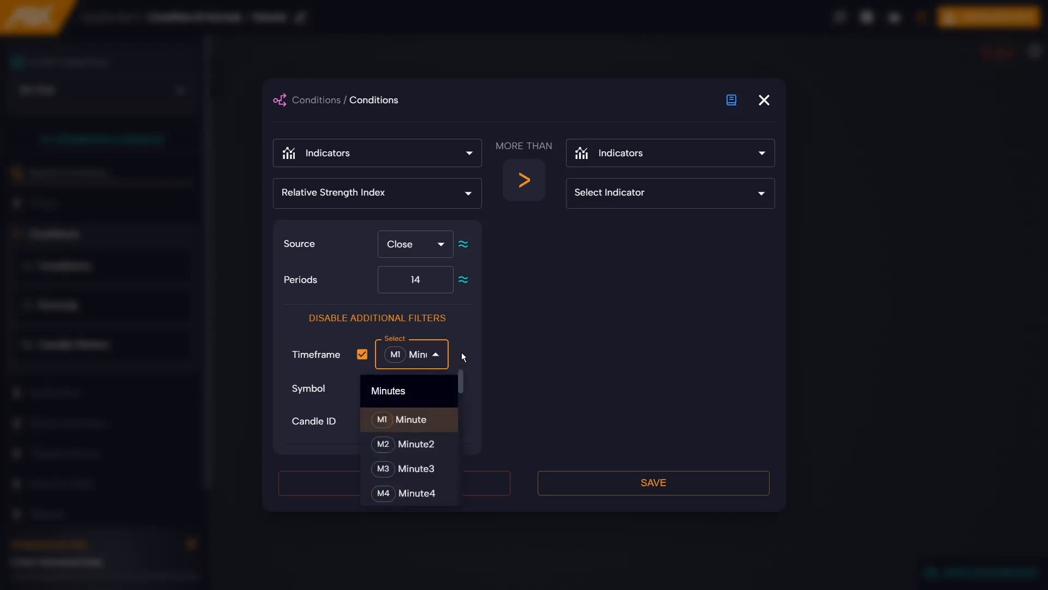
pyautogui.click(411, 419)
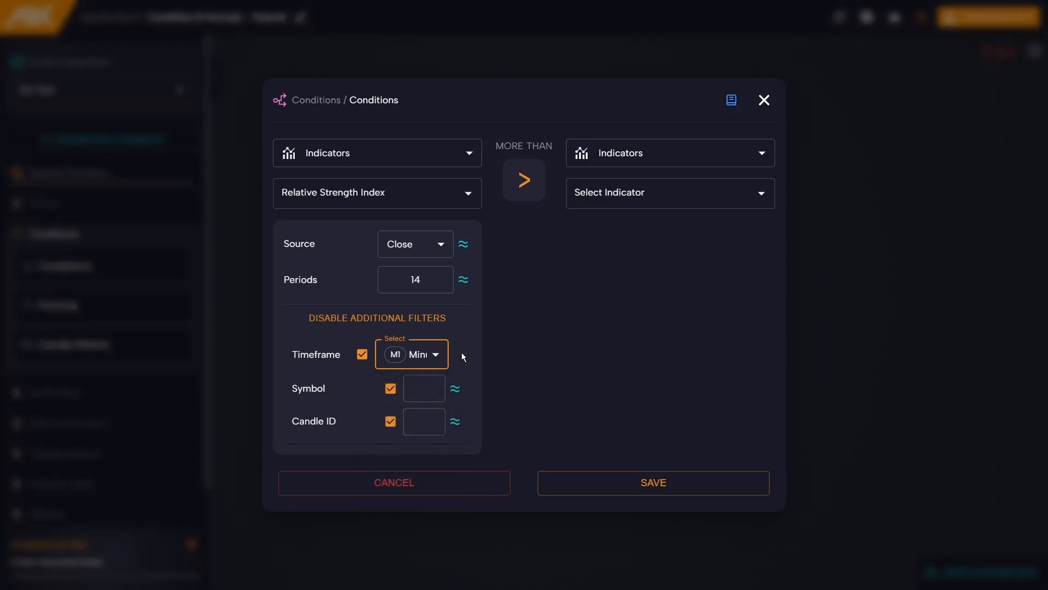
pyautogui.moveTo(489, 358)
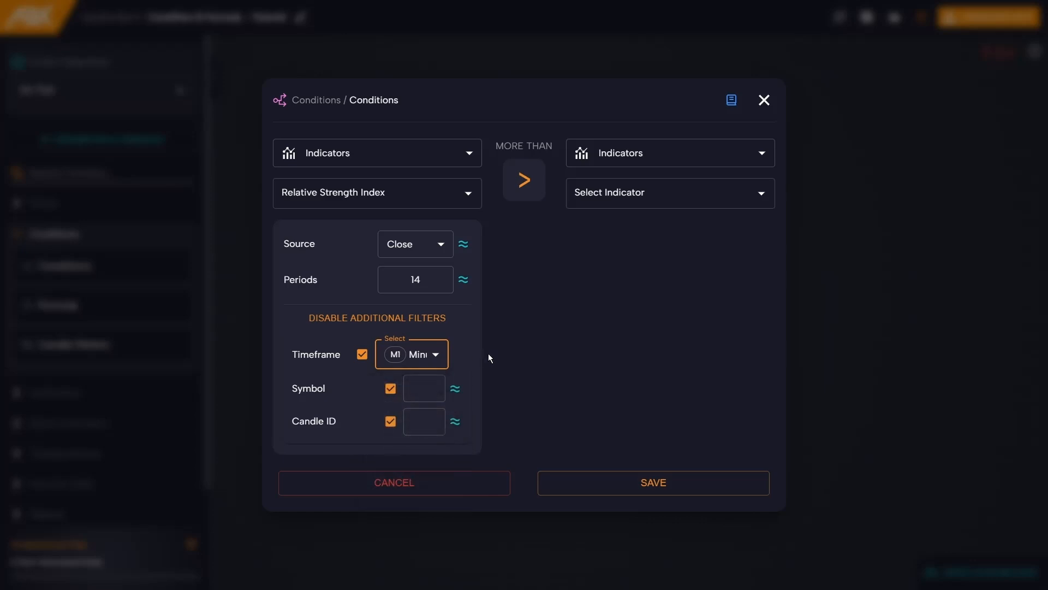
pyautogui.click(377, 318)
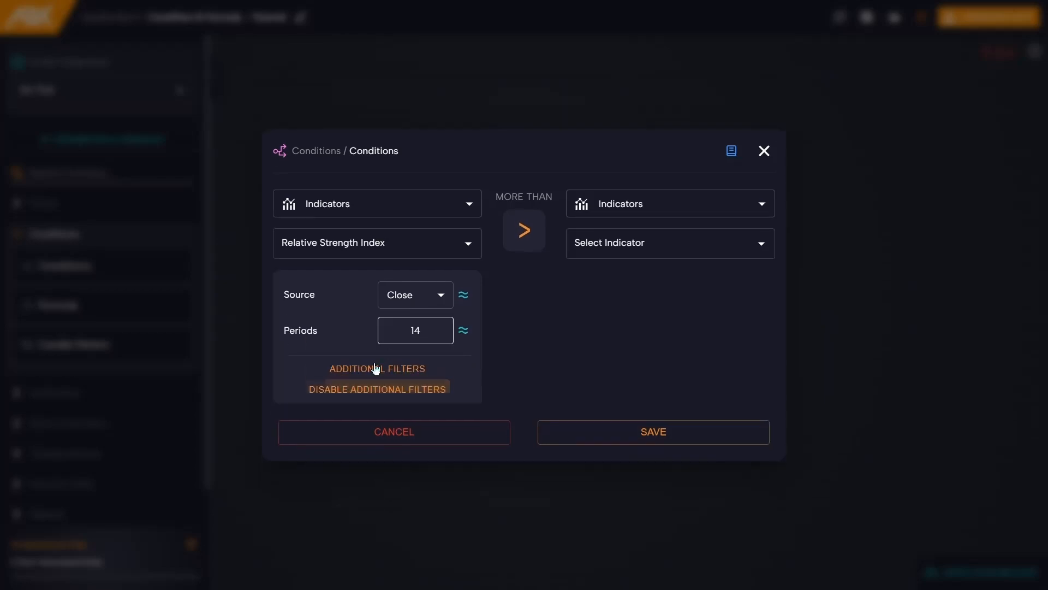
pyautogui.click(377, 389)
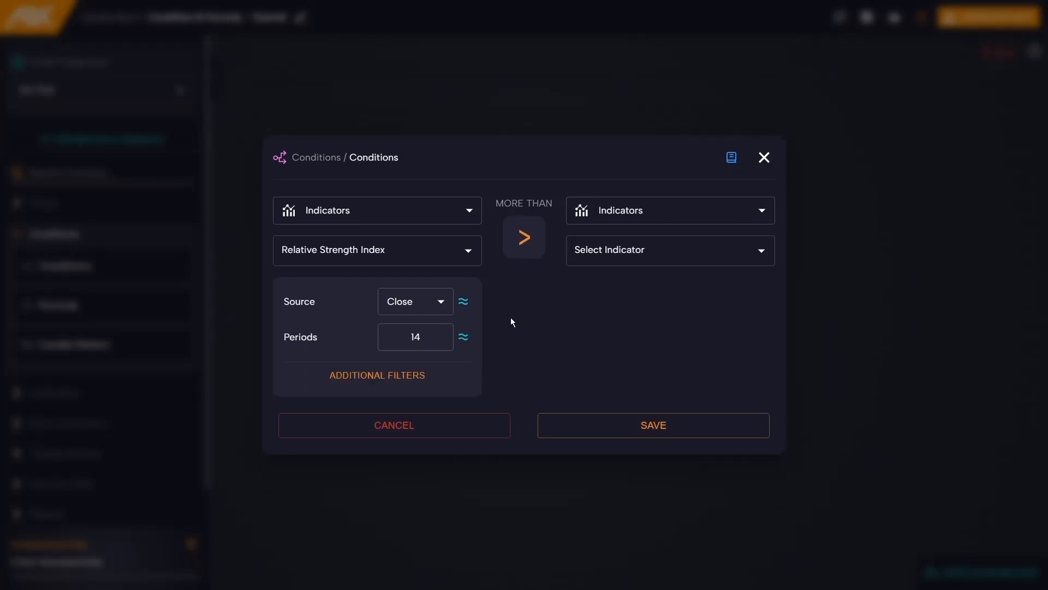
pyautogui.click(668, 210)
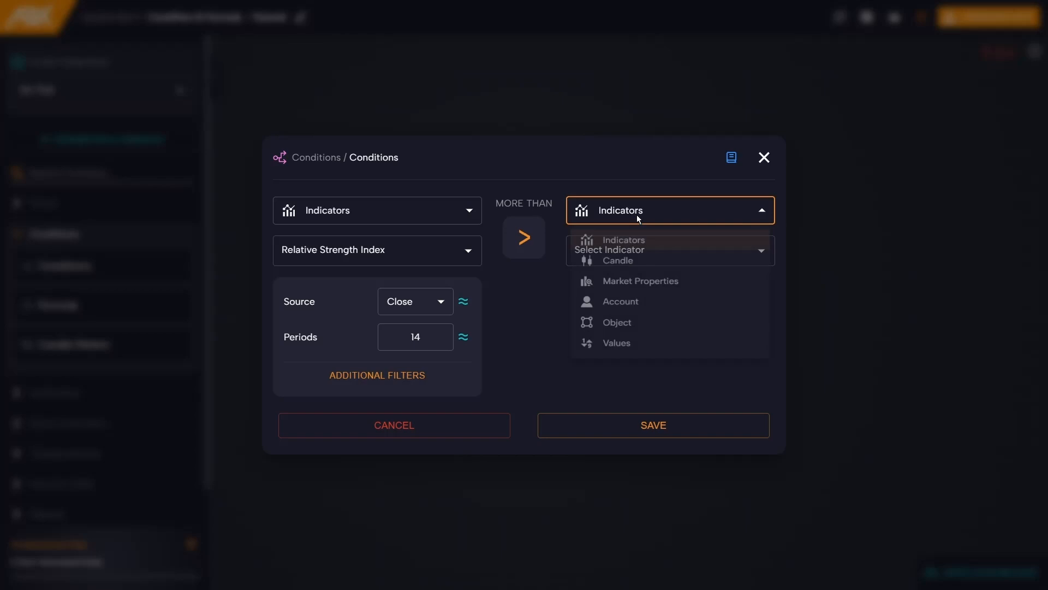
pyautogui.click(614, 352)
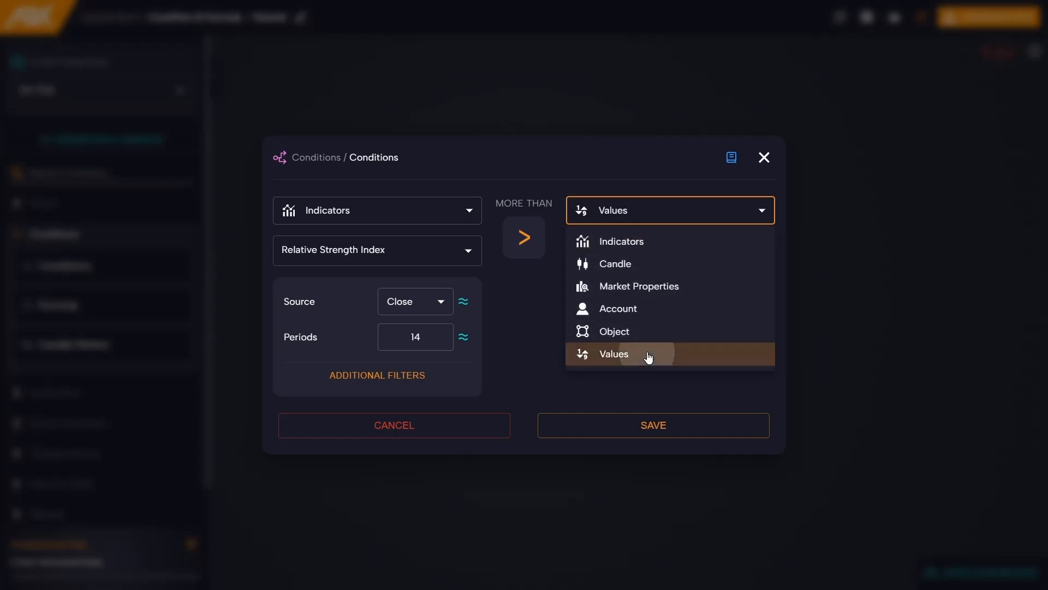
pyautogui.click(612, 353)
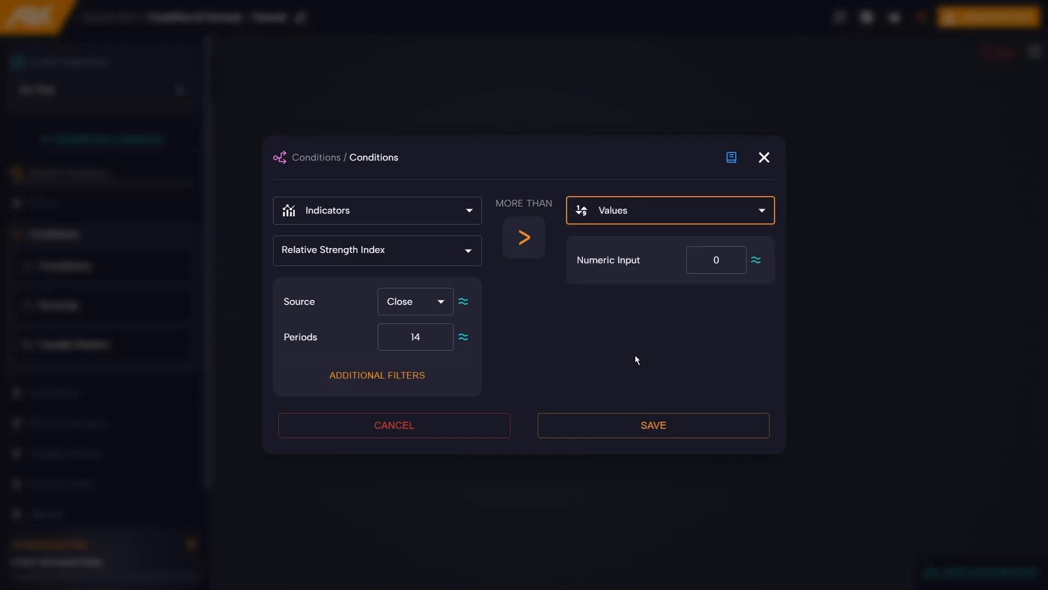
pyautogui.moveTo(501, 279)
pyautogui.write('7')
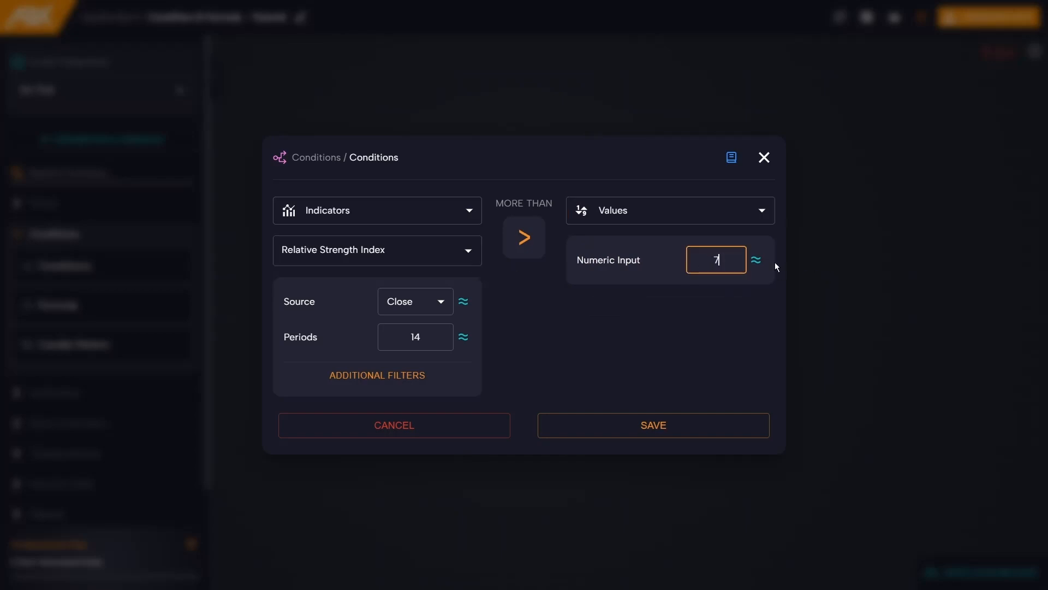
pyautogui.write('0')
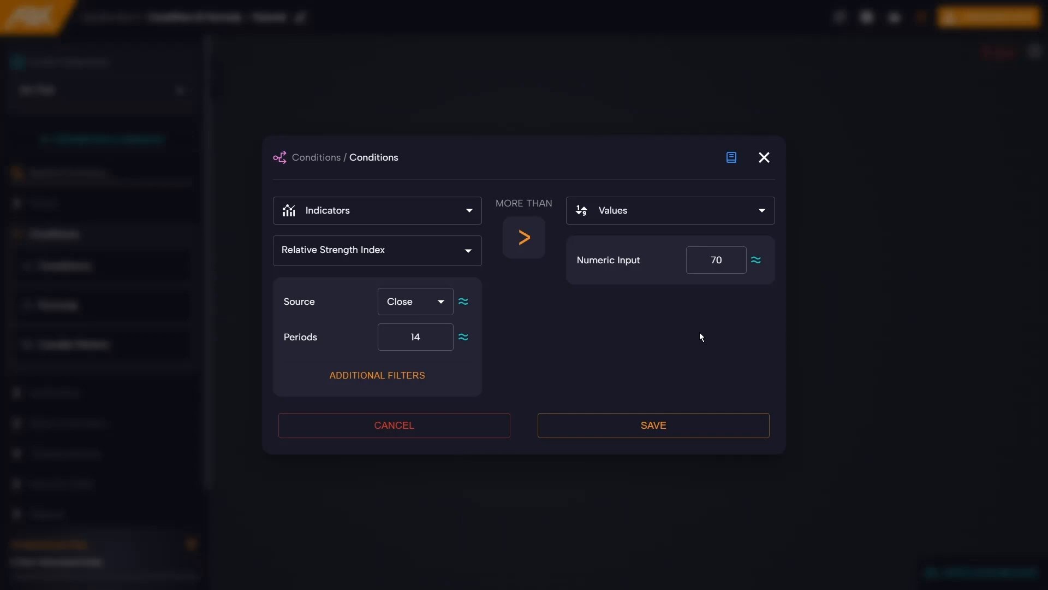
pyautogui.click(668, 210)
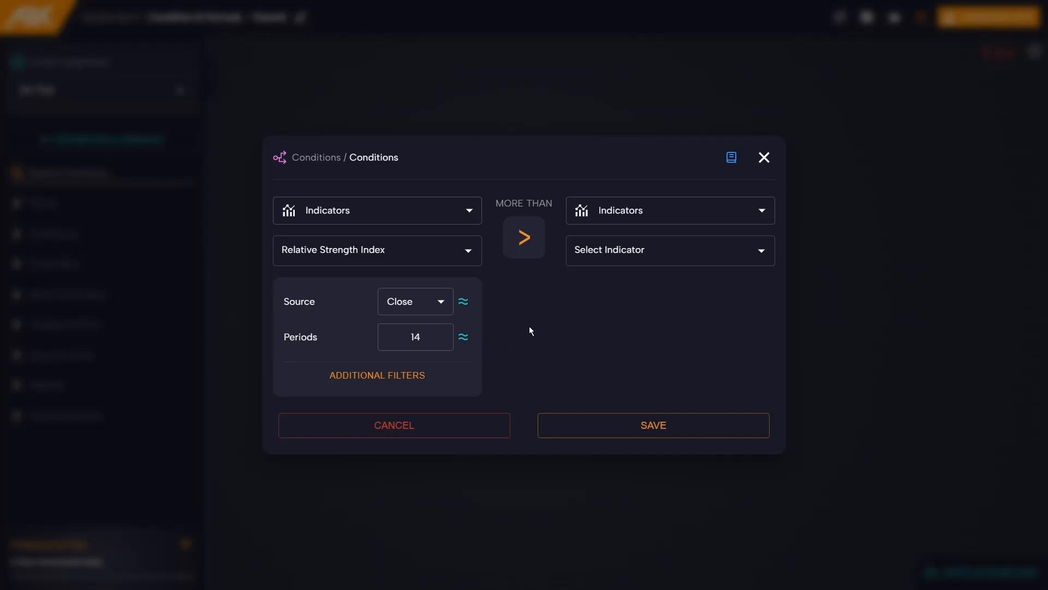
# - Switch the left side to Candle price data with the Candle Open parameter
pyautogui.click(376, 210)
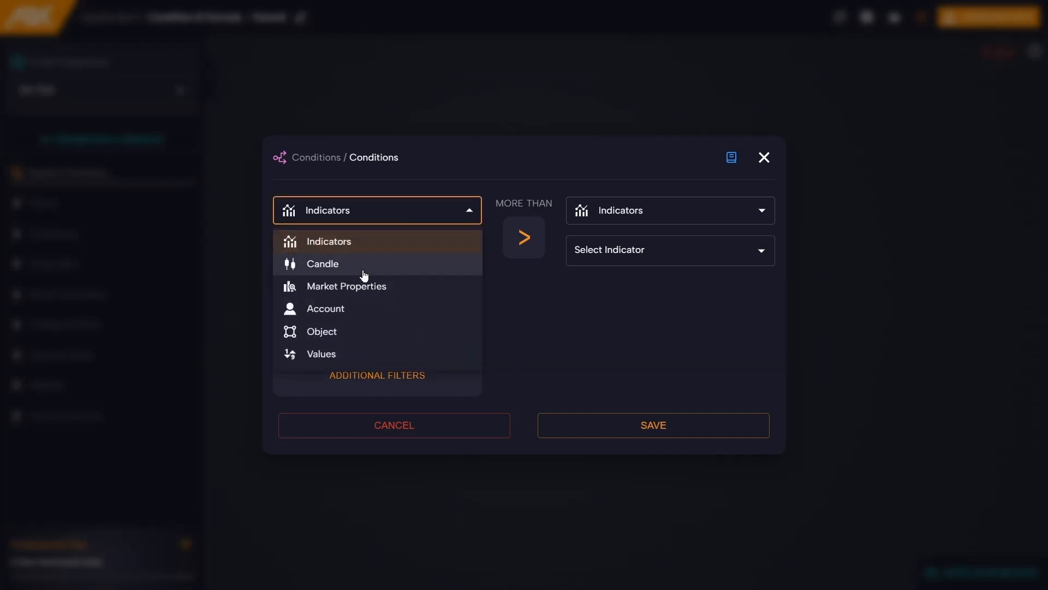
pyautogui.click(322, 263)
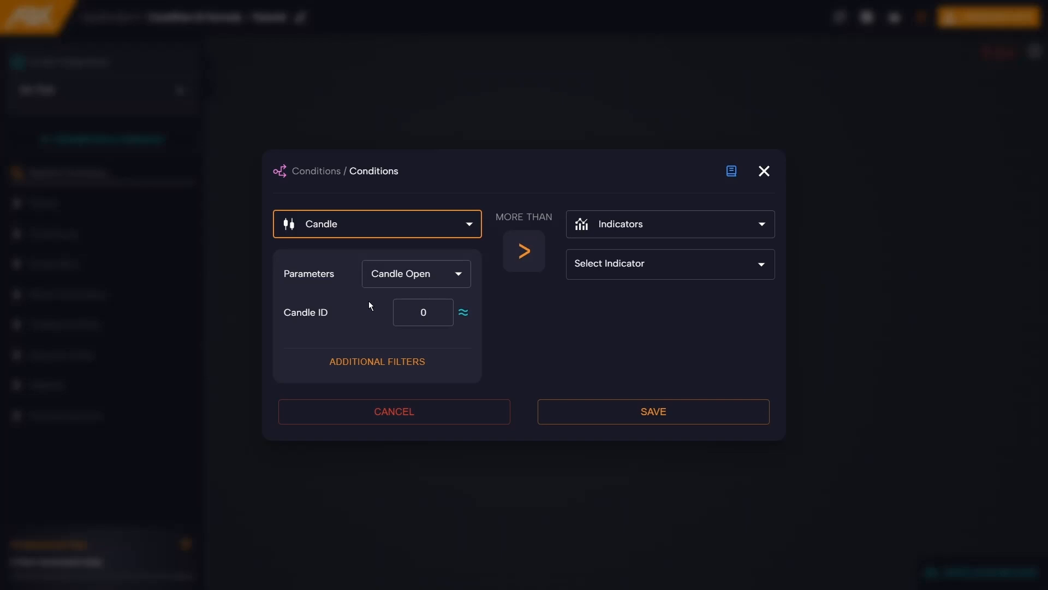
pyautogui.click(414, 273)
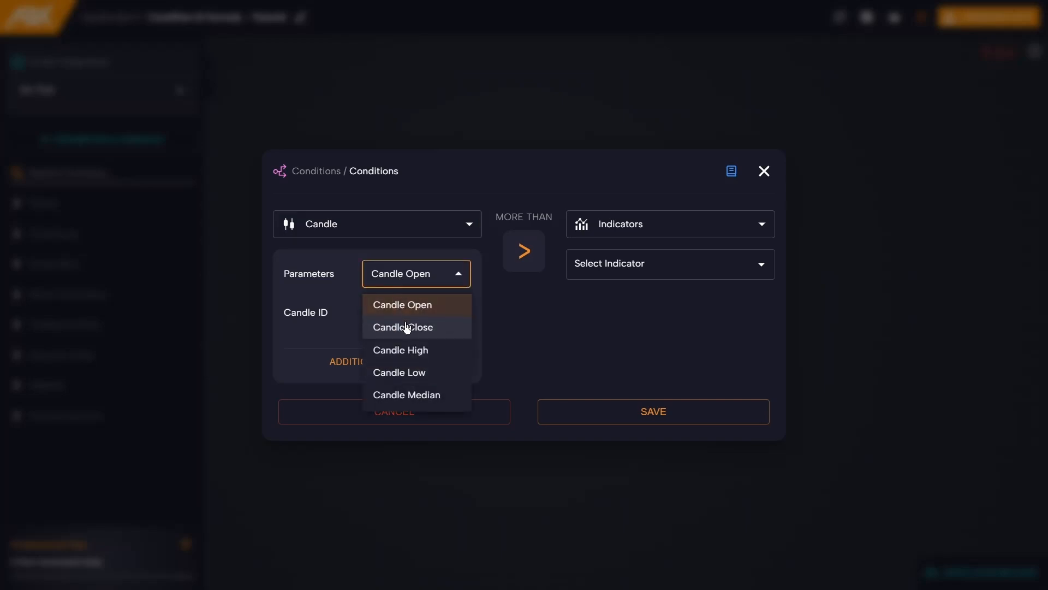
pyautogui.moveTo(427, 395)
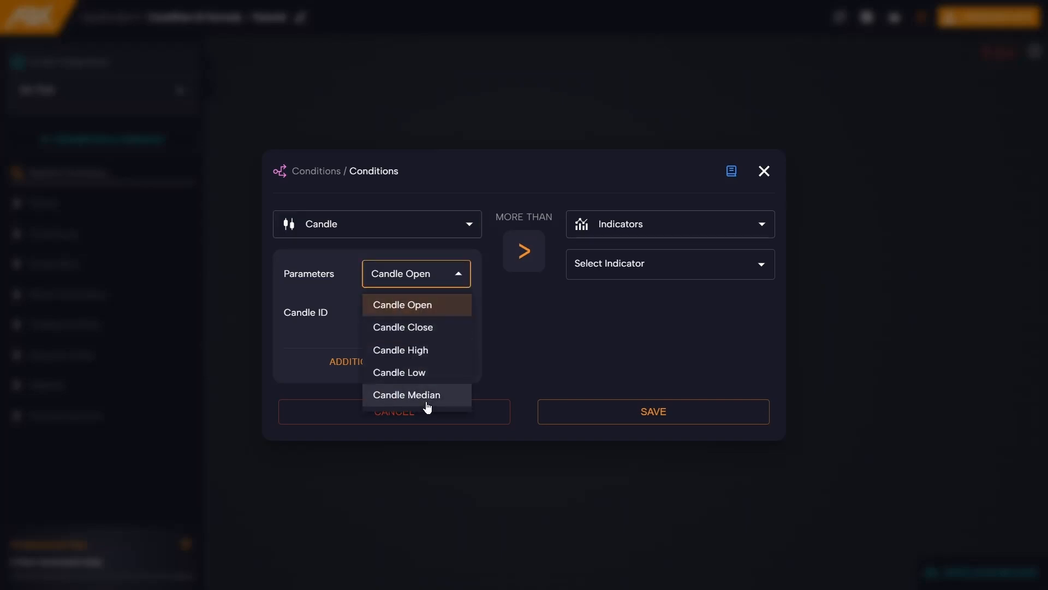
pyautogui.click(402, 304)
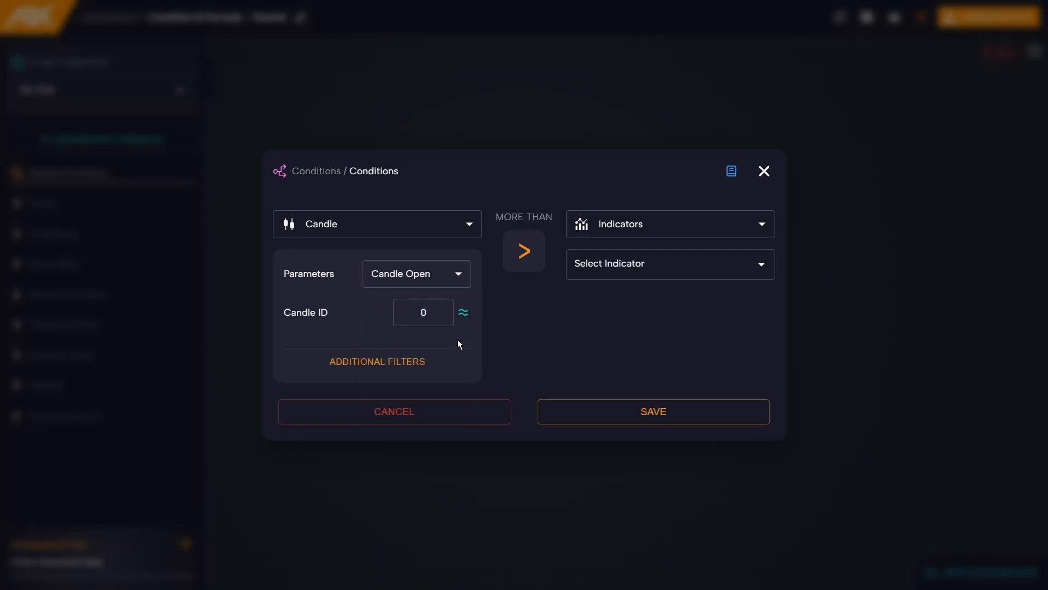
pyautogui.moveTo(441, 344)
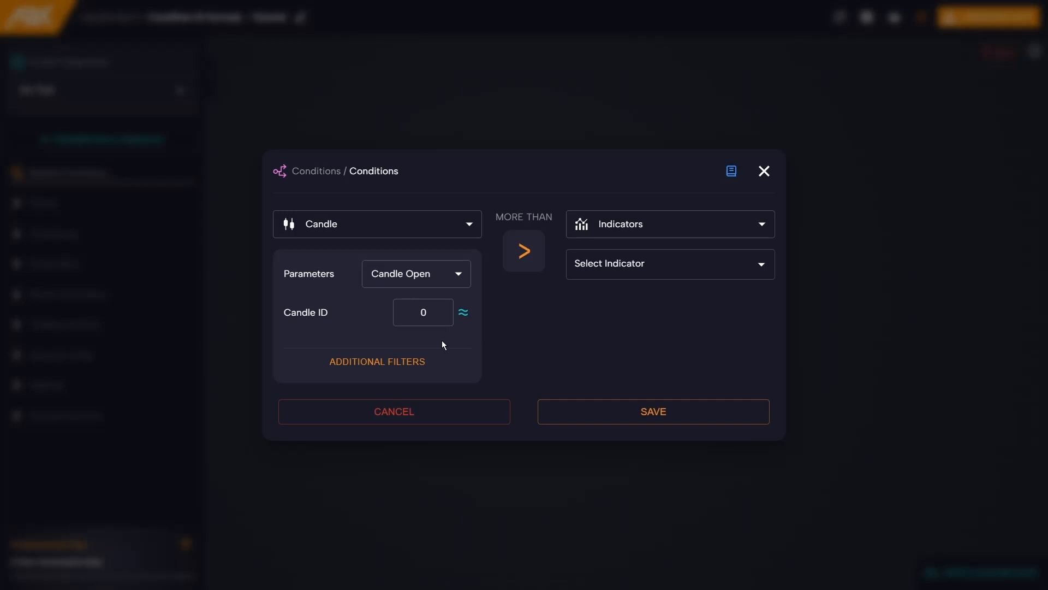
# - Set the Candle ID to 0 so the current candle's open is used
pyautogui.click(423, 312)
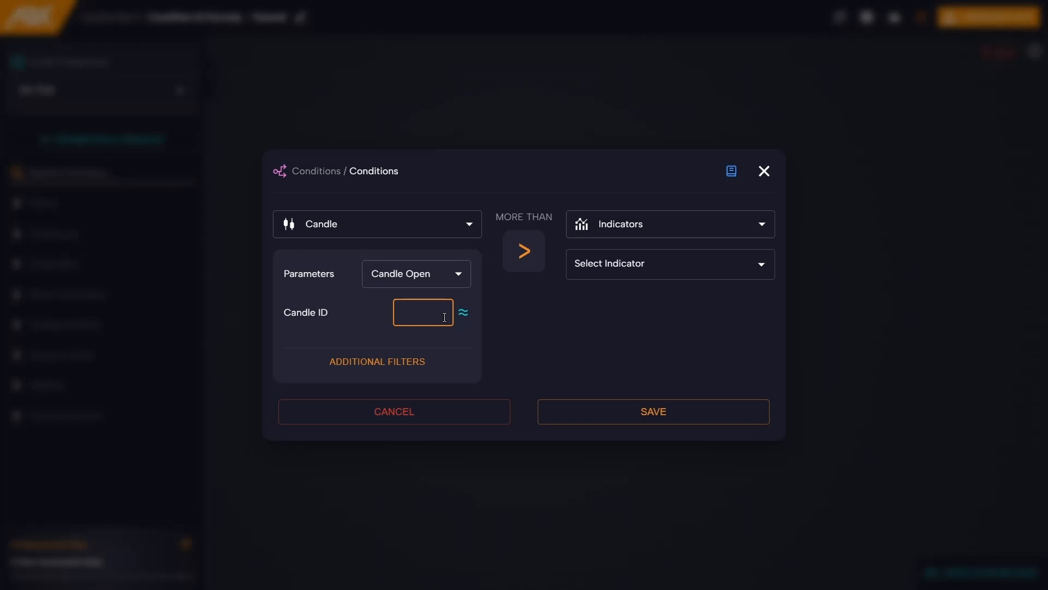
pyautogui.write('1')
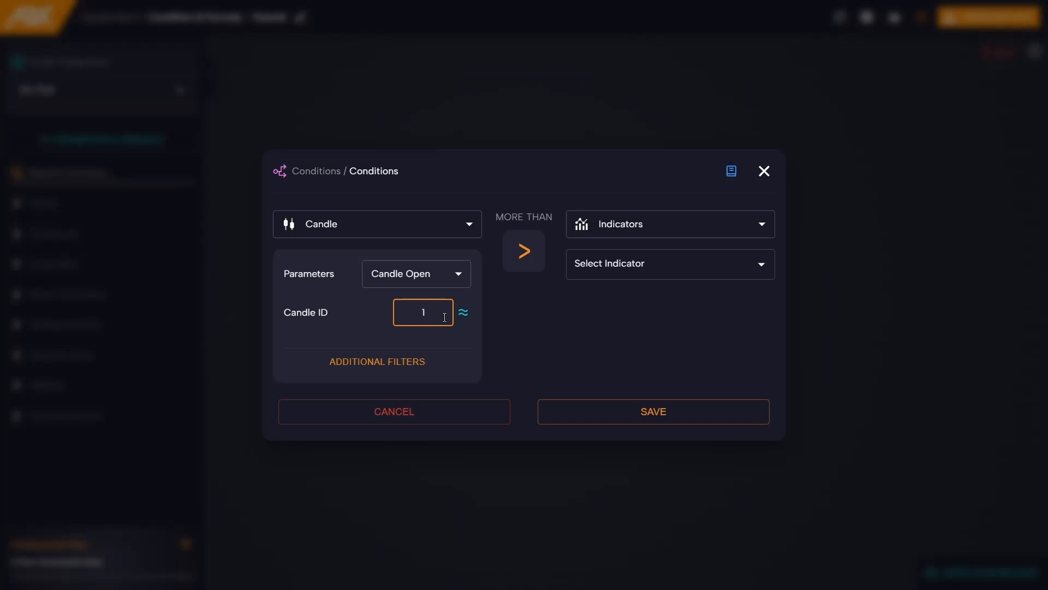
pyautogui.press('Backspace')
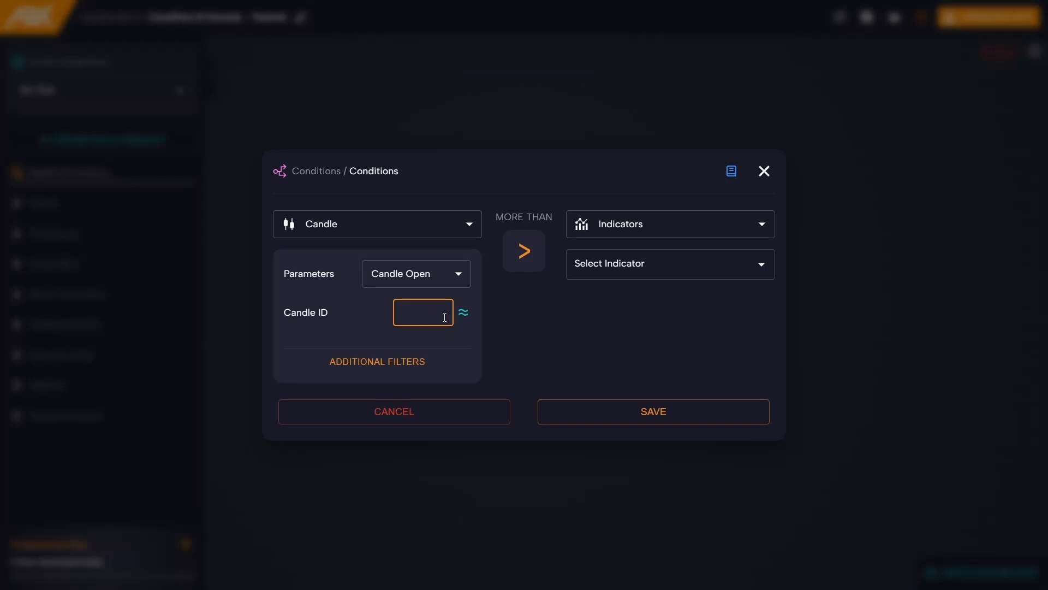
pyautogui.write('0')
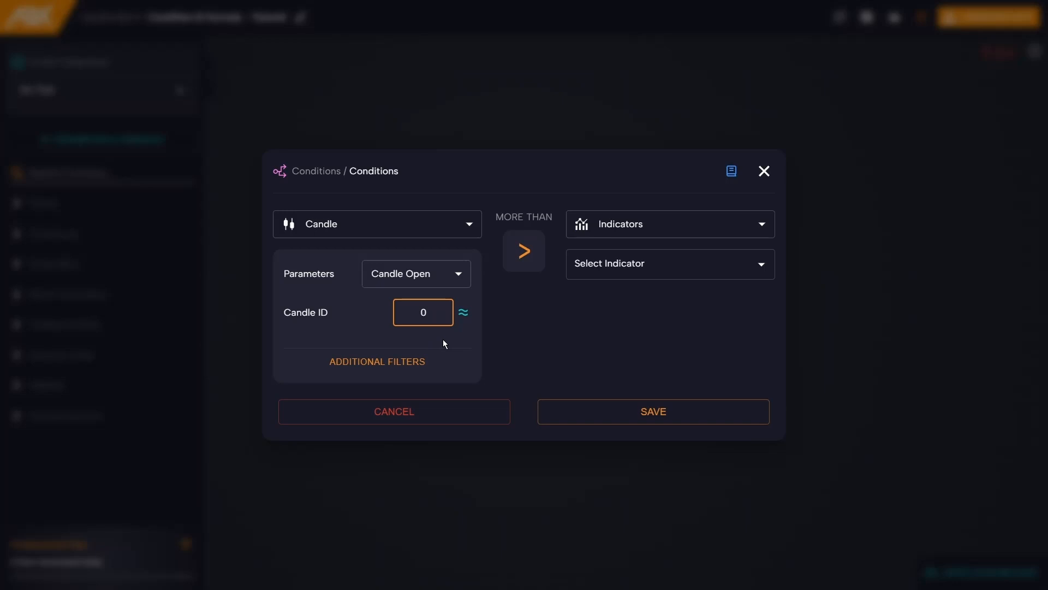
pyautogui.moveTo(509, 332)
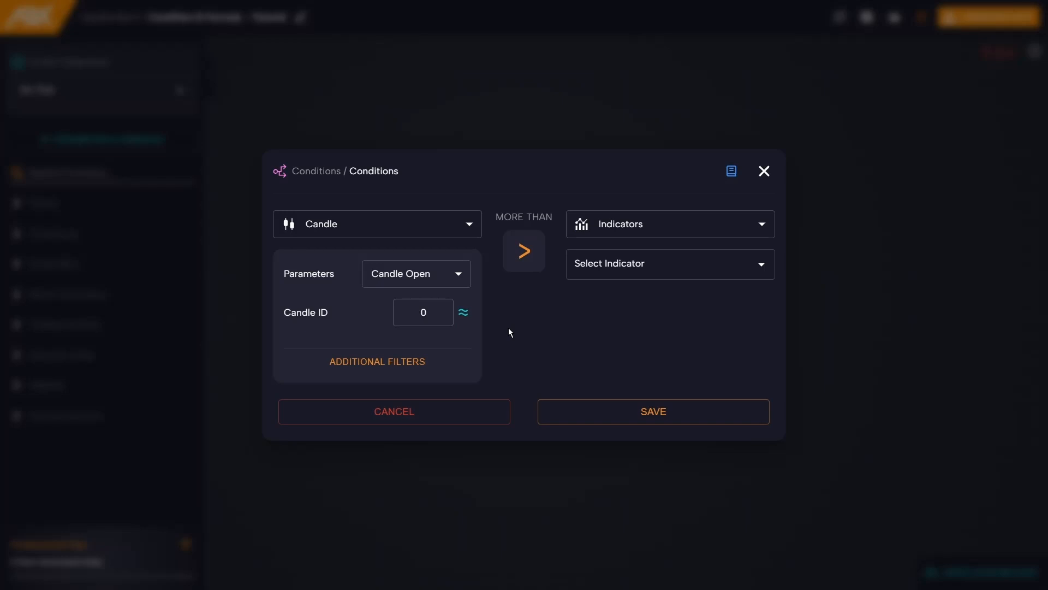
pyautogui.moveTo(506, 334)
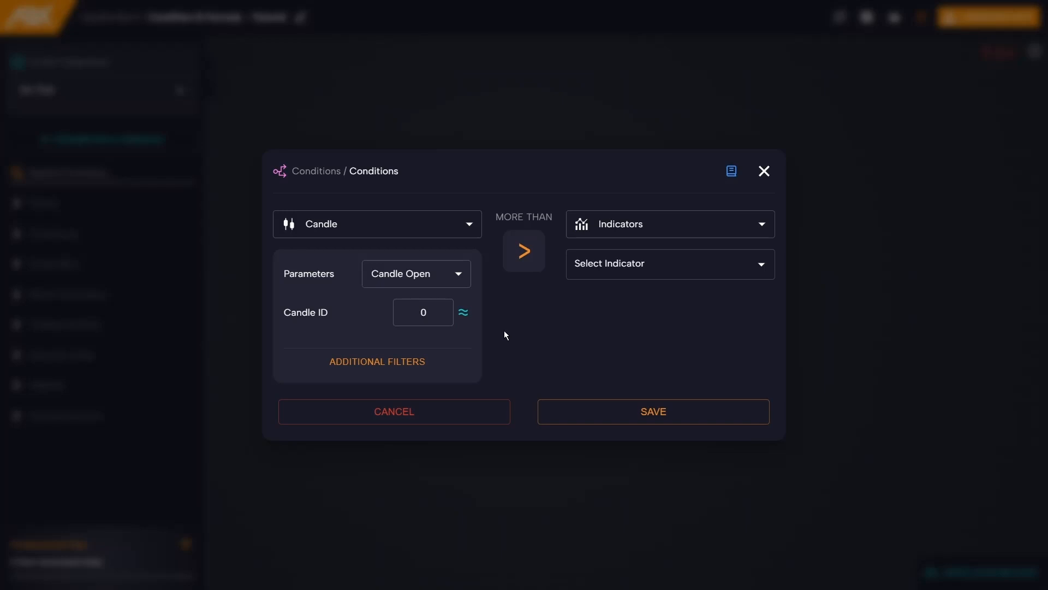
pyautogui.moveTo(511, 334)
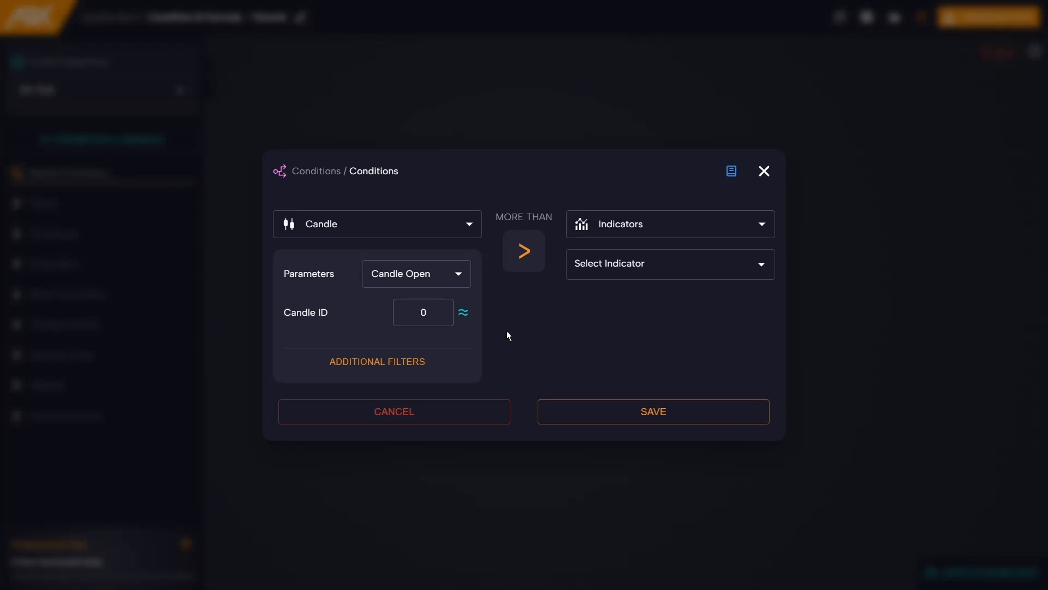
pyautogui.moveTo(623, 213)
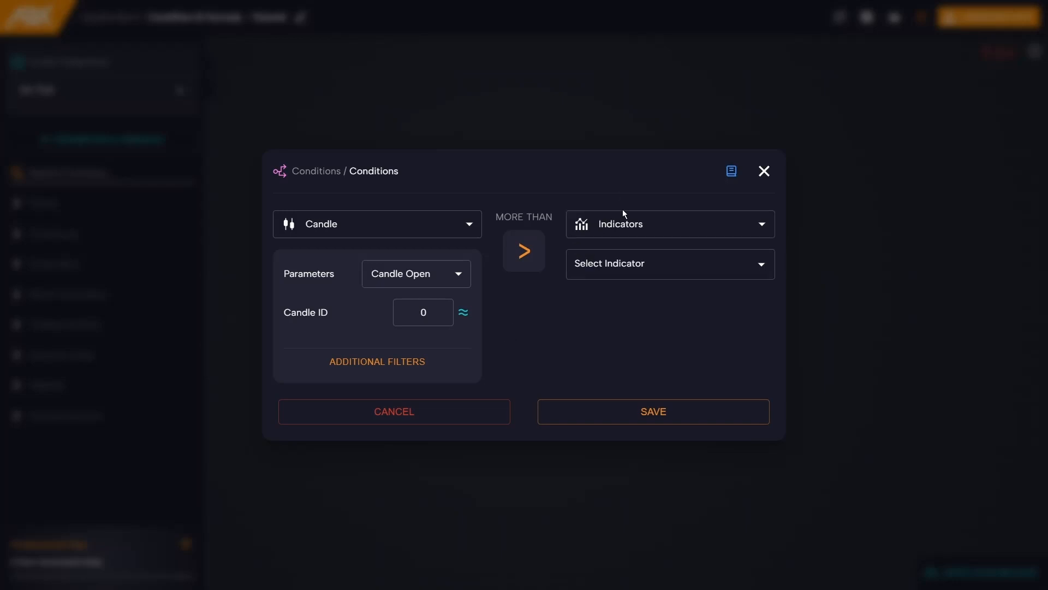
# - Compare Candle Low against a chart Object named by the Support parameter using 'less than'
pyautogui.click(669, 224)
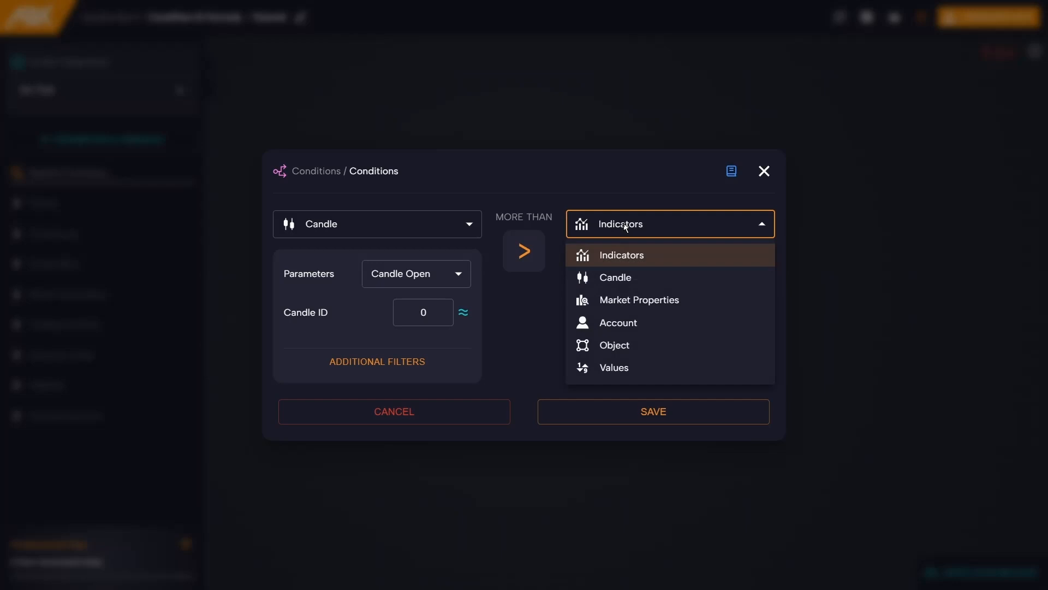
pyautogui.click(612, 345)
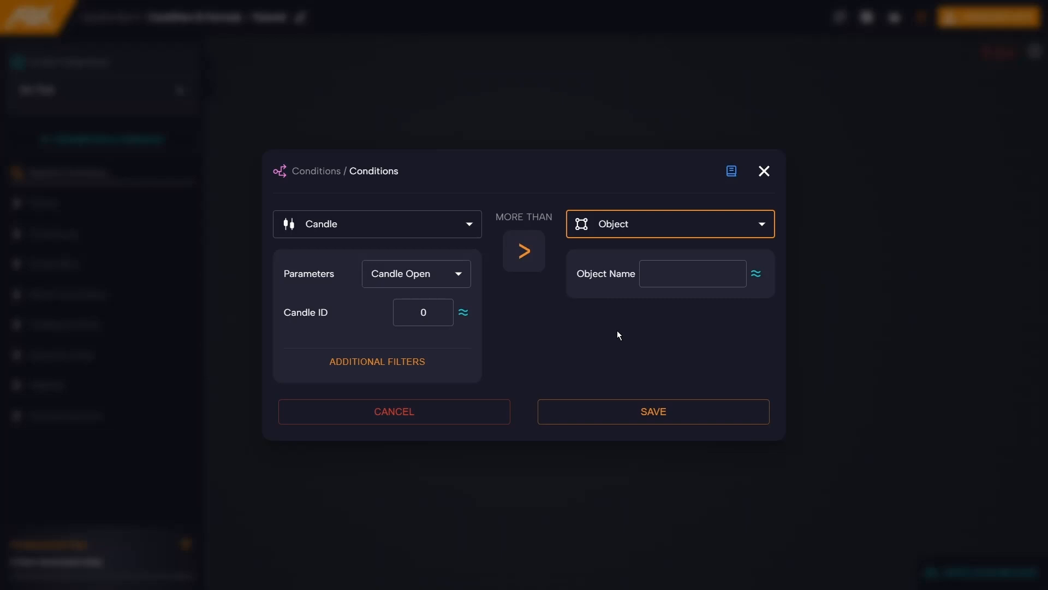
pyautogui.moveTo(621, 335)
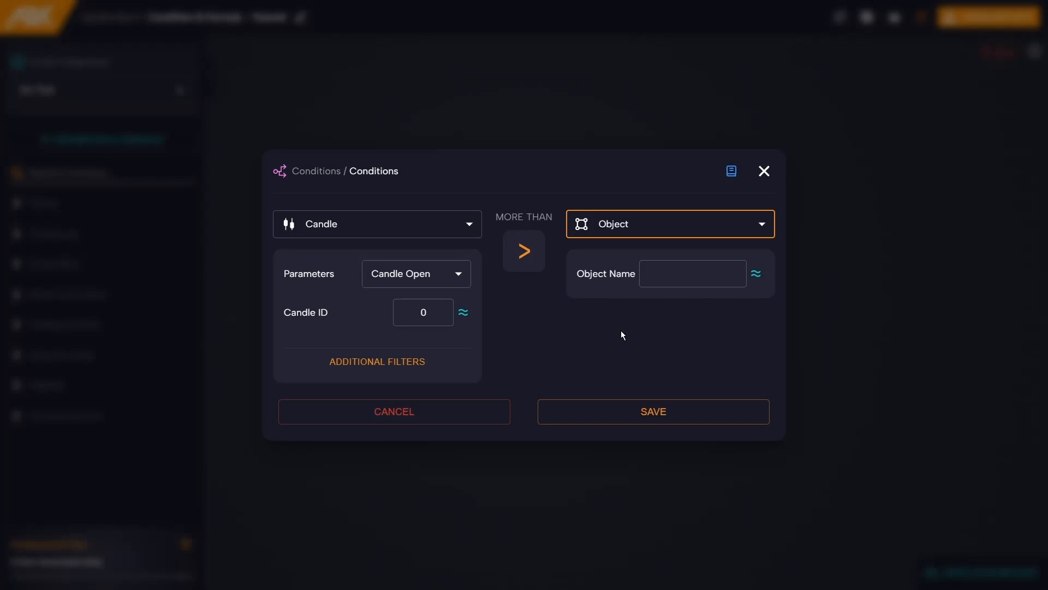
pyautogui.moveTo(646, 329)
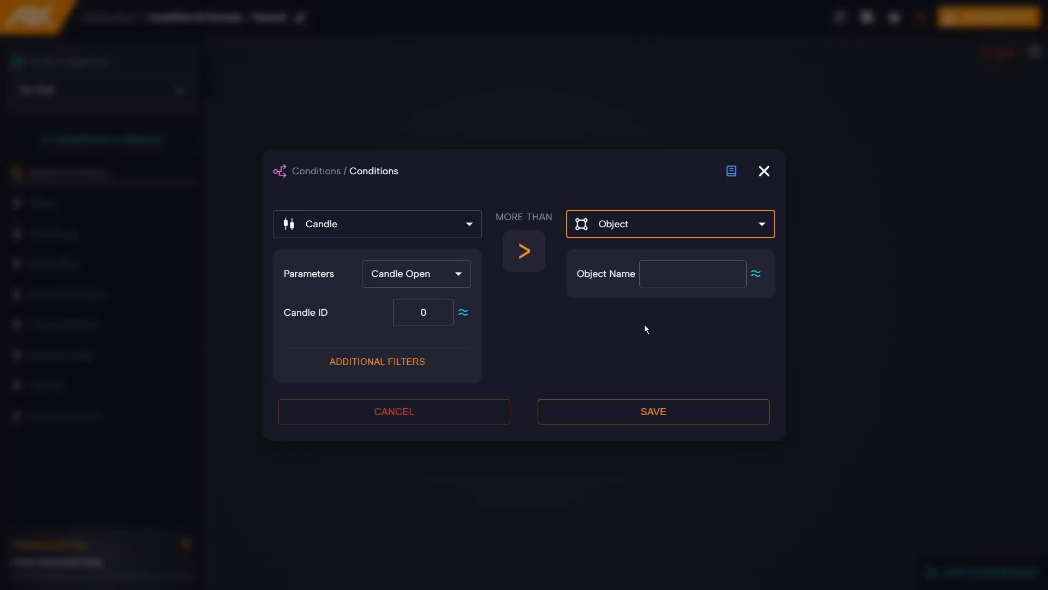
pyautogui.moveTo(755, 274)
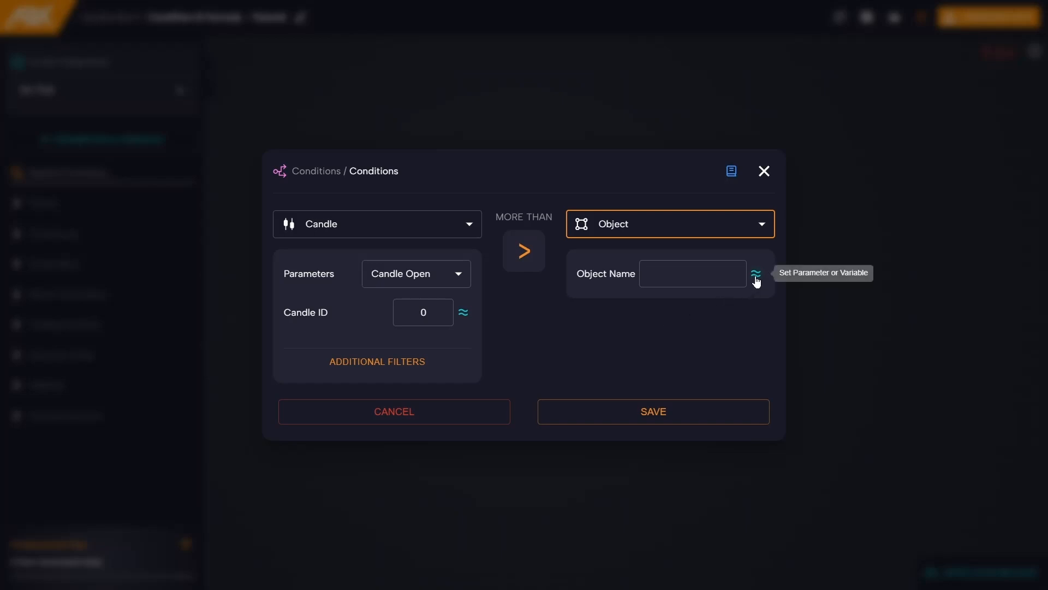
pyautogui.click(755, 275)
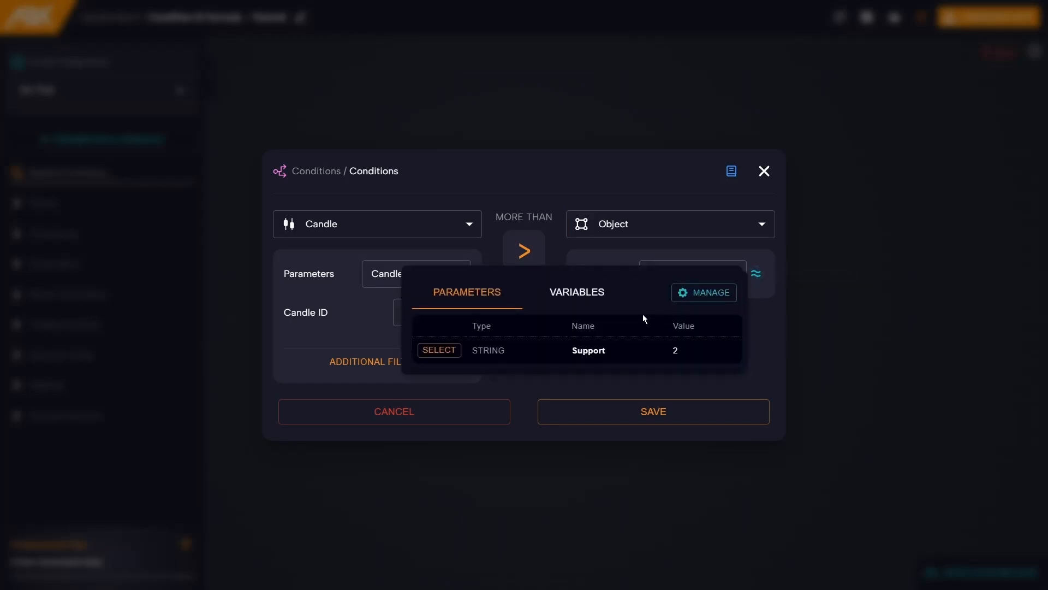
pyautogui.click(439, 350)
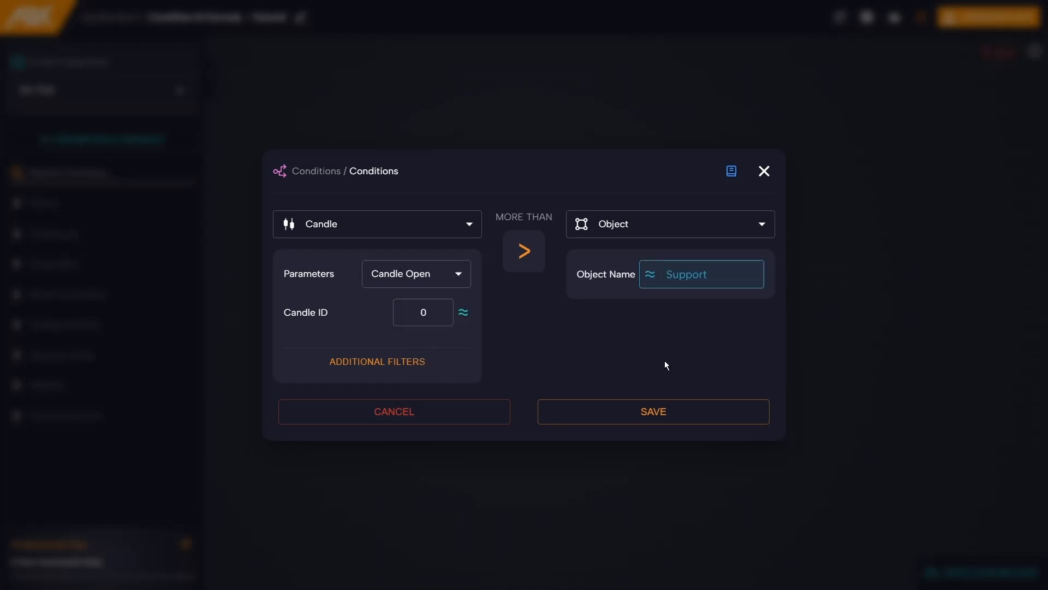
pyautogui.moveTo(645, 361)
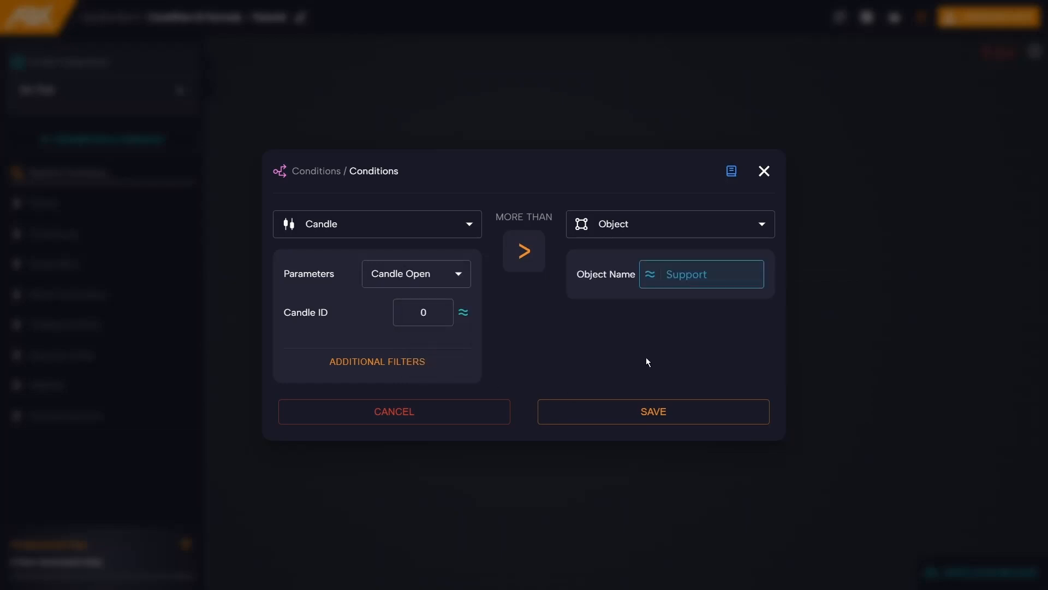
pyautogui.click(415, 273)
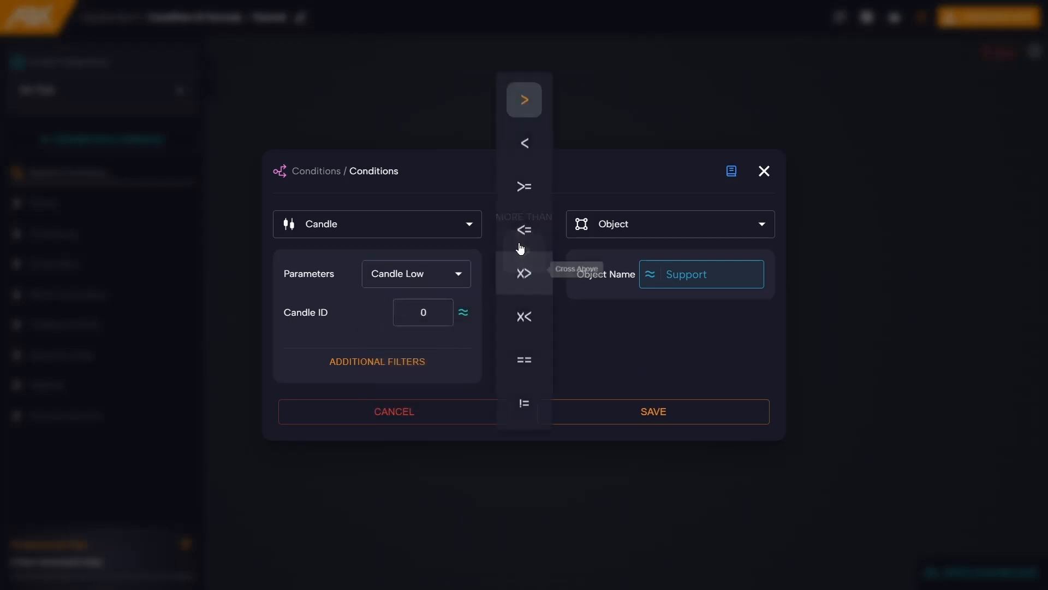
pyautogui.click(525, 142)
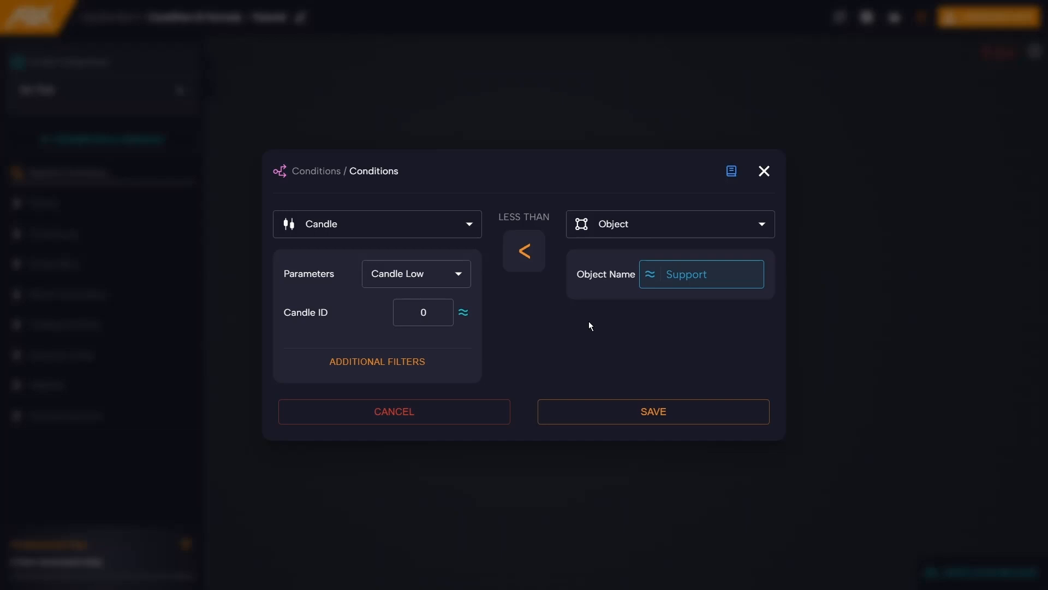
pyautogui.moveTo(561, 311)
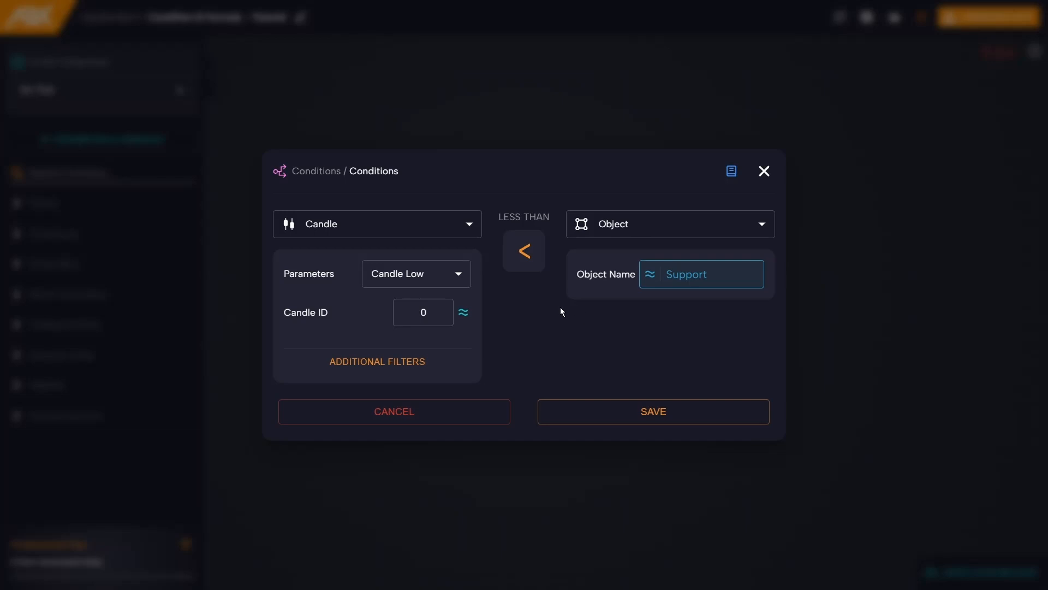
pyautogui.moveTo(582, 401)
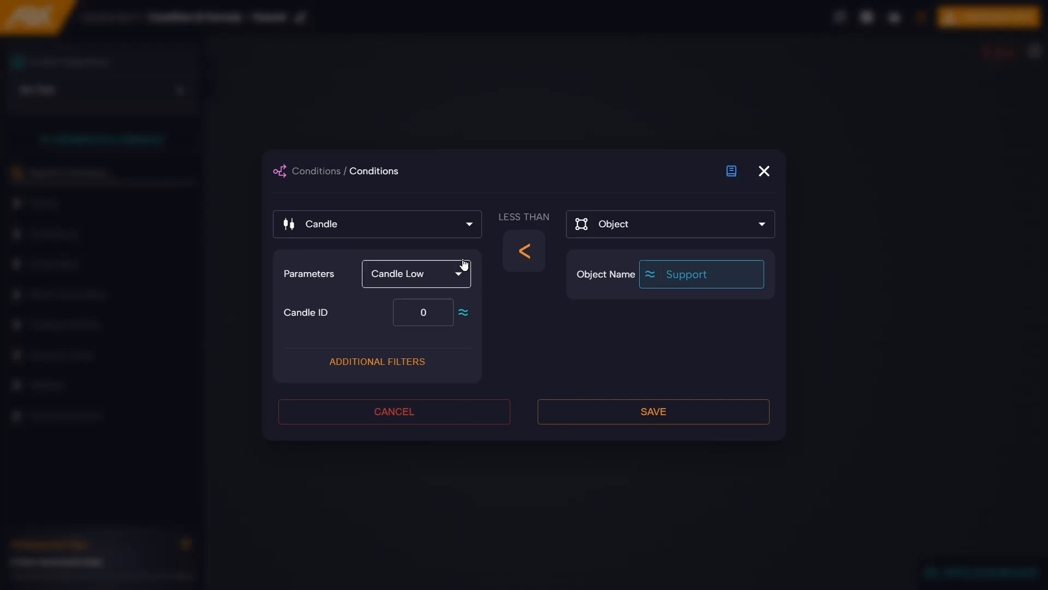
# - Set the left side to Market Properties Highest Price with End Candle ID 10
pyautogui.click(377, 224)
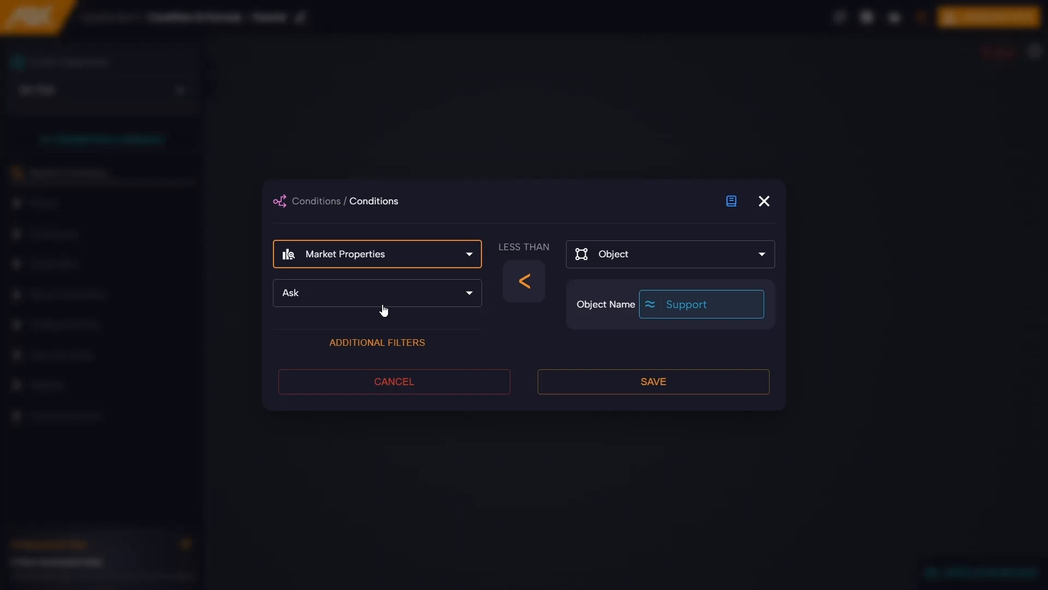
pyautogui.click(376, 292)
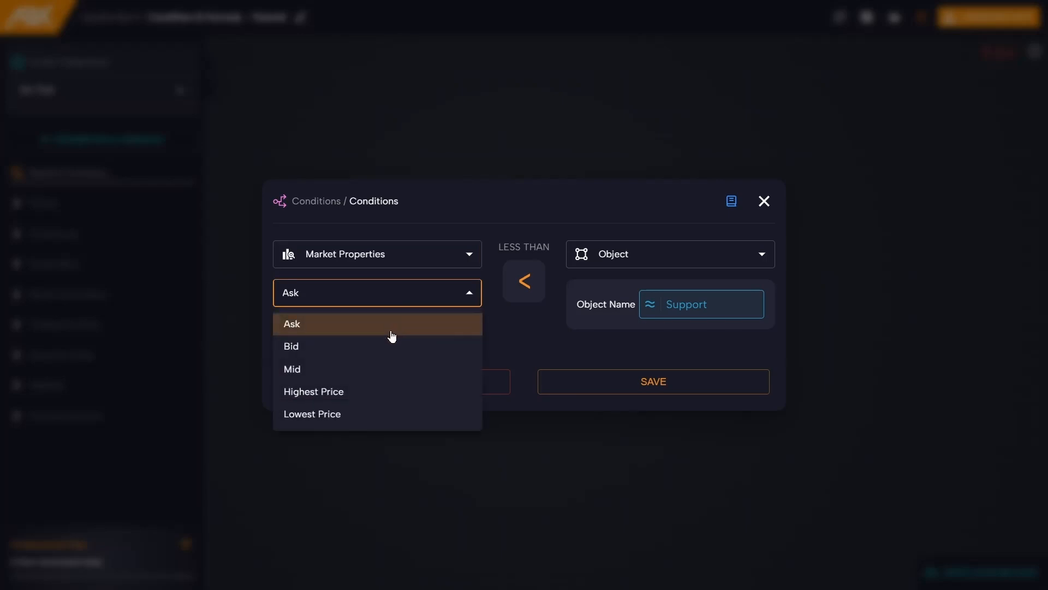
pyautogui.moveTo(383, 346)
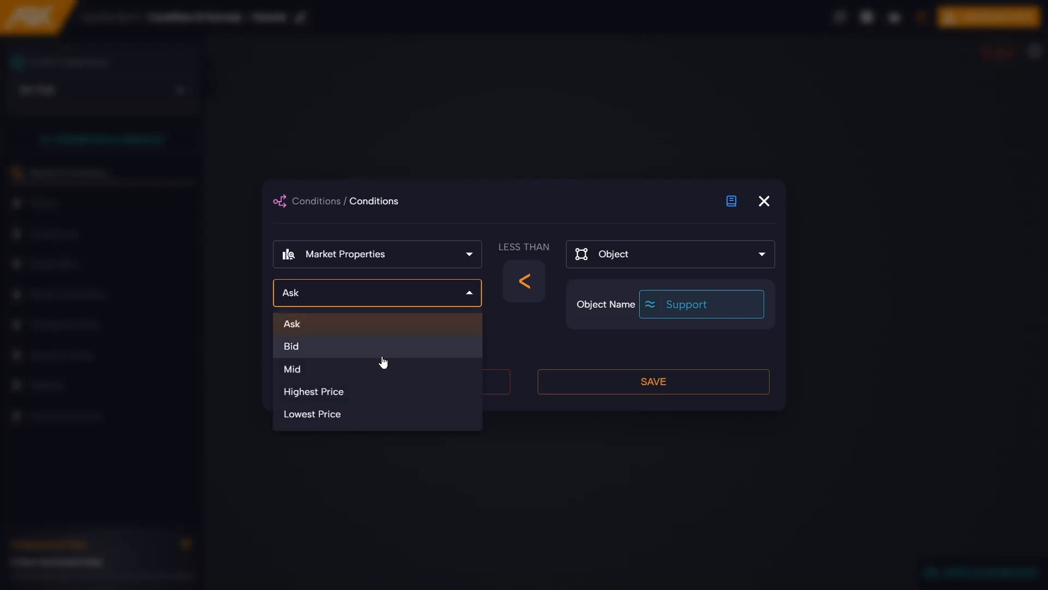
pyautogui.moveTo(389, 416)
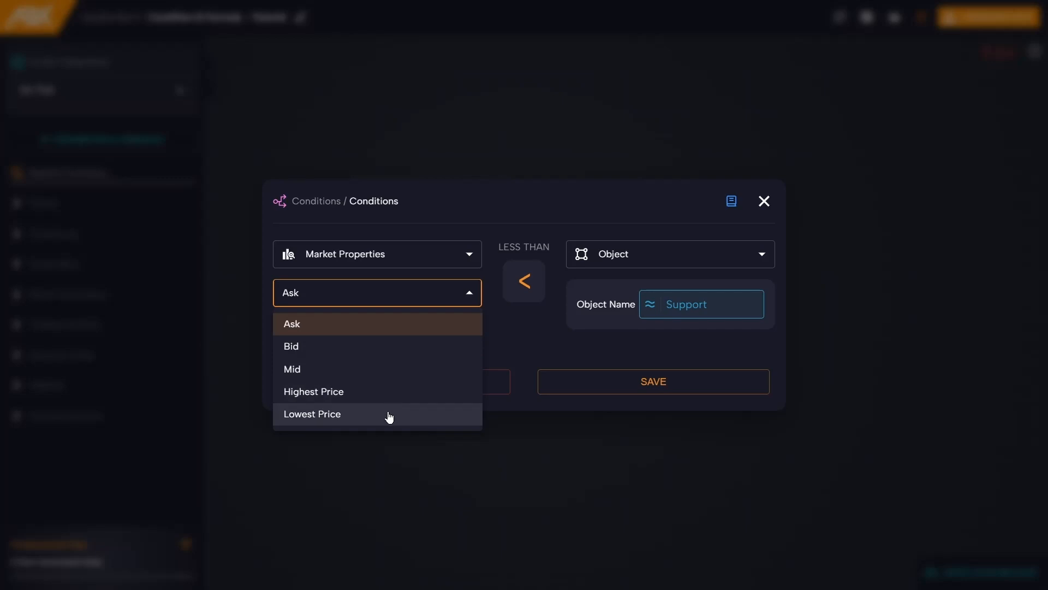
pyautogui.moveTo(447, 353)
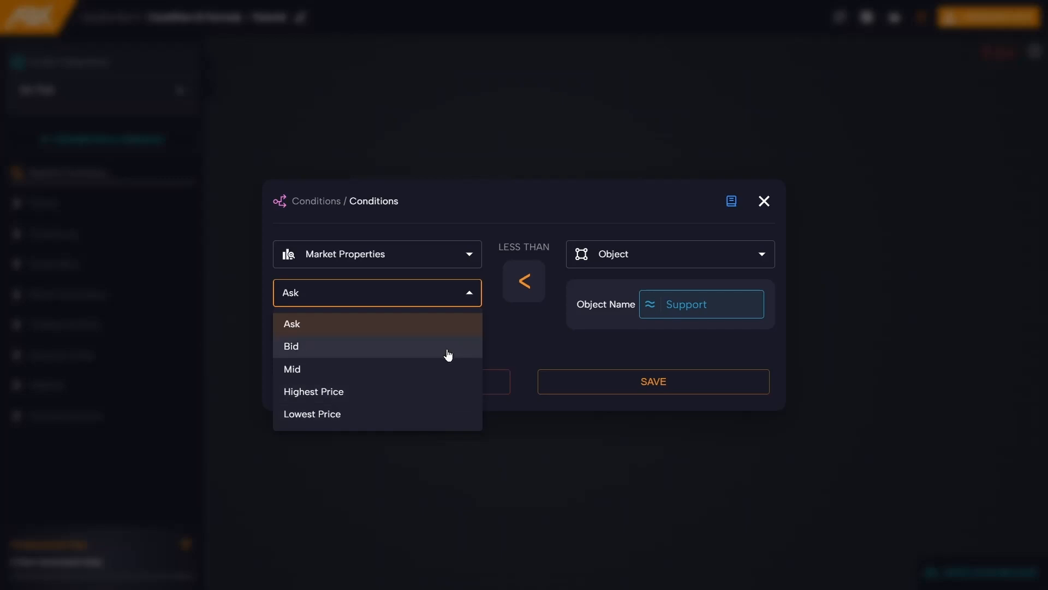
pyautogui.moveTo(504, 344)
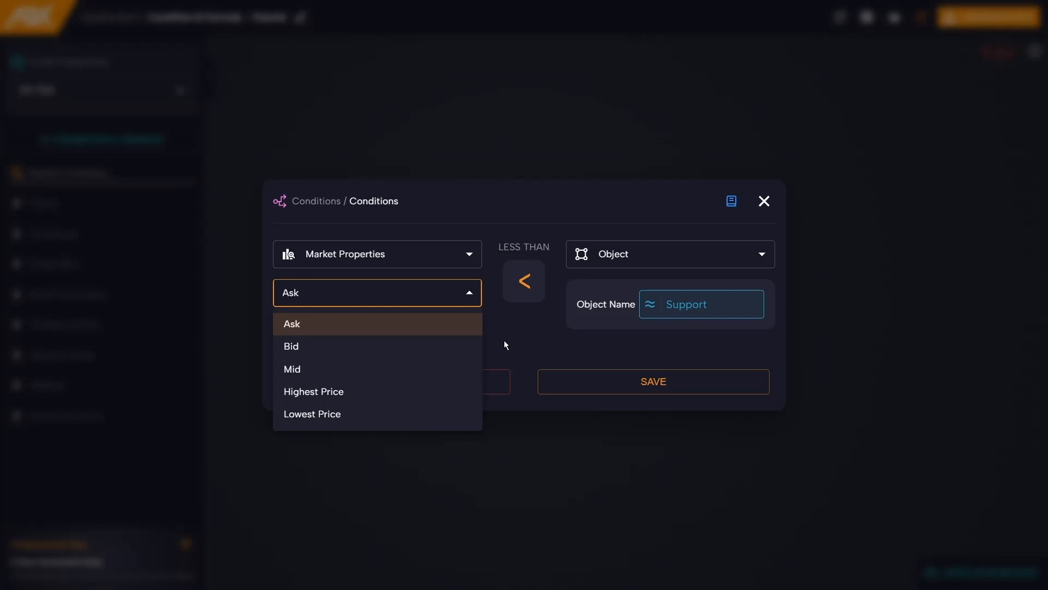
pyautogui.moveTo(433, 417)
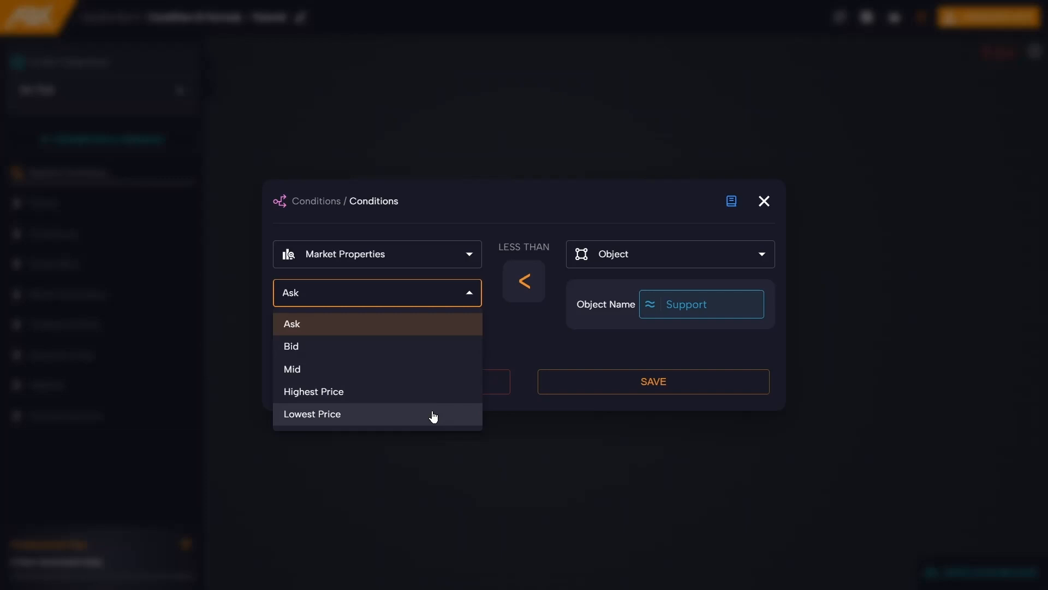
pyautogui.moveTo(439, 401)
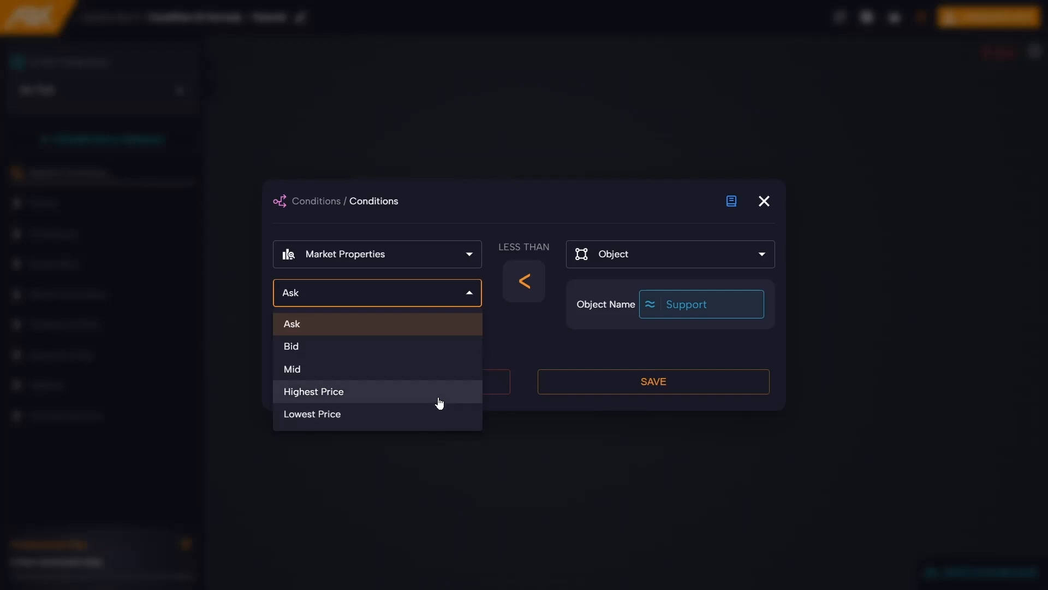
pyautogui.click(313, 391)
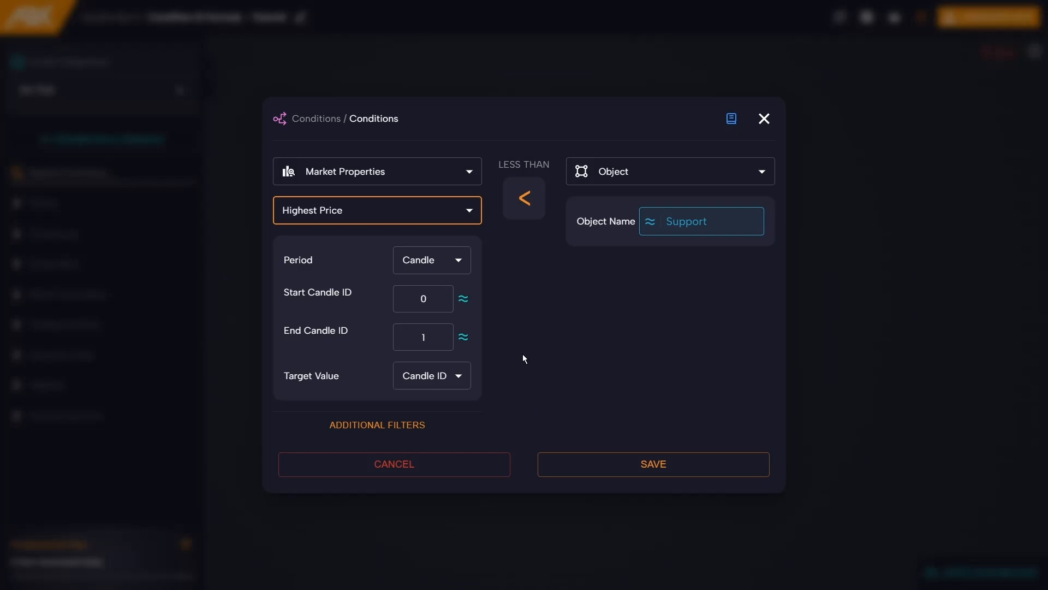
pyautogui.click(422, 336)
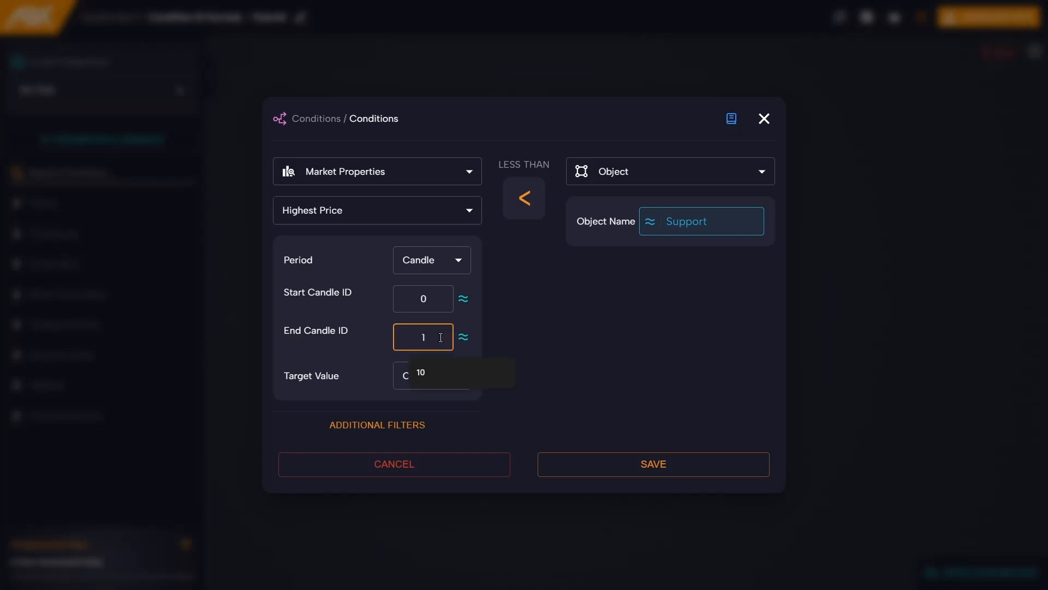
pyautogui.write('10')
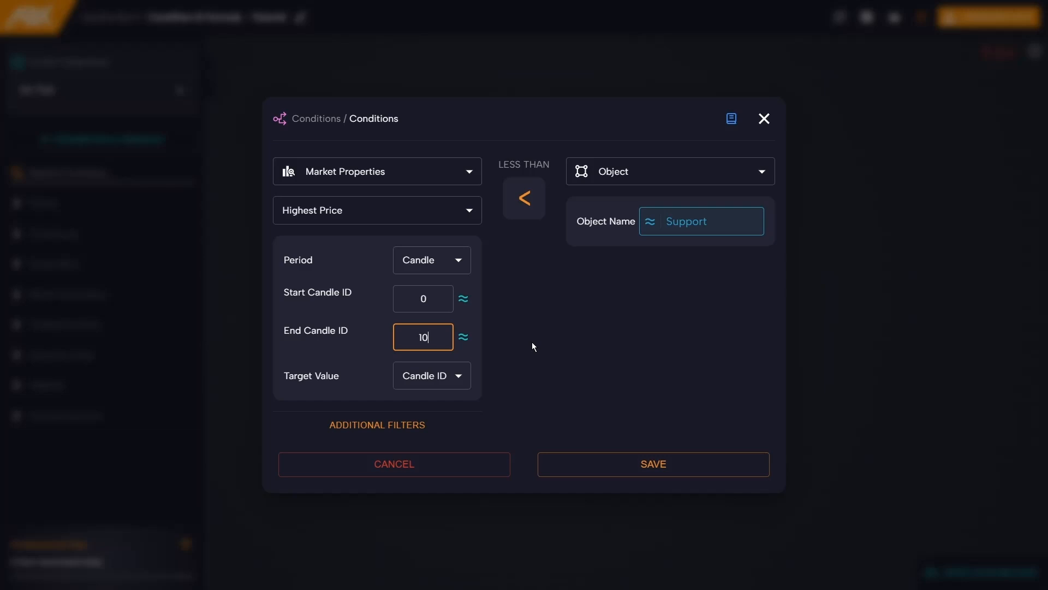
pyautogui.moveTo(496, 353)
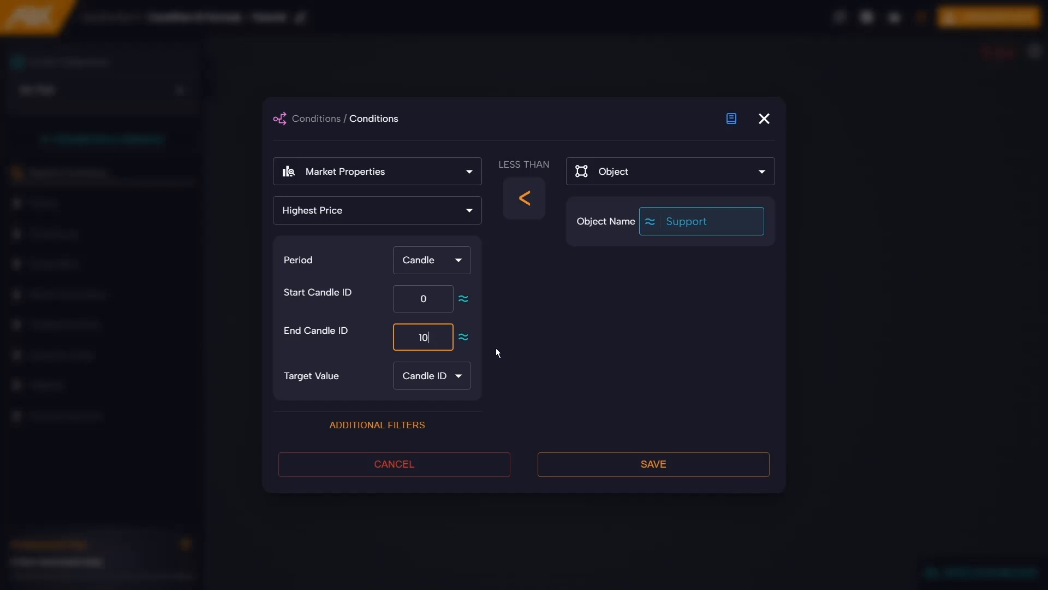
# - Keep Candle ID as the target value for the highest-price range
pyautogui.click(431, 375)
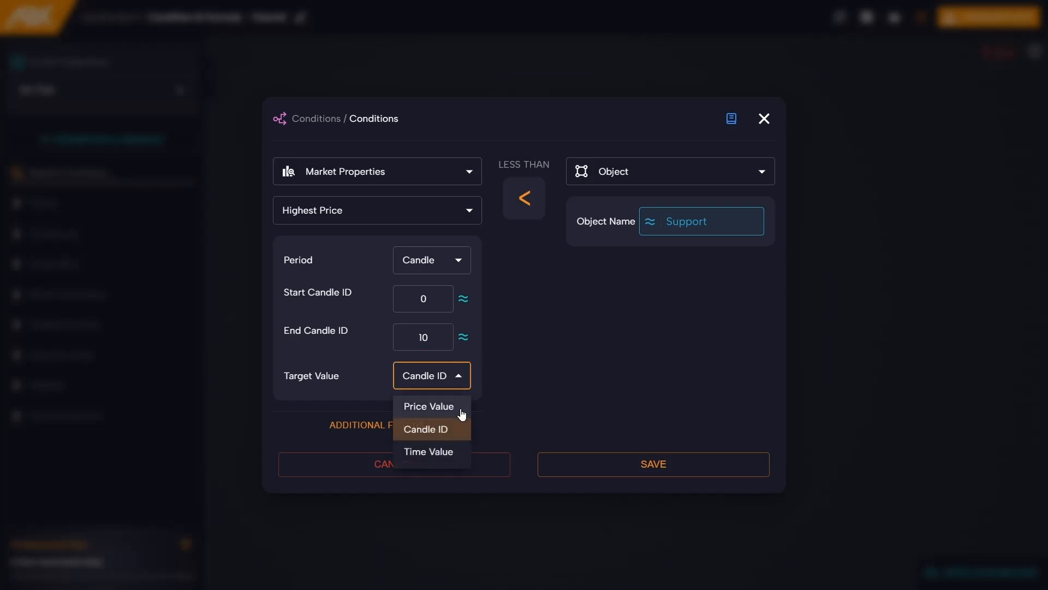
pyautogui.moveTo(492, 418)
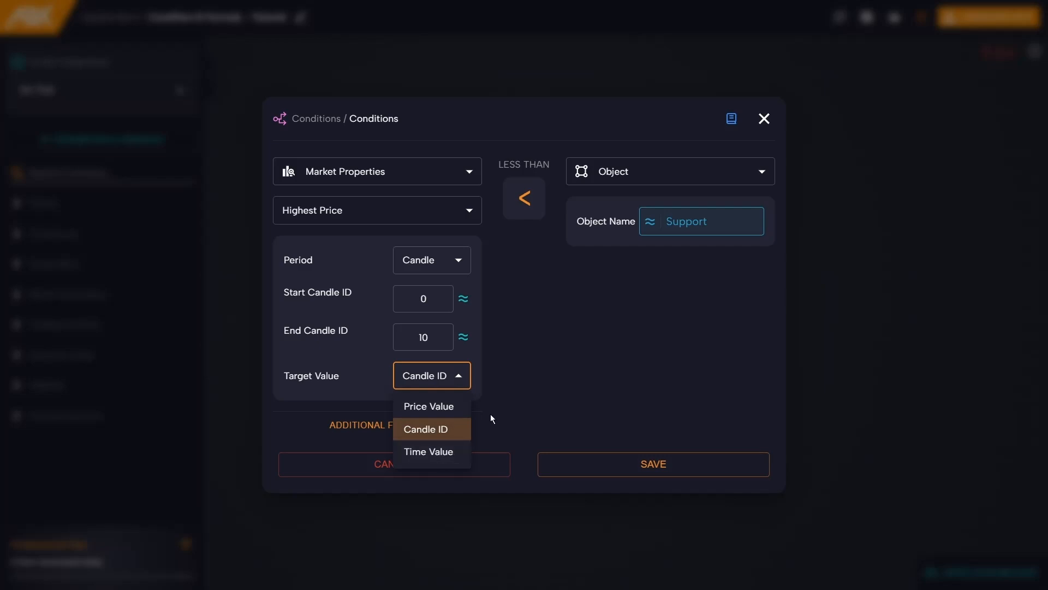
pyautogui.click(426, 428)
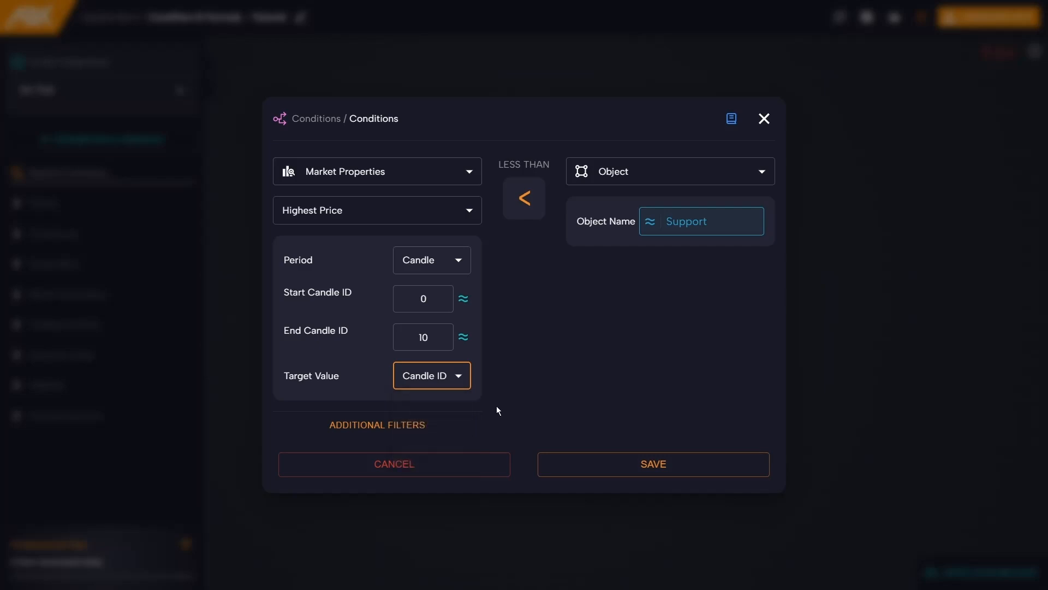
pyautogui.moveTo(519, 390)
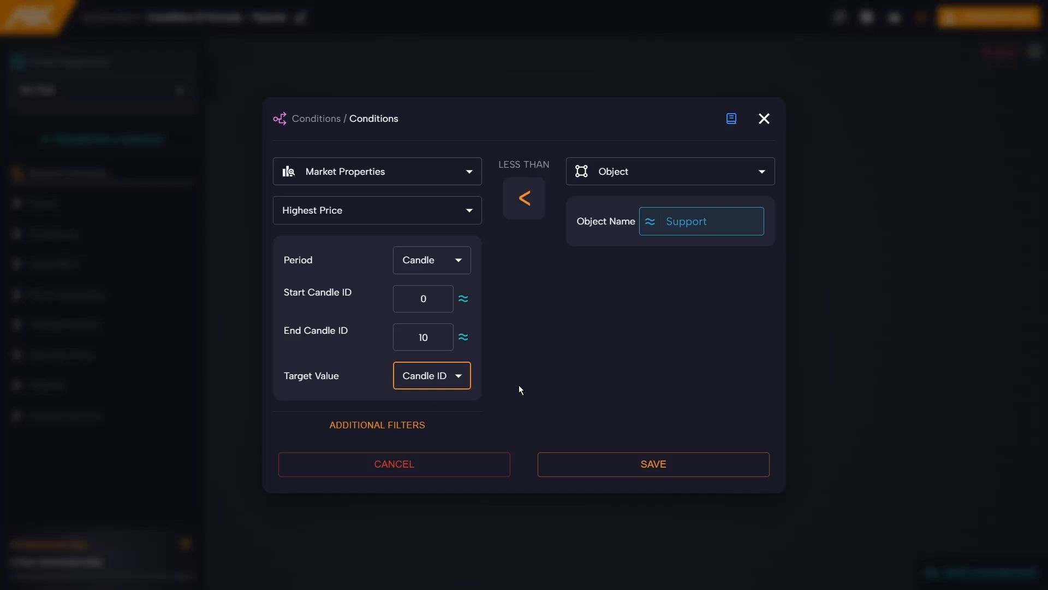
pyautogui.moveTo(534, 303)
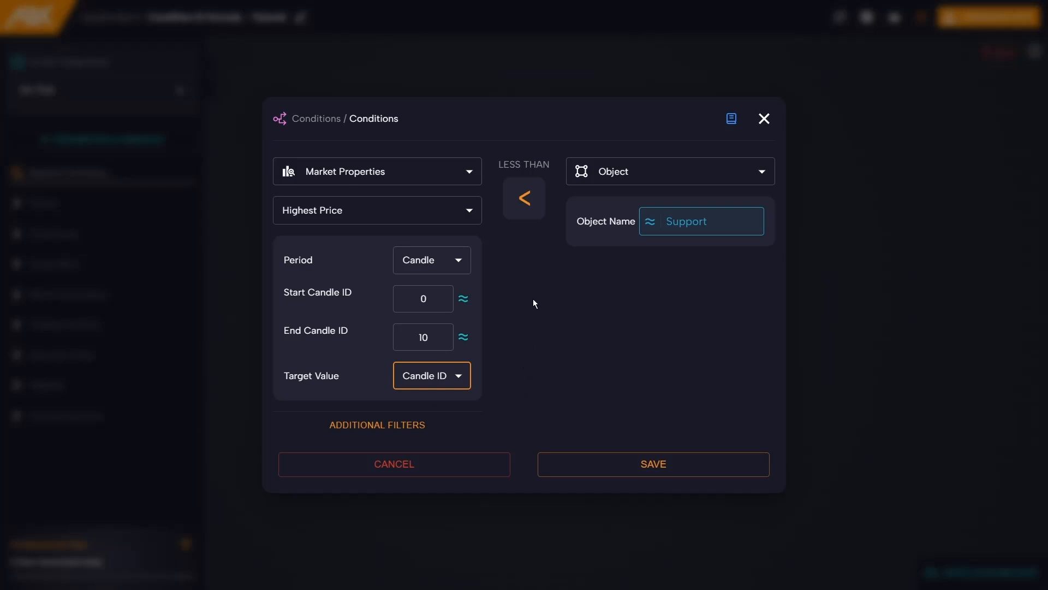
pyautogui.click(377, 171)
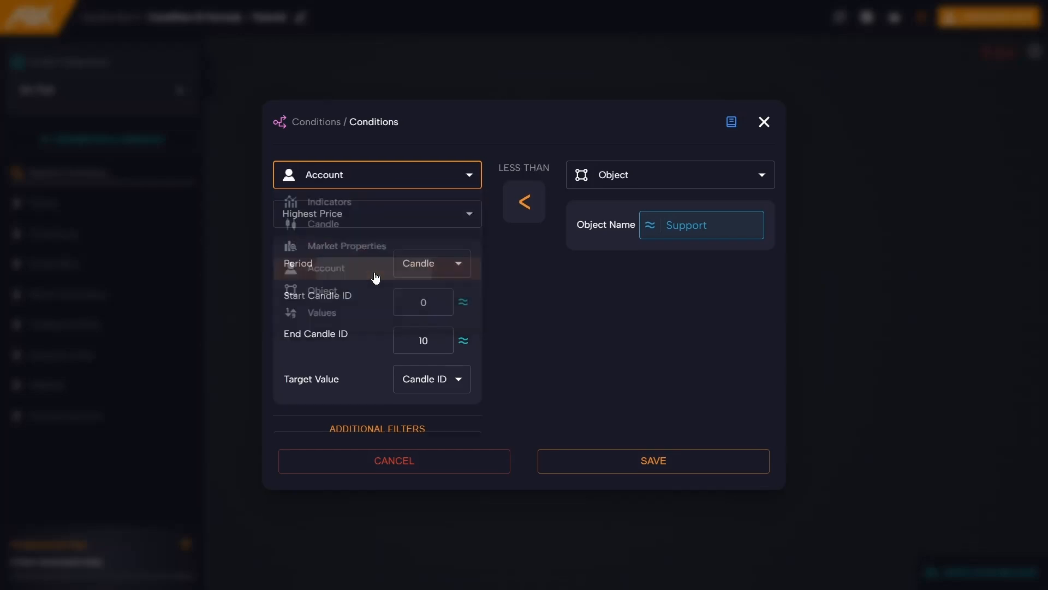
# - Set the left side to Account Balance and save the condition back to the canvas
pyautogui.click(327, 269)
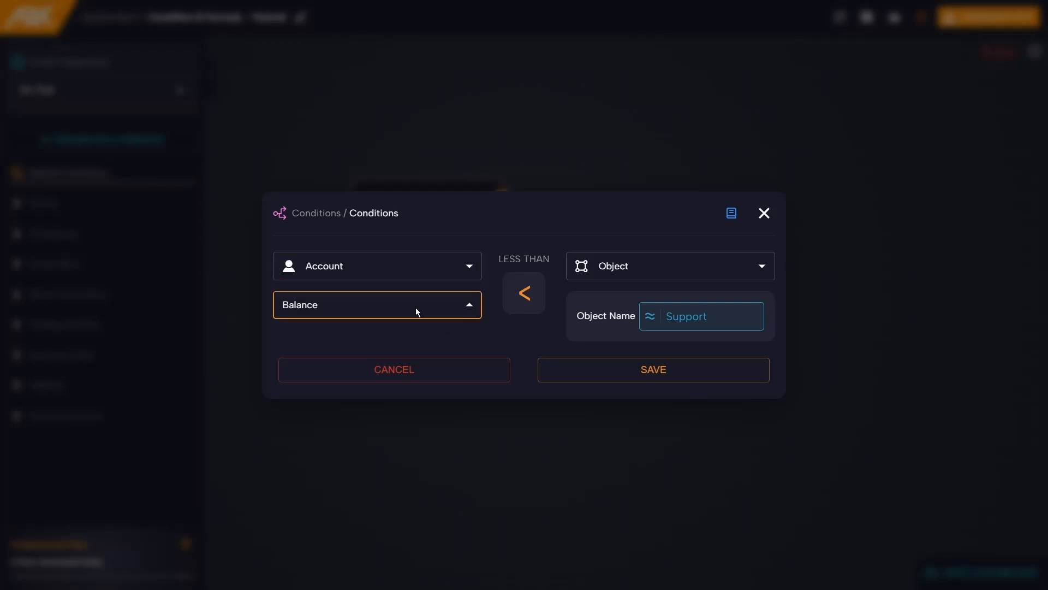
pyautogui.click(377, 304)
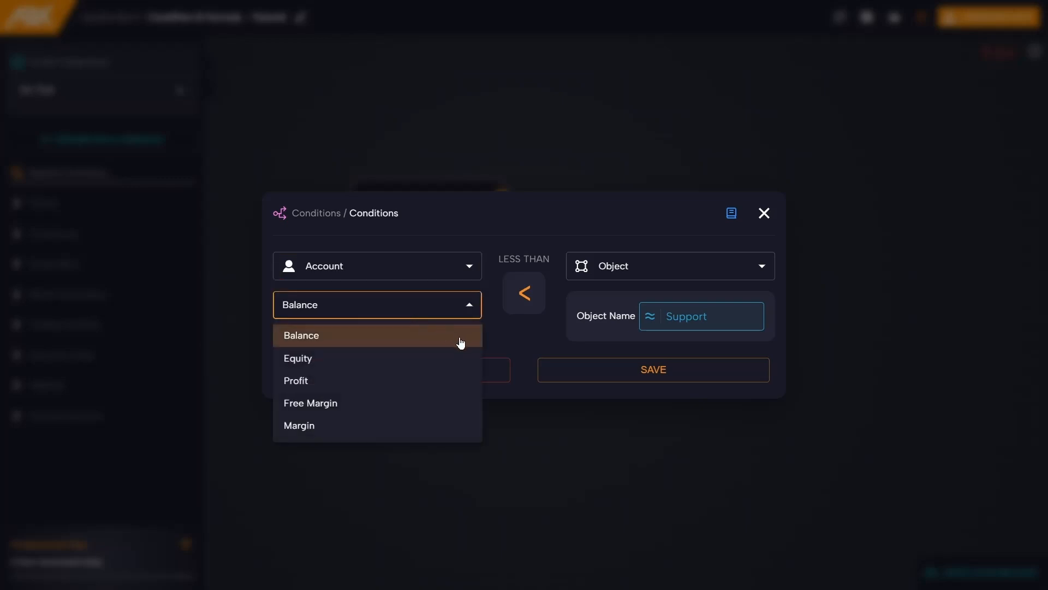
pyautogui.moveTo(443, 404)
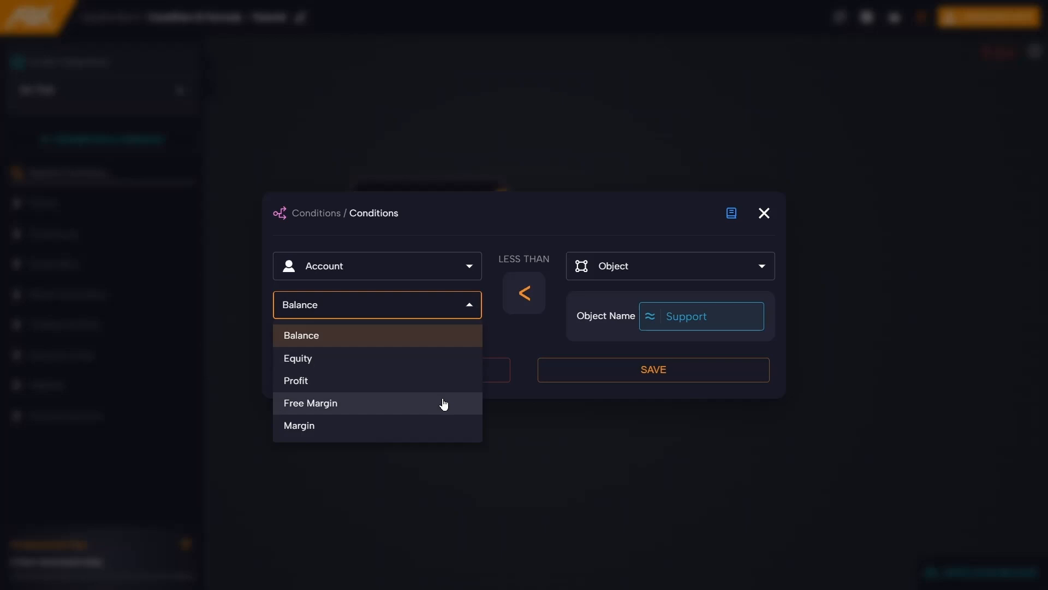
pyautogui.moveTo(441, 430)
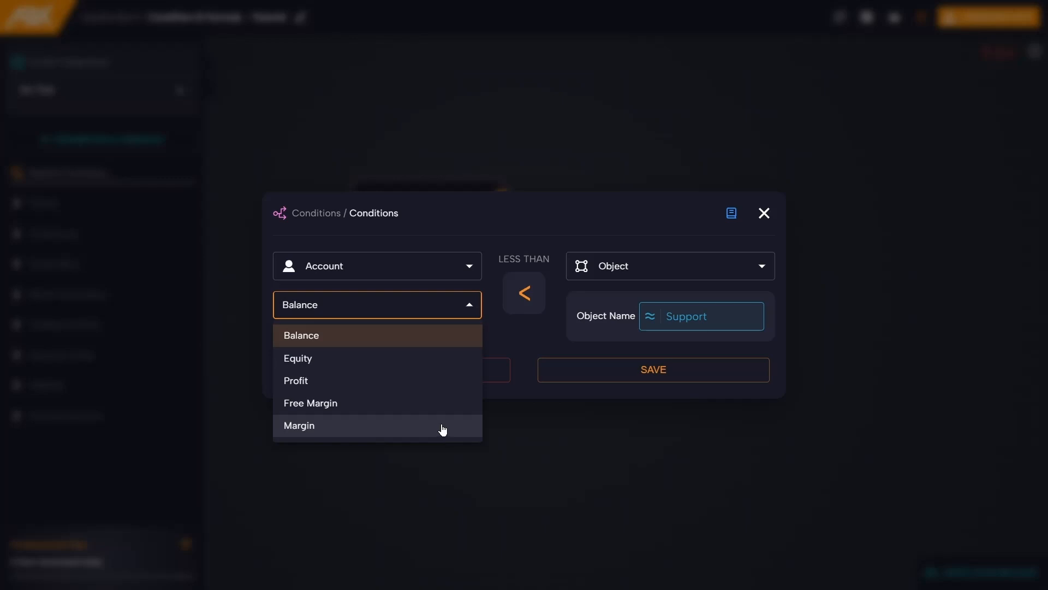
pyautogui.moveTo(524, 348)
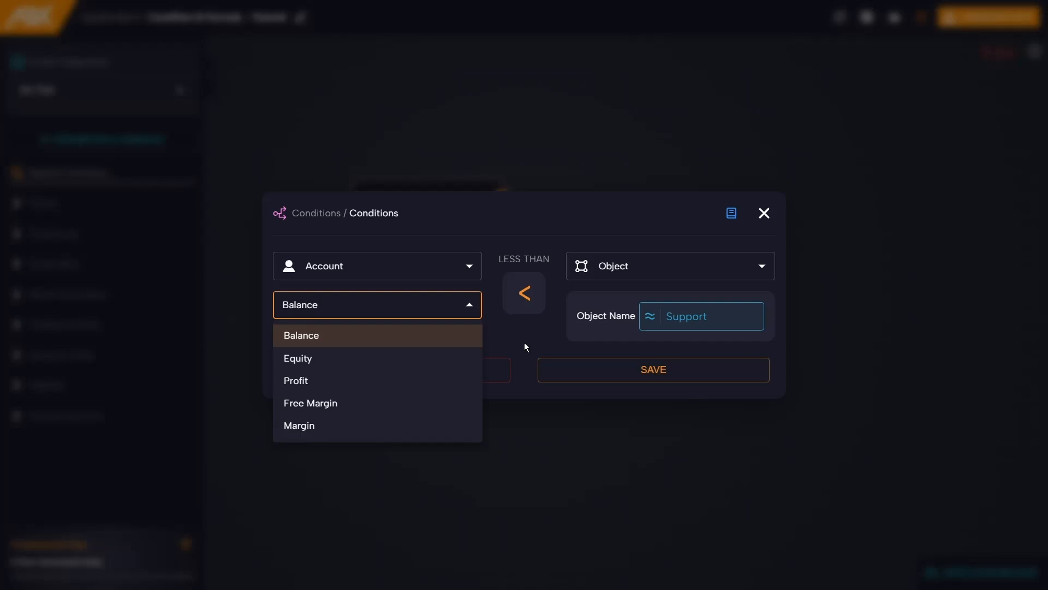
pyautogui.click(301, 335)
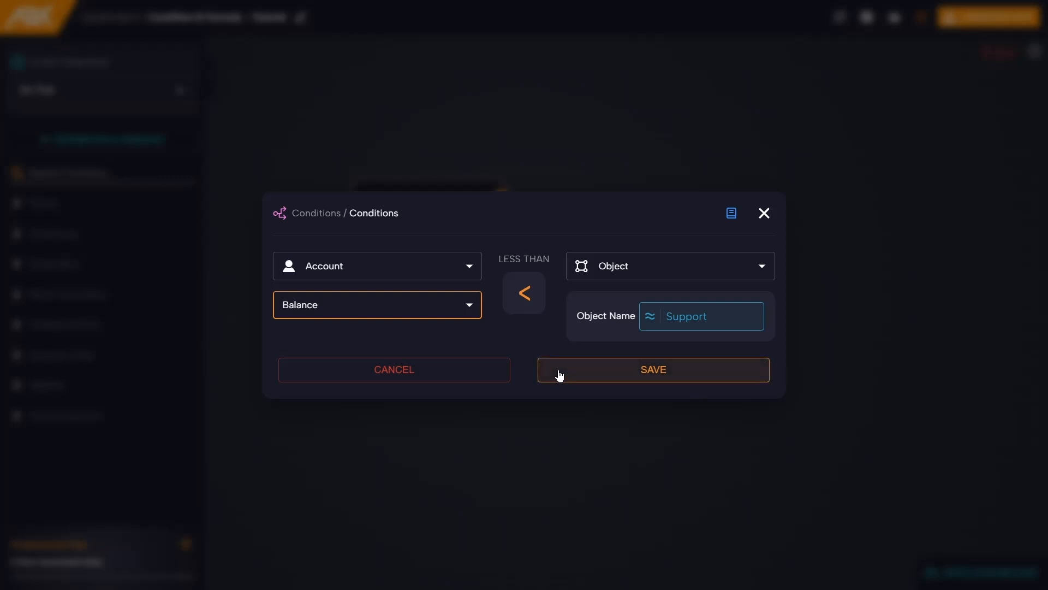
pyautogui.click(652, 369)
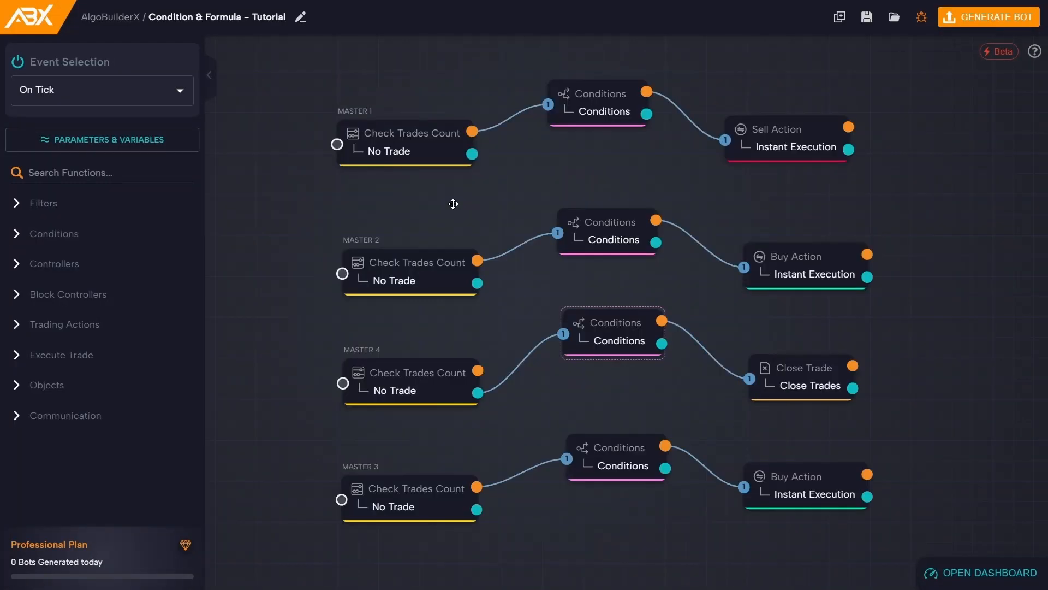
pyautogui.moveTo(448, 211)
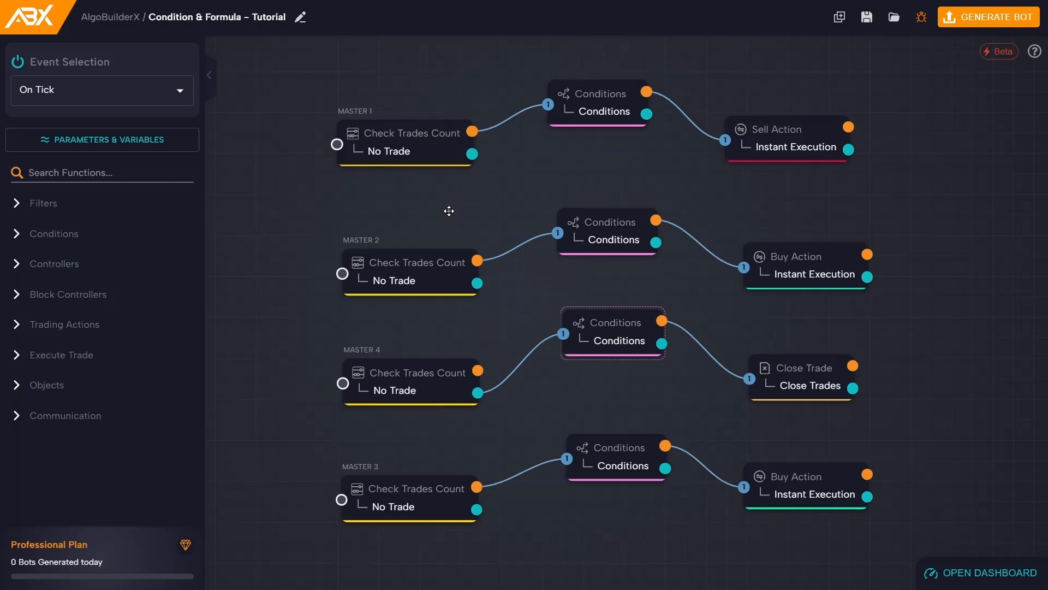
pyautogui.moveTo(439, 199)
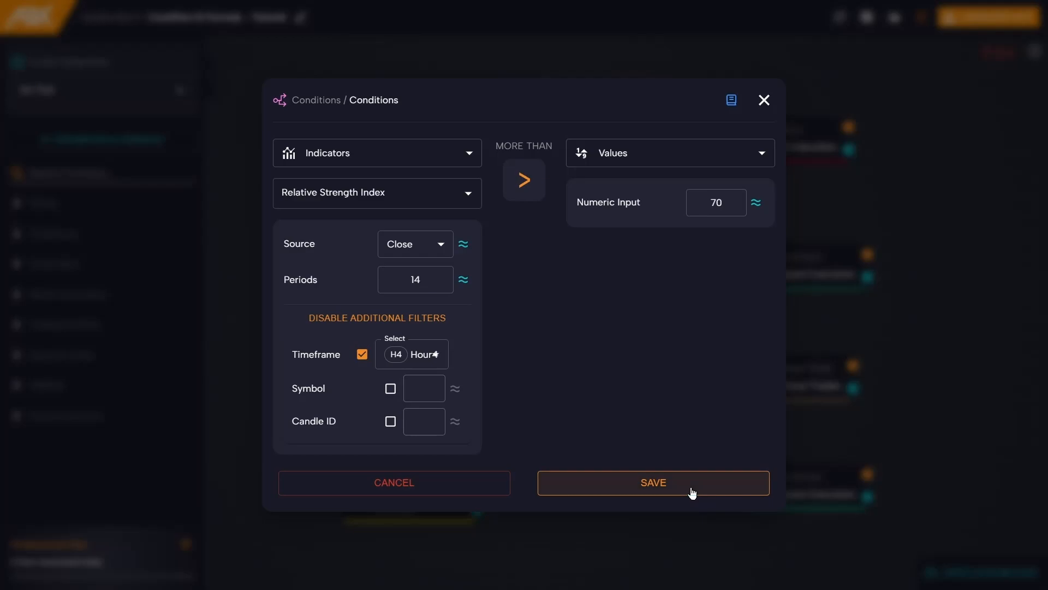
# - Save the RSI 14 on H4 'more than 70' condition
pyautogui.click(652, 482)
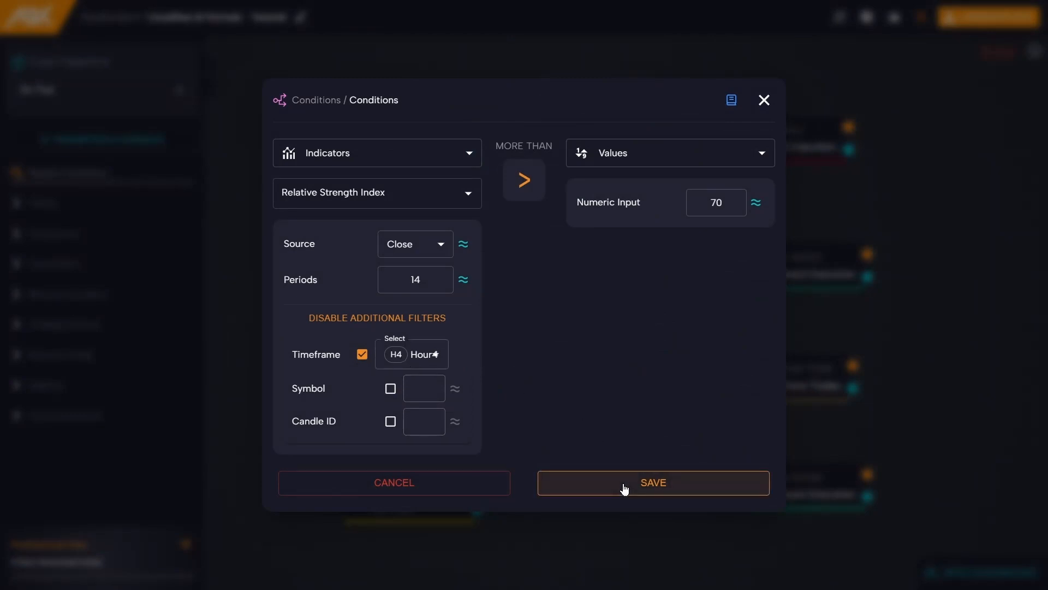
pyautogui.click(652, 482)
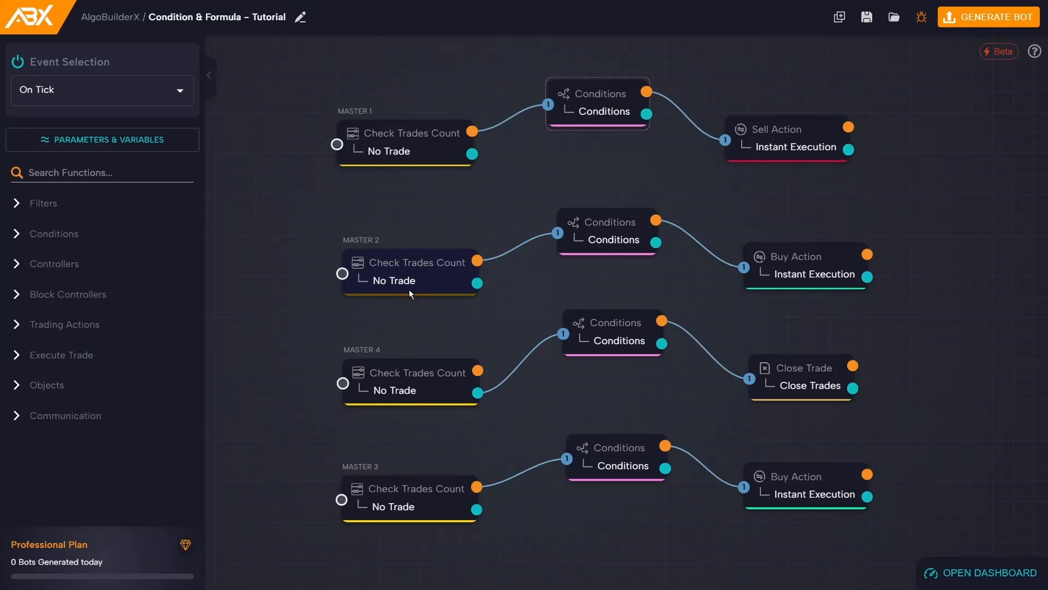
pyautogui.moveTo(594, 251)
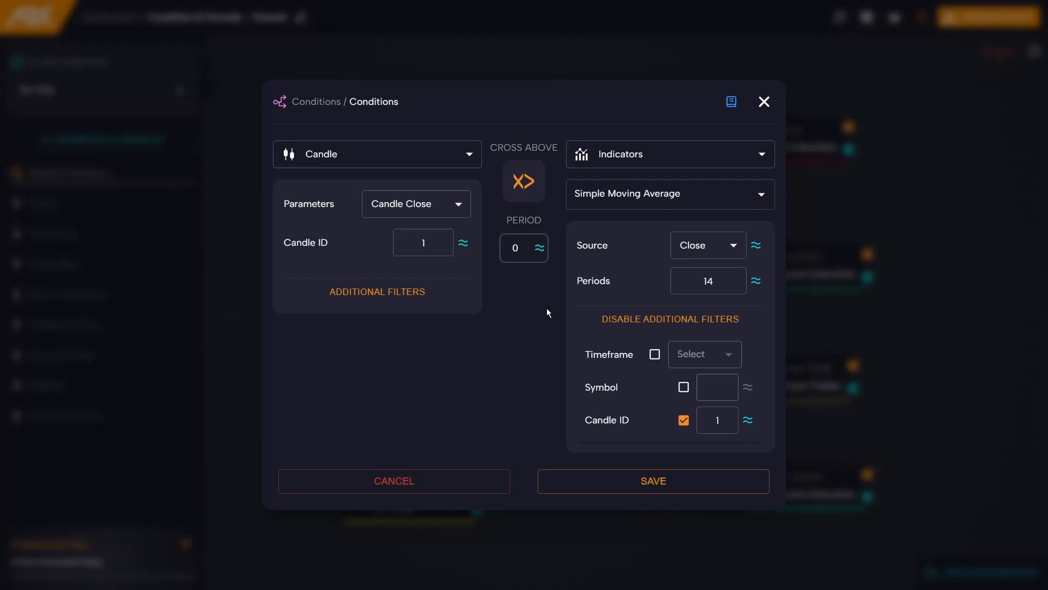
pyautogui.moveTo(647, 286)
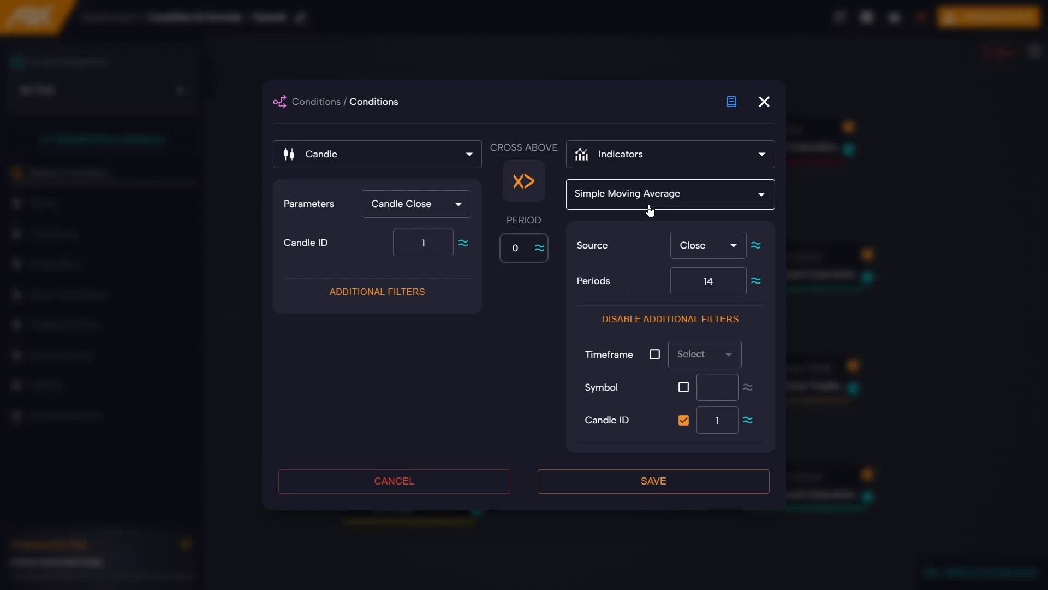
# - Save the Candle Close ID 1 'cross above' SMA 14 condition for Master 2
pyautogui.click(717, 419)
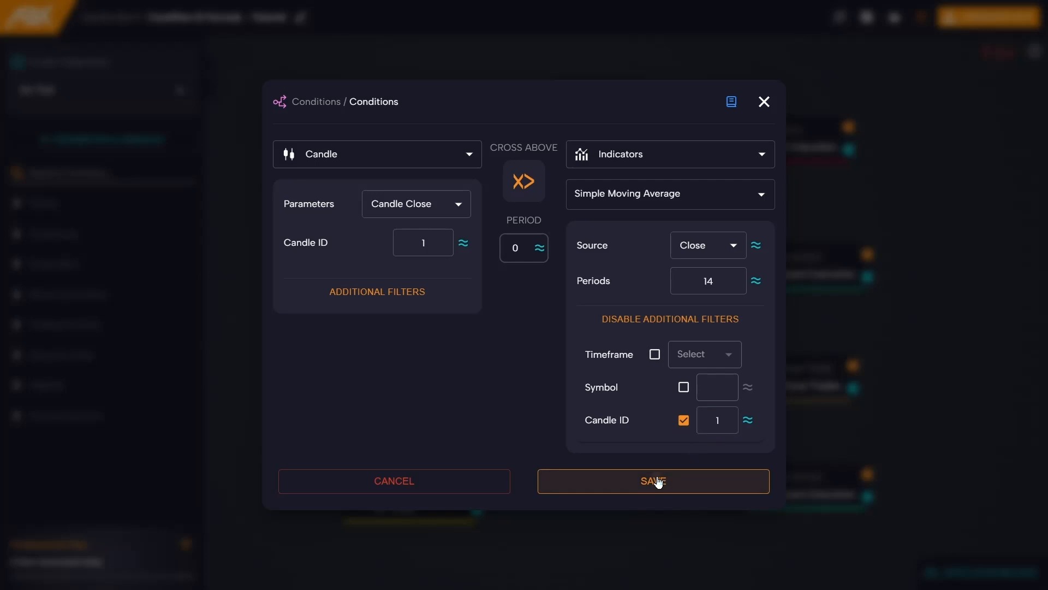
pyautogui.click(652, 480)
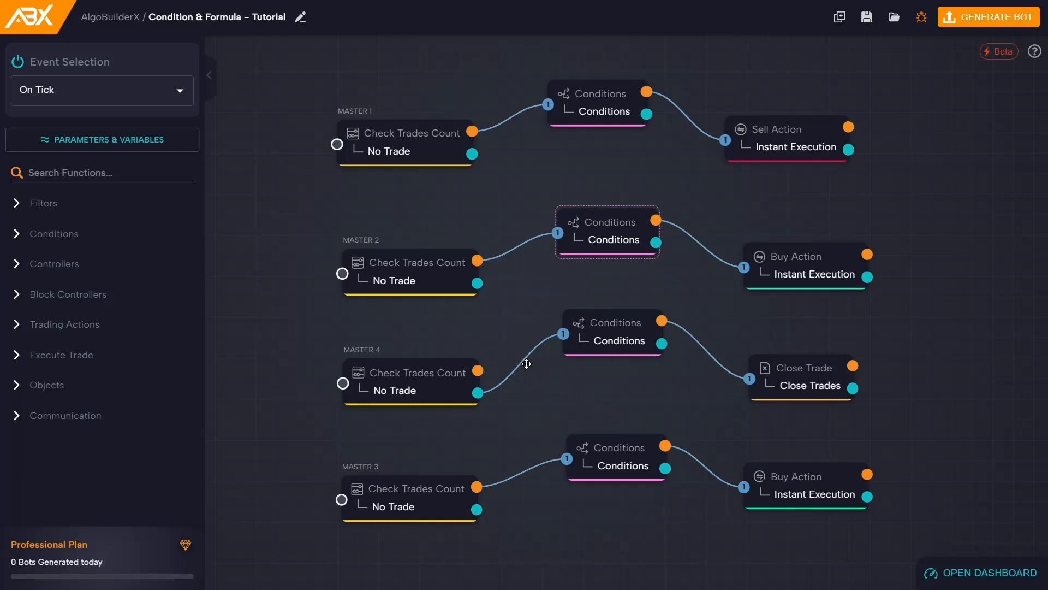
pyautogui.moveTo(514, 376)
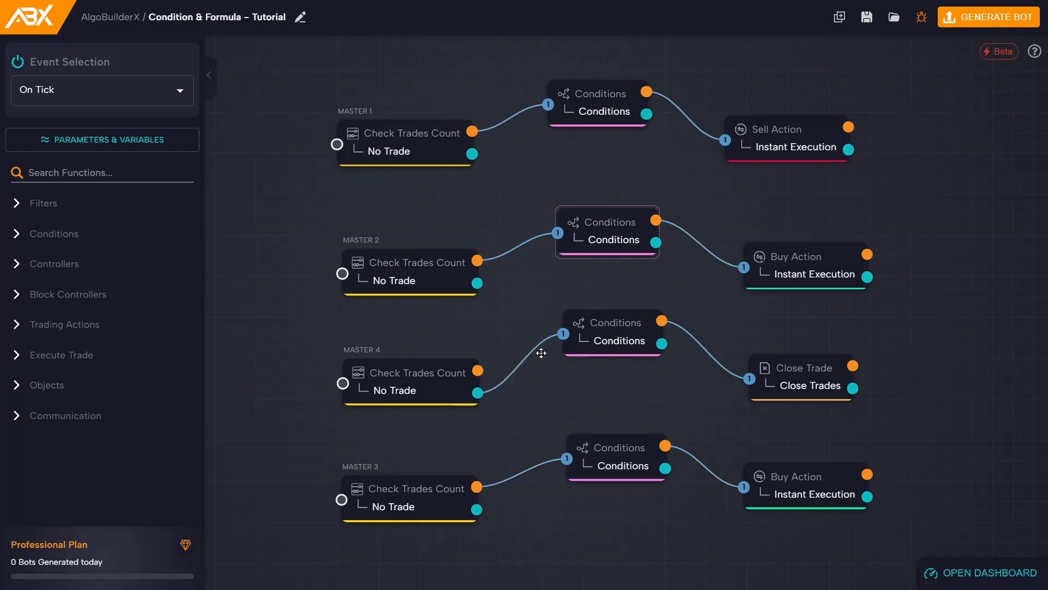
pyautogui.moveTo(548, 368)
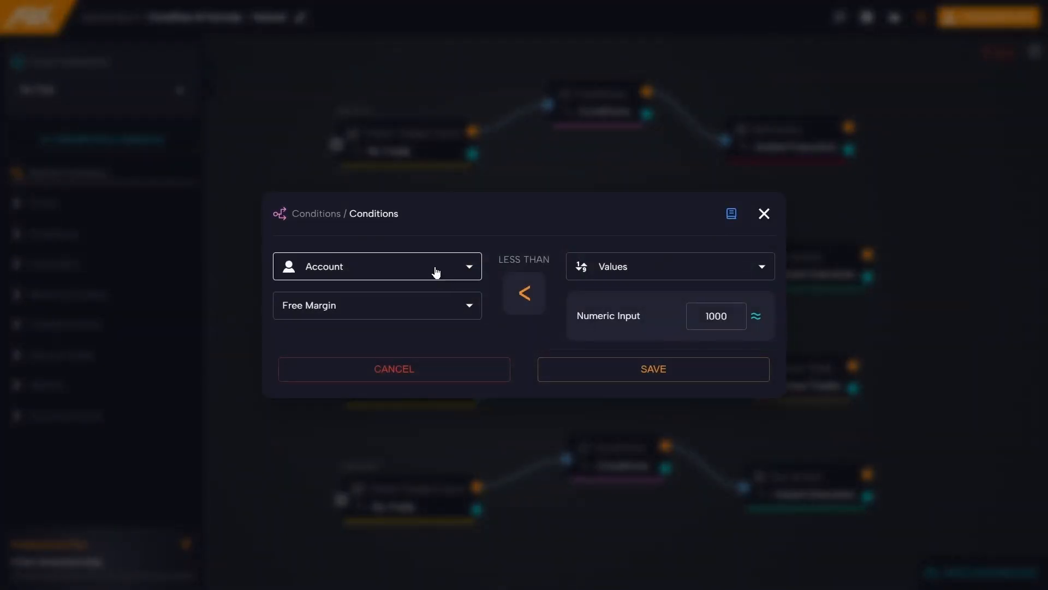
pyautogui.moveTo(522, 335)
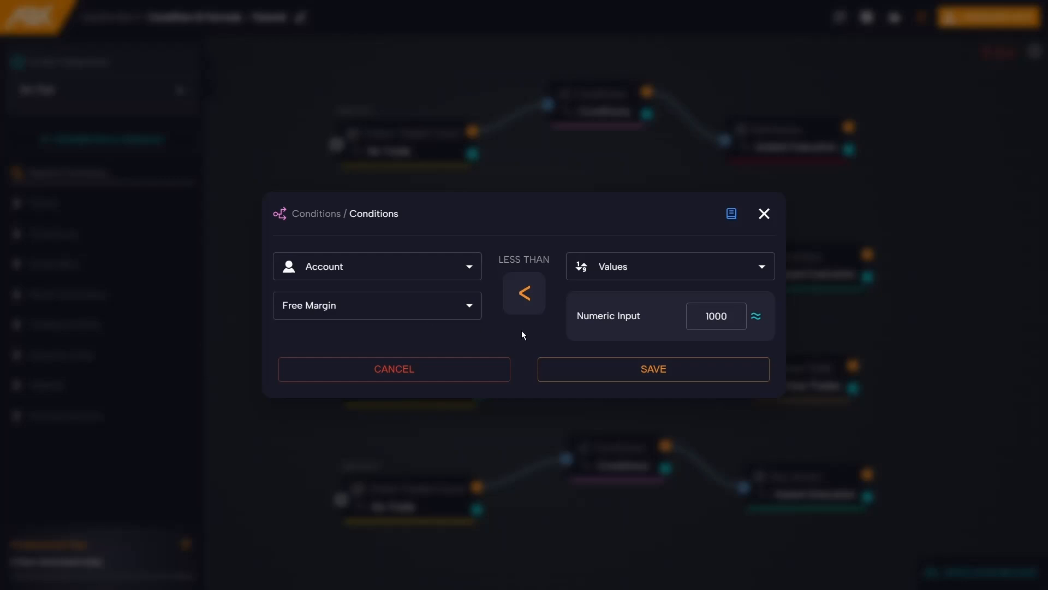
pyautogui.moveTo(576, 353)
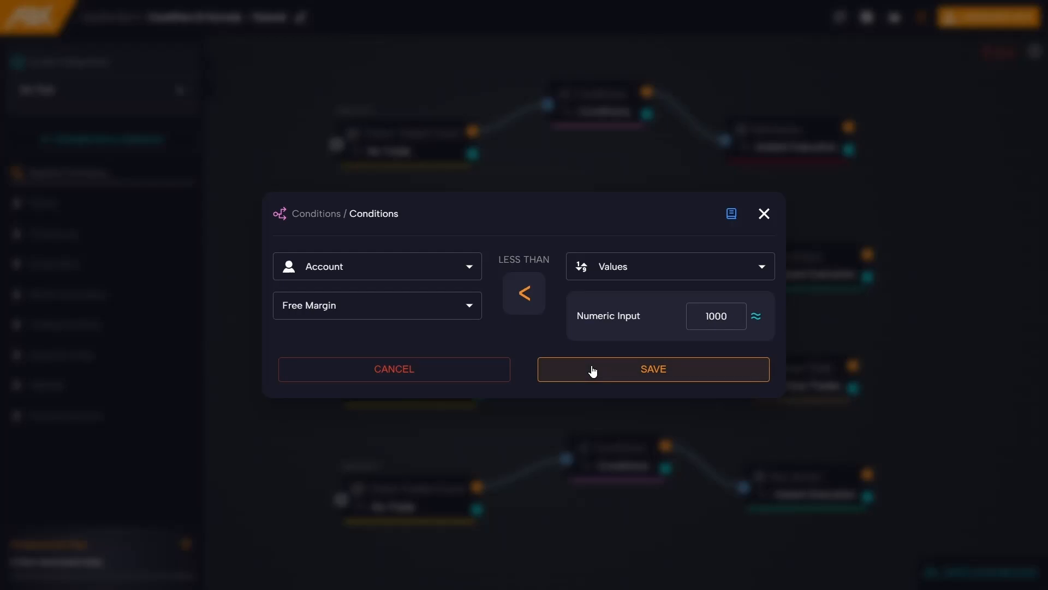
# - Confirm the Account Free Margin less than 1000 condition and save it
pyautogui.click(650, 368)
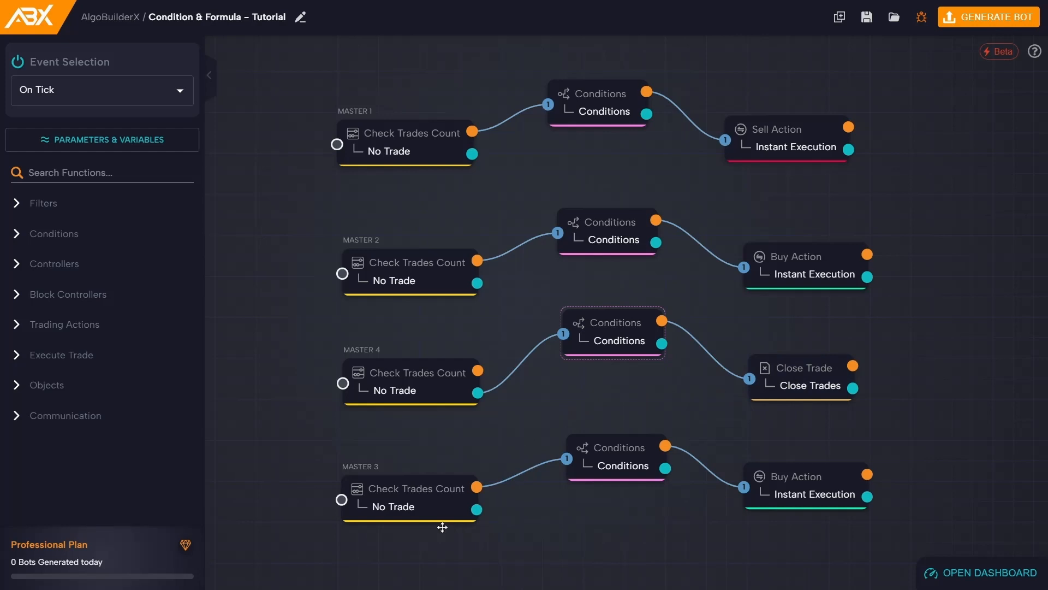
pyautogui.moveTo(601, 477)
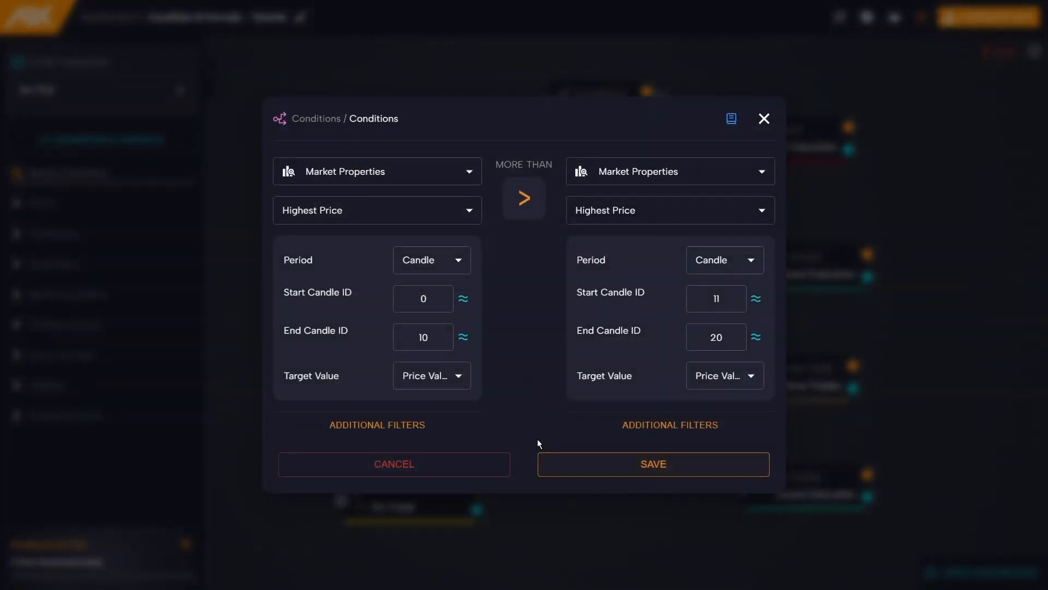
pyautogui.moveTo(534, 353)
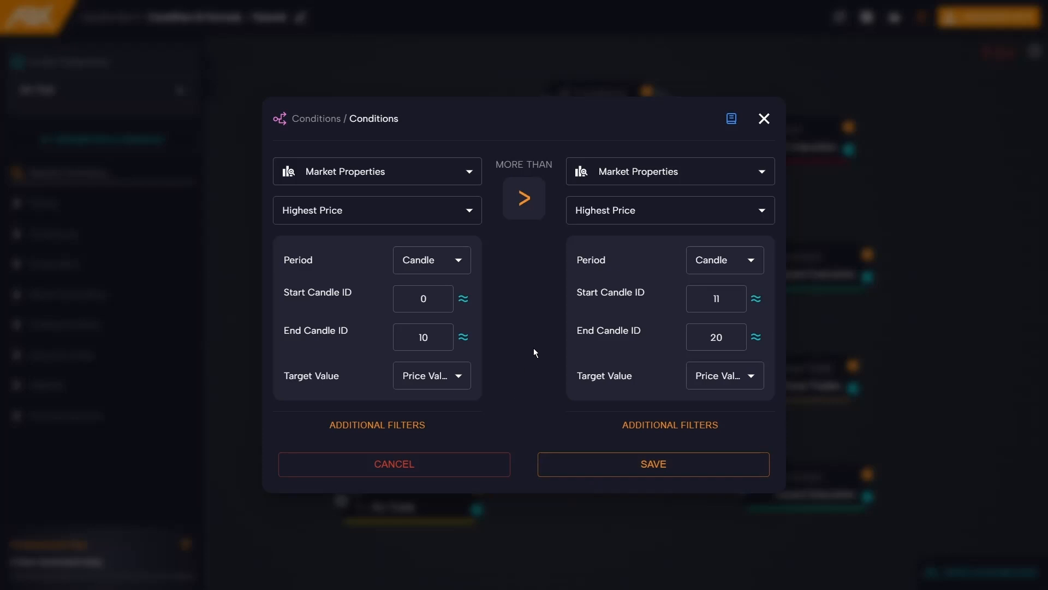
pyautogui.moveTo(558, 400)
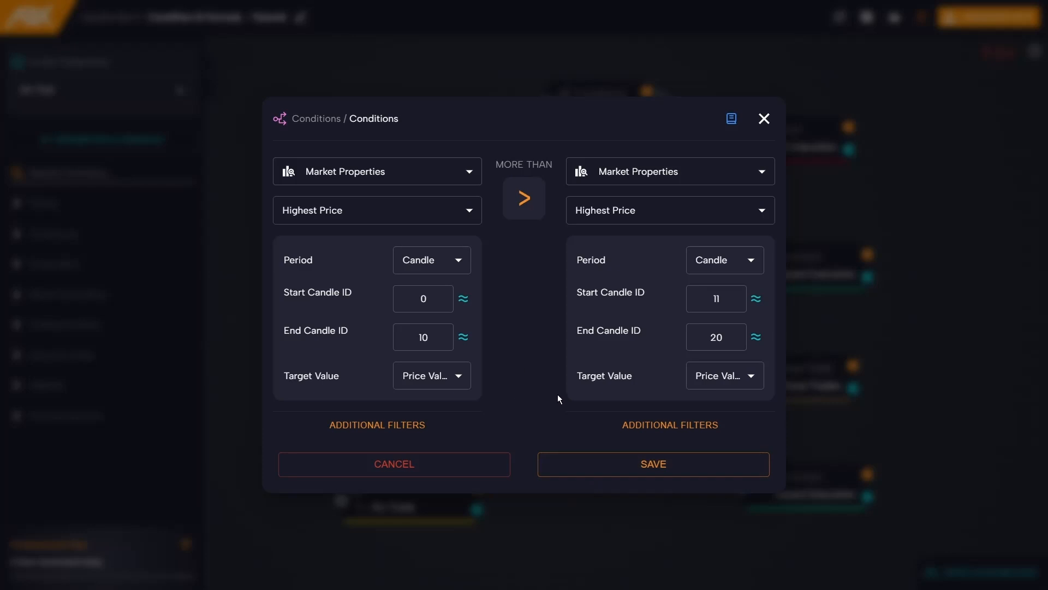
pyautogui.moveTo(542, 385)
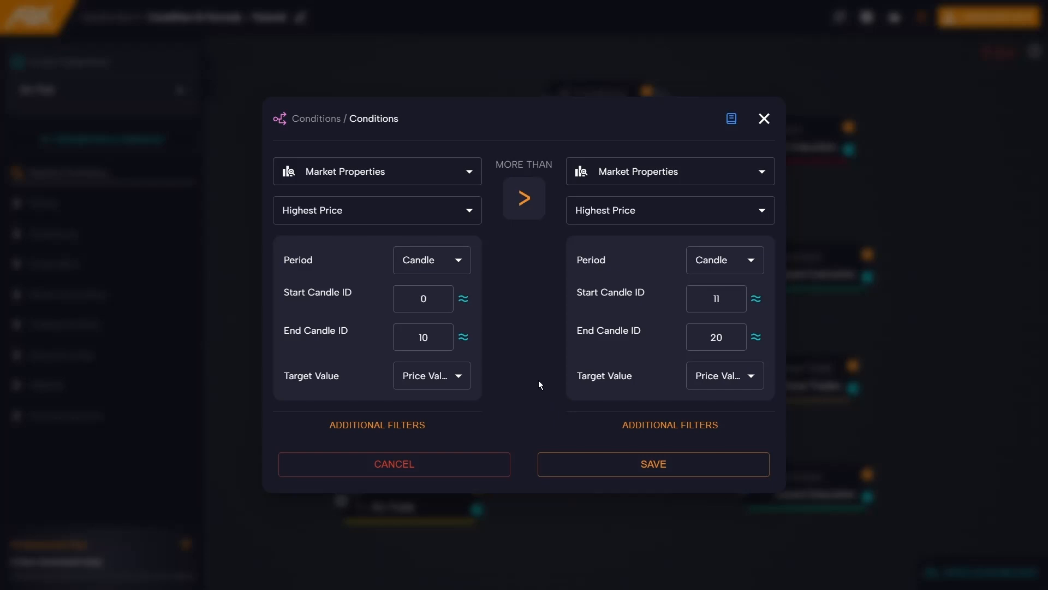
pyautogui.moveTo(555, 404)
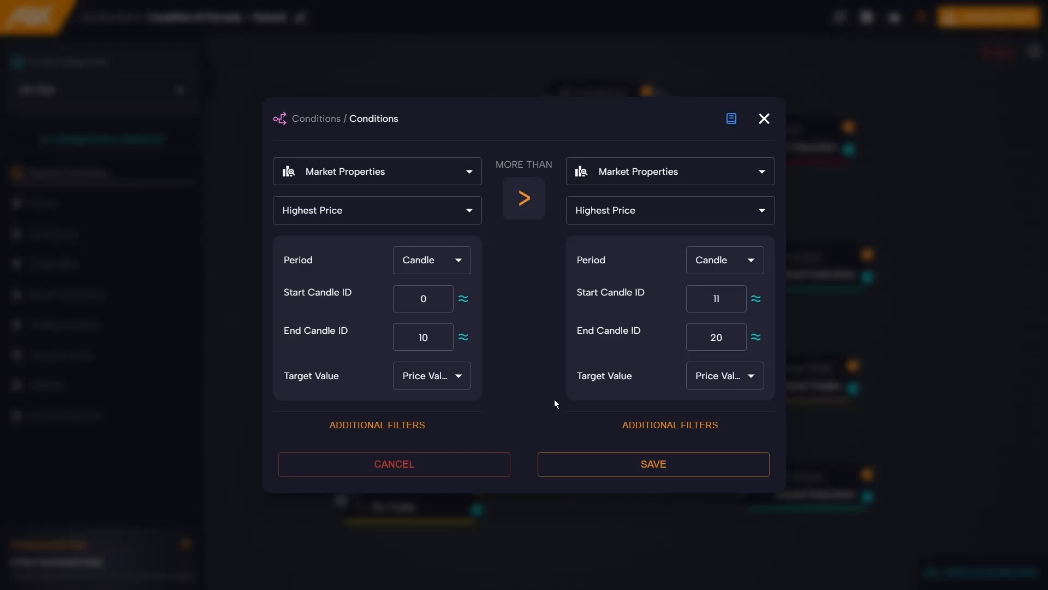
pyautogui.moveTo(716, 395)
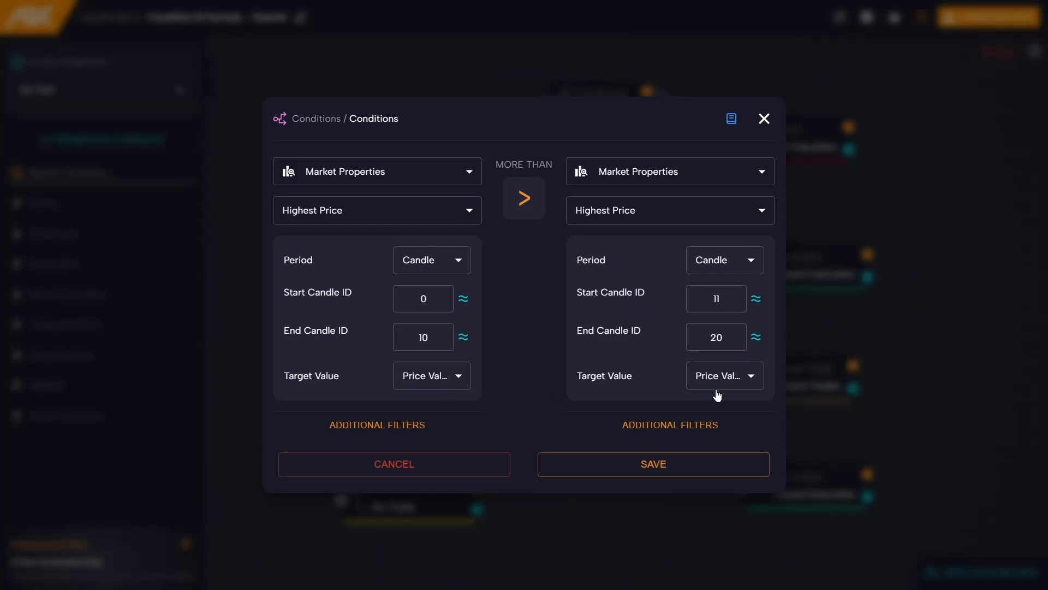
pyautogui.moveTo(594, 463)
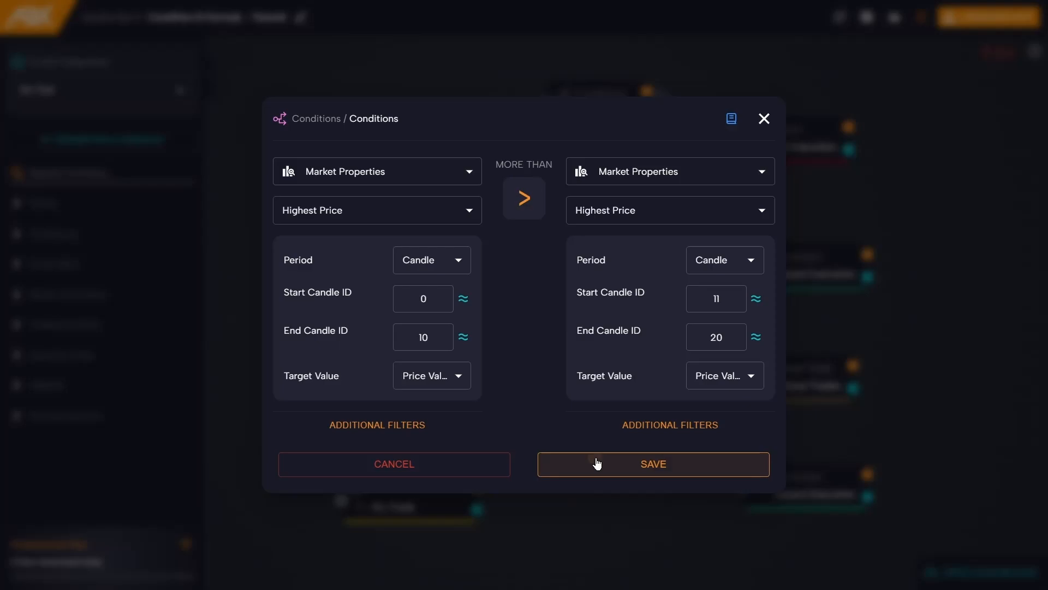
# - Keep addition as the blank Formula's operation and list the result-variable choices
pyautogui.click(652, 464)
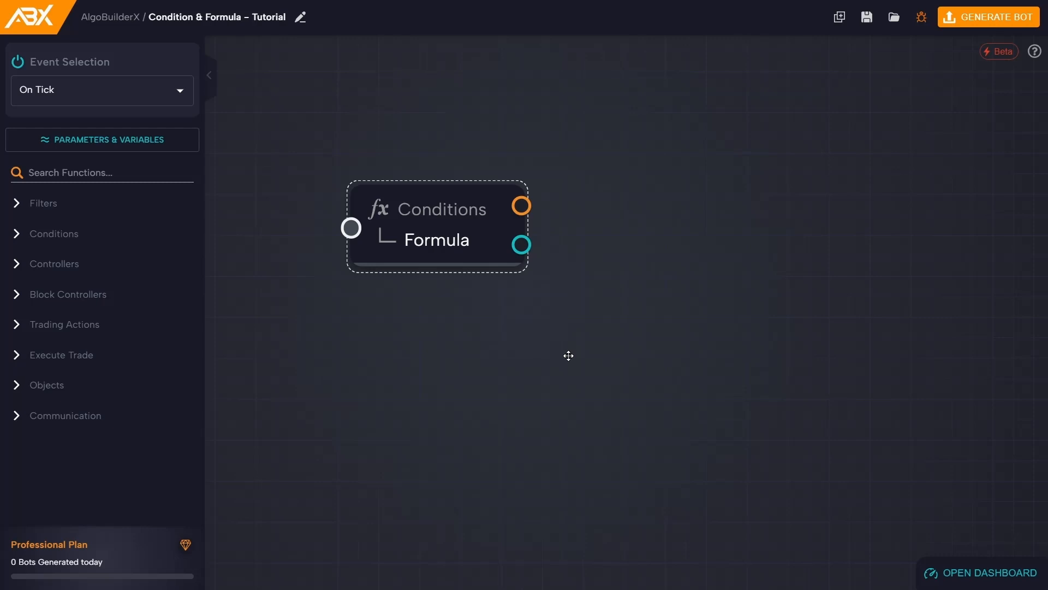
pyautogui.moveTo(567, 350)
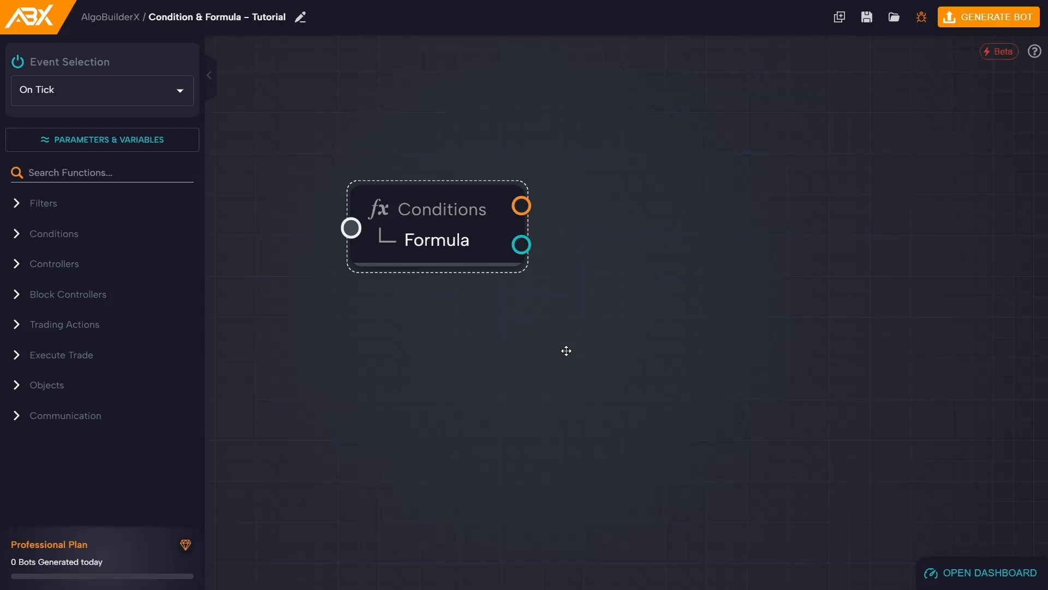
pyautogui.moveTo(480, 289)
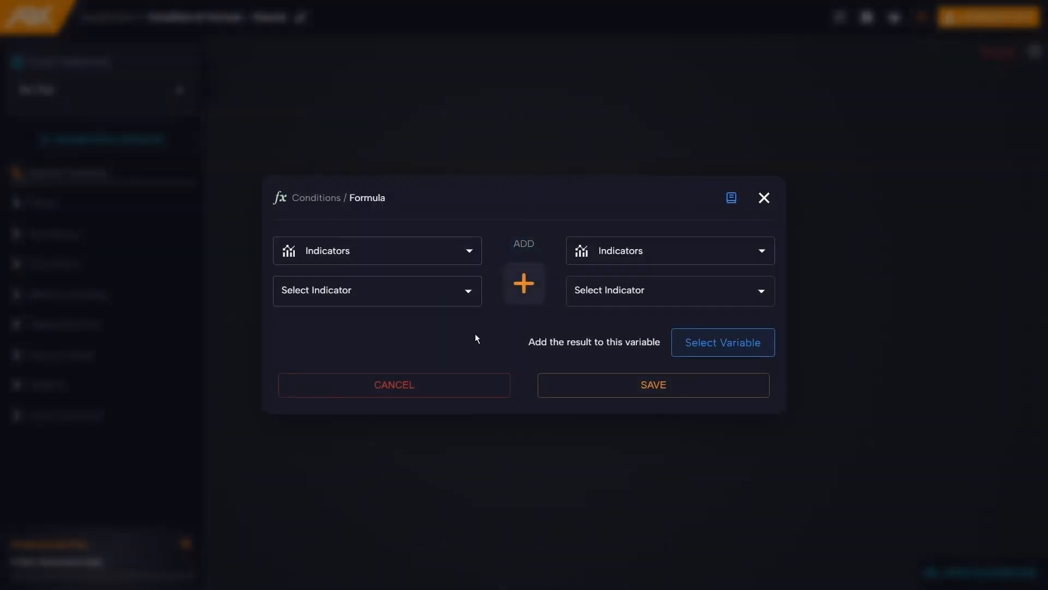
pyautogui.moveTo(485, 350)
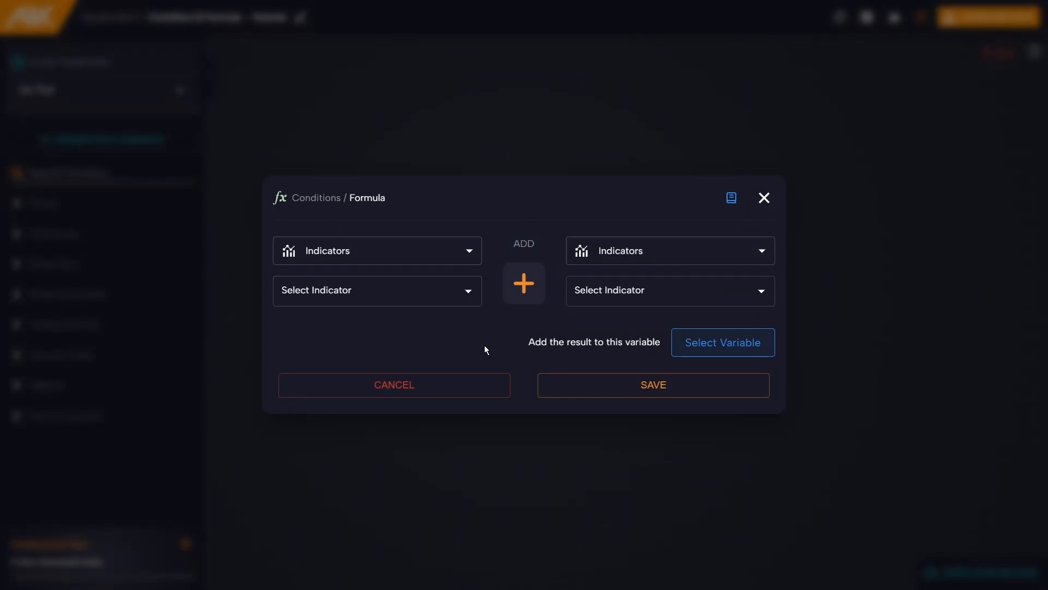
pyautogui.moveTo(494, 343)
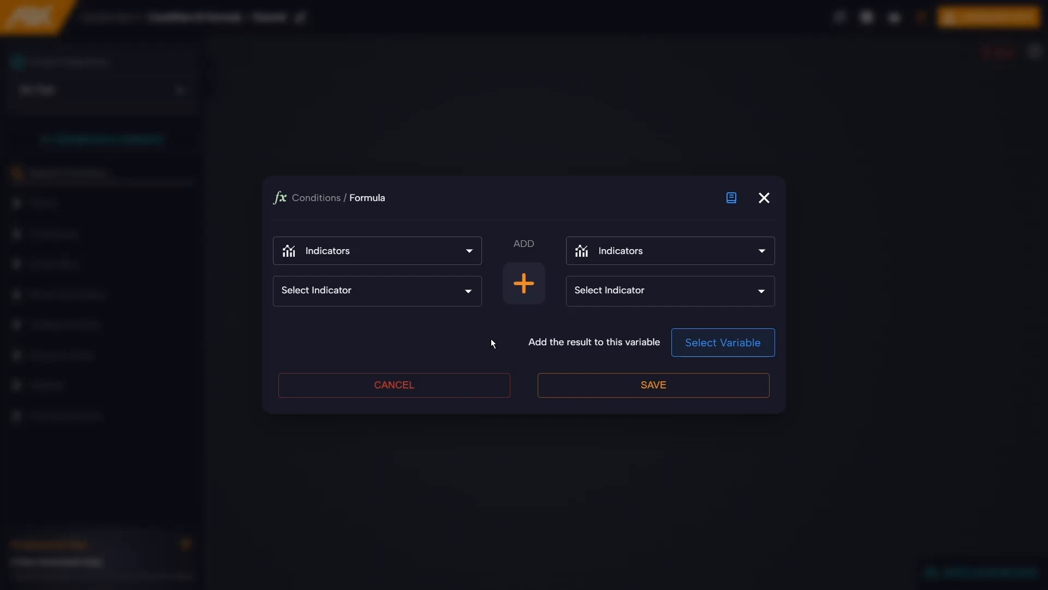
pyautogui.moveTo(528, 297)
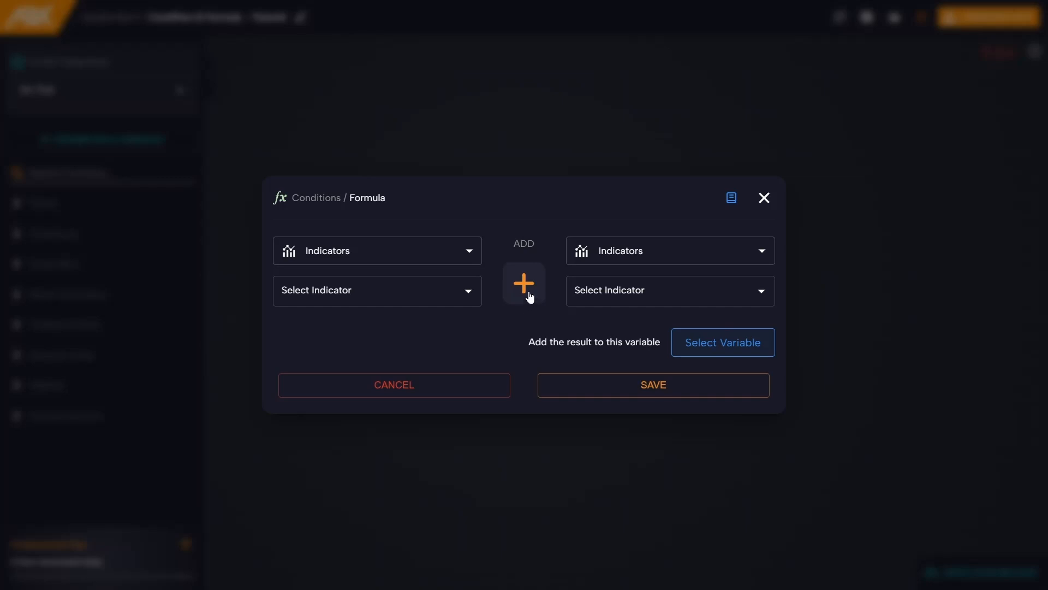
pyautogui.click(523, 284)
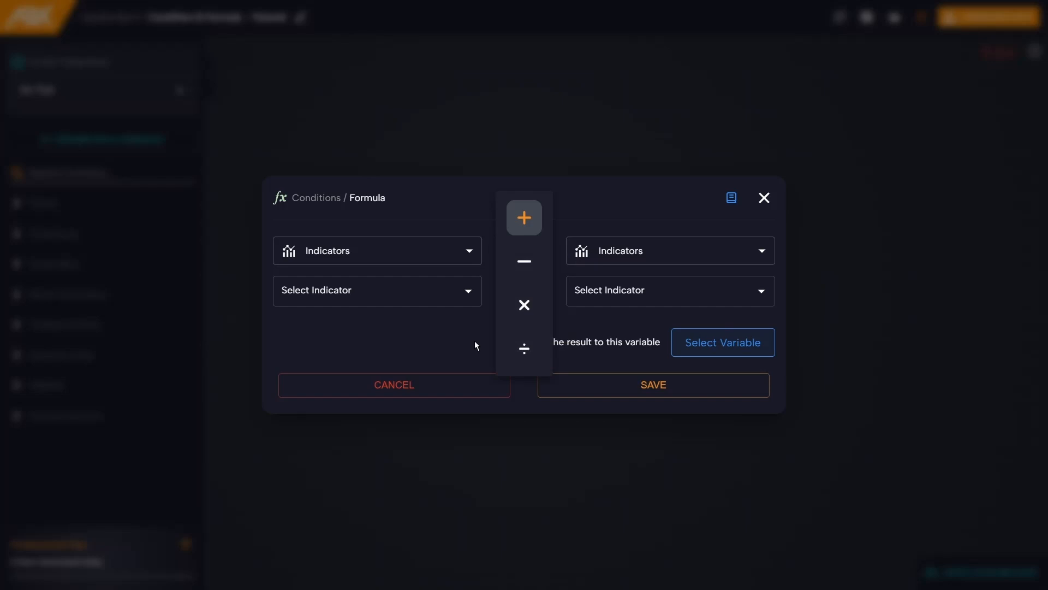
pyautogui.click(523, 217)
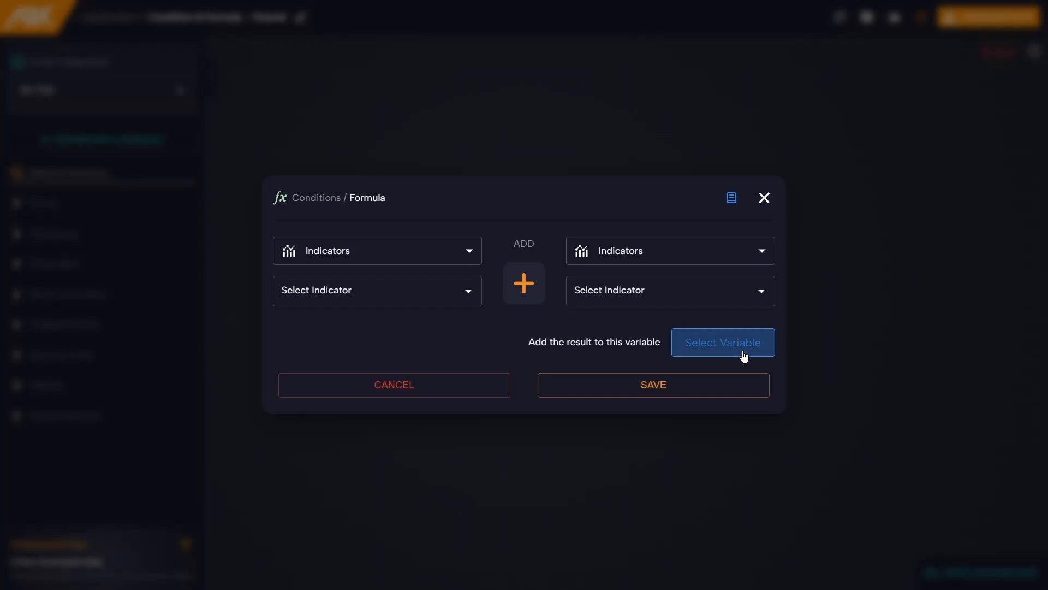
pyautogui.click(723, 342)
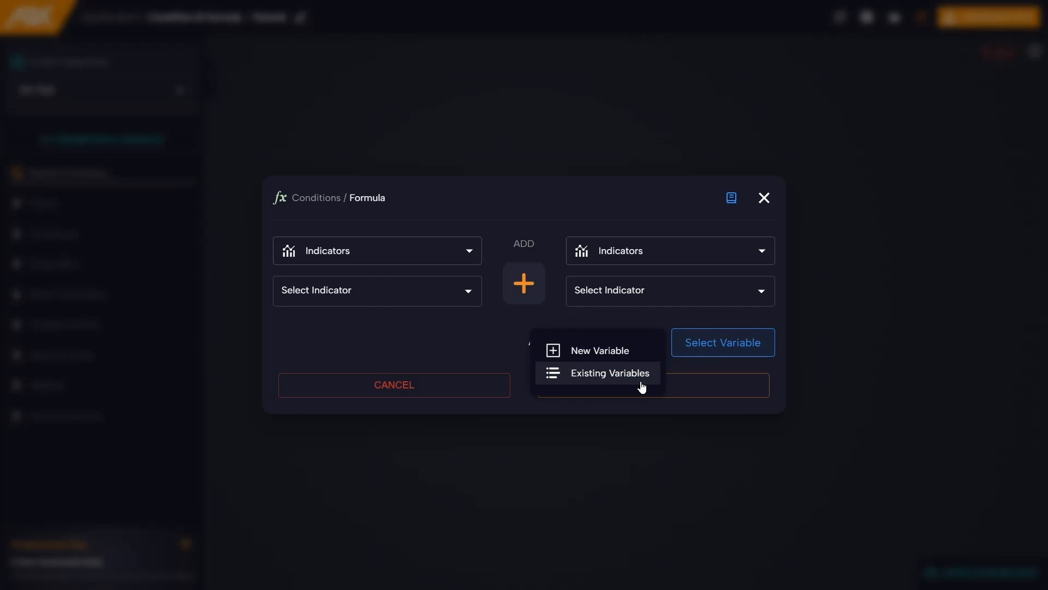
pyautogui.moveTo(722, 342)
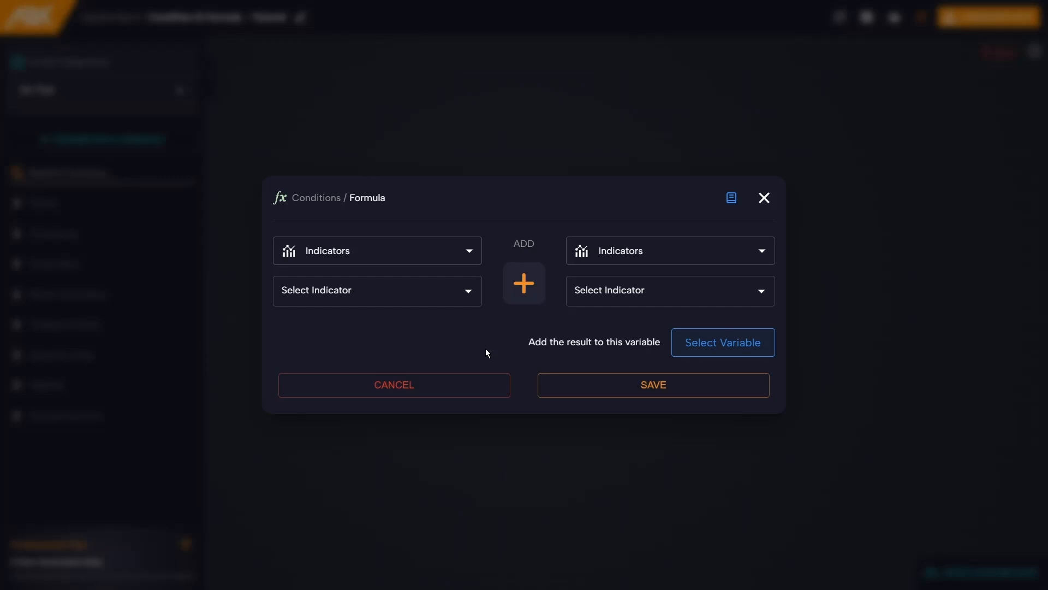
# - Review the Daily Target formula adding Account Balance plus 50 and return to the canvas
pyautogui.click(763, 198)
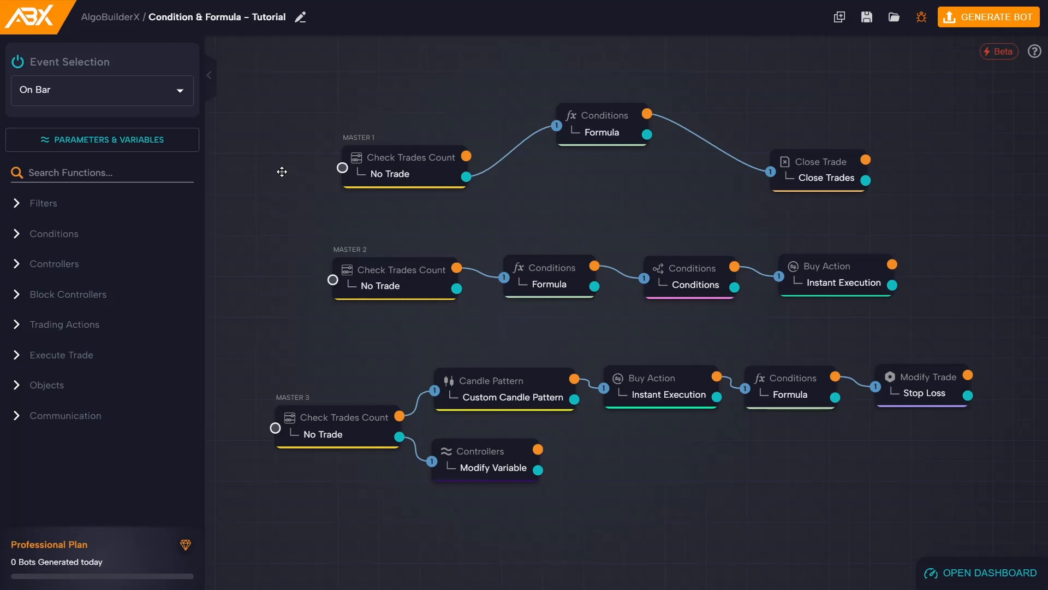
pyautogui.moveTo(356, 189)
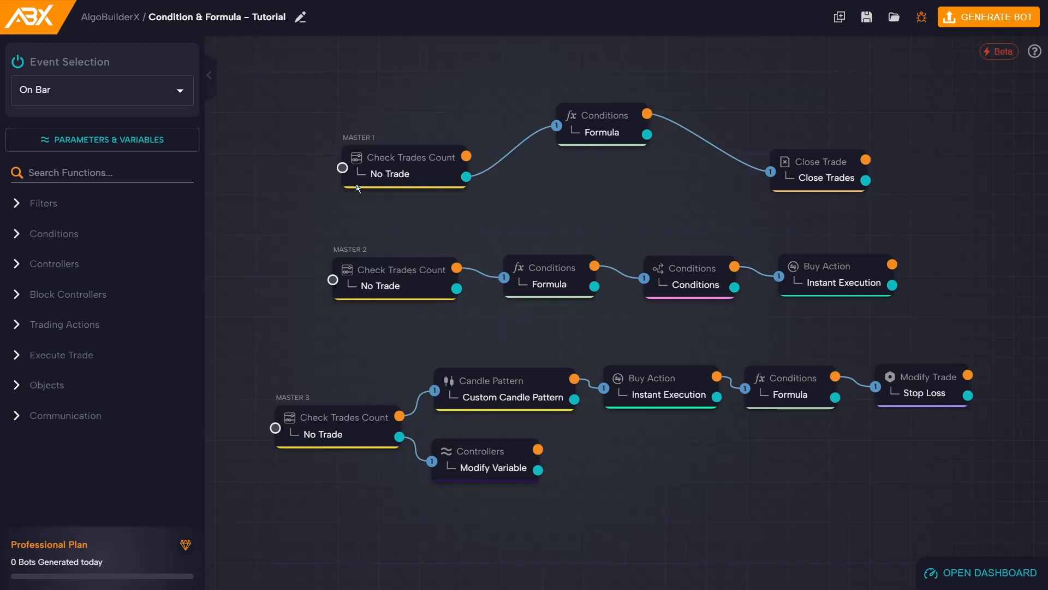
pyautogui.click(601, 123)
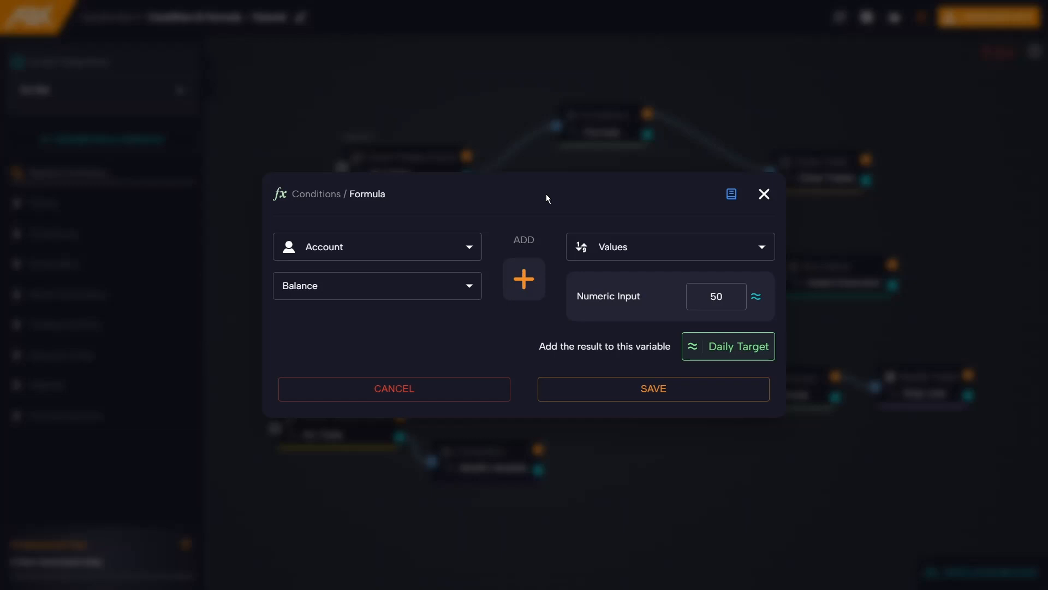
pyautogui.moveTo(531, 320)
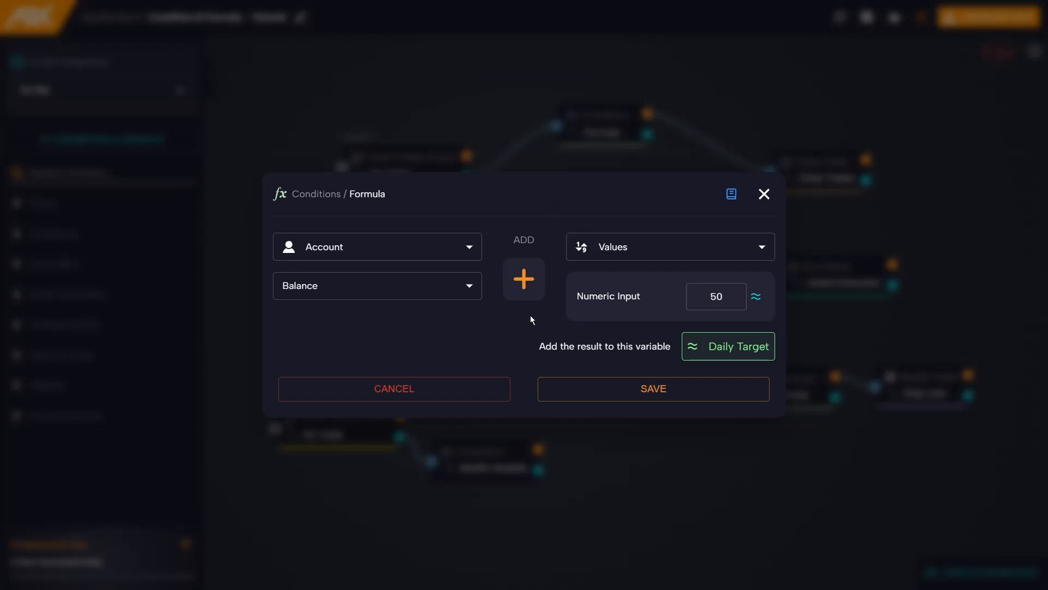
pyautogui.moveTo(524, 321)
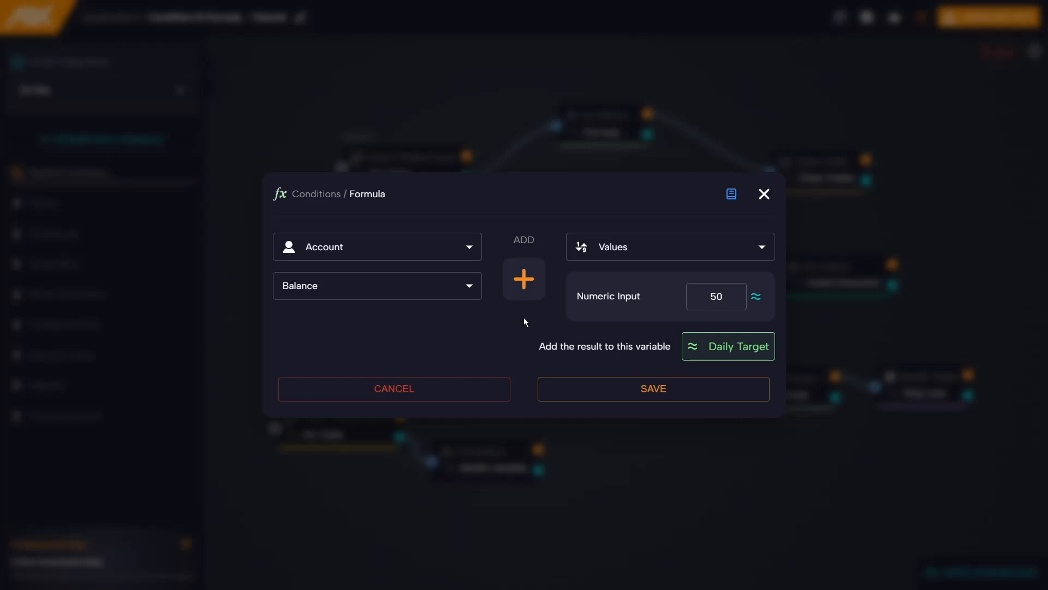
pyautogui.moveTo(384, 287)
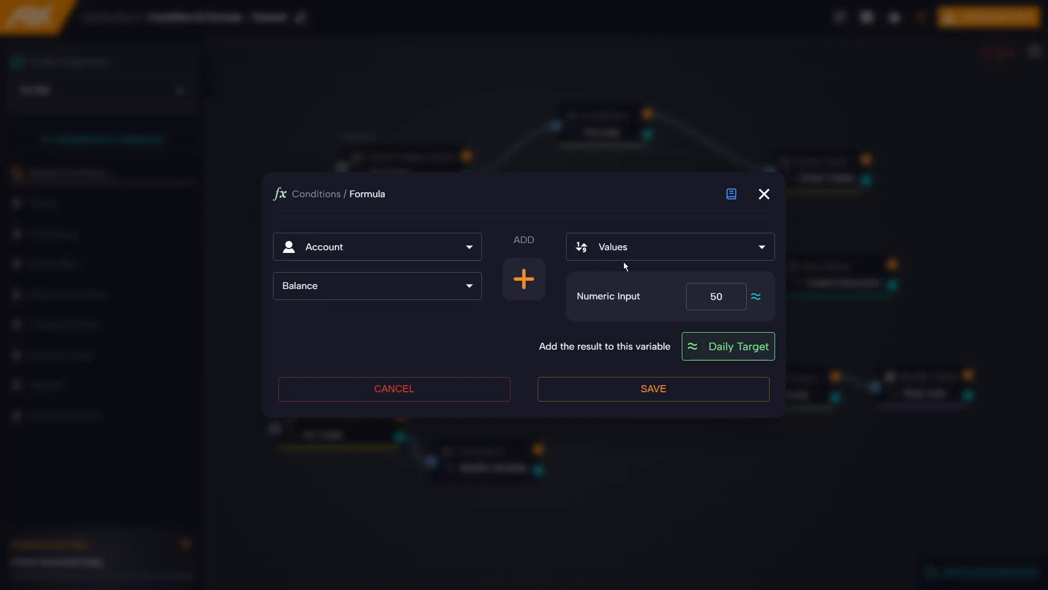
pyautogui.moveTo(728, 346)
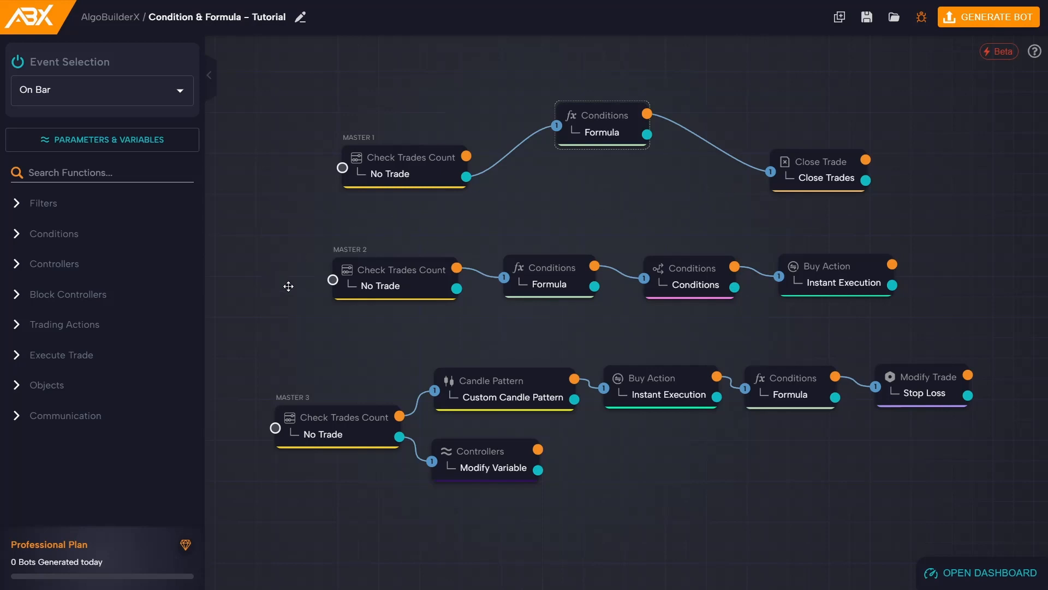
pyautogui.moveTo(295, 272)
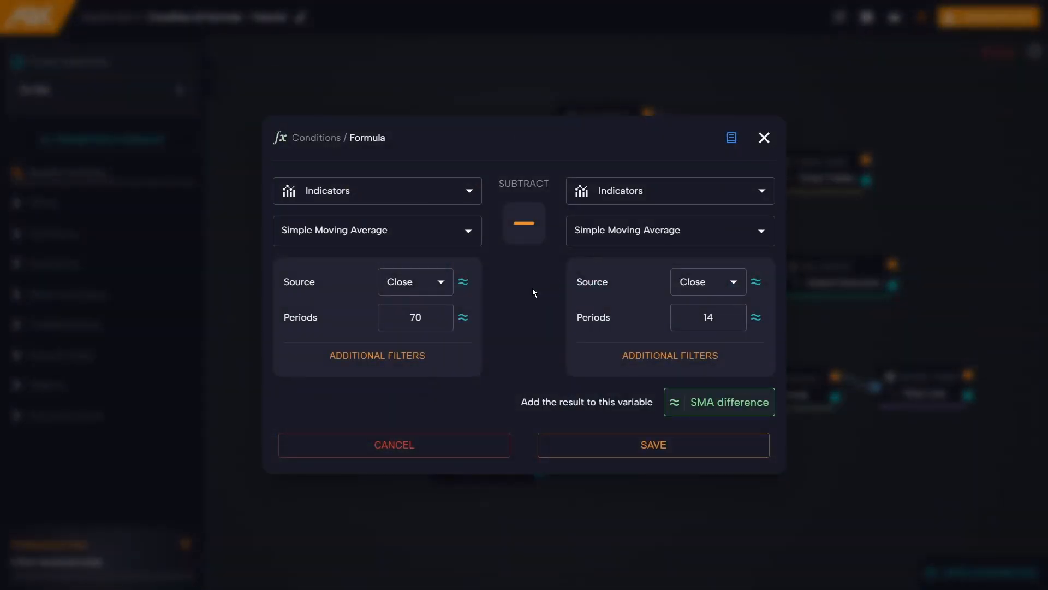
pyautogui.moveTo(523, 292)
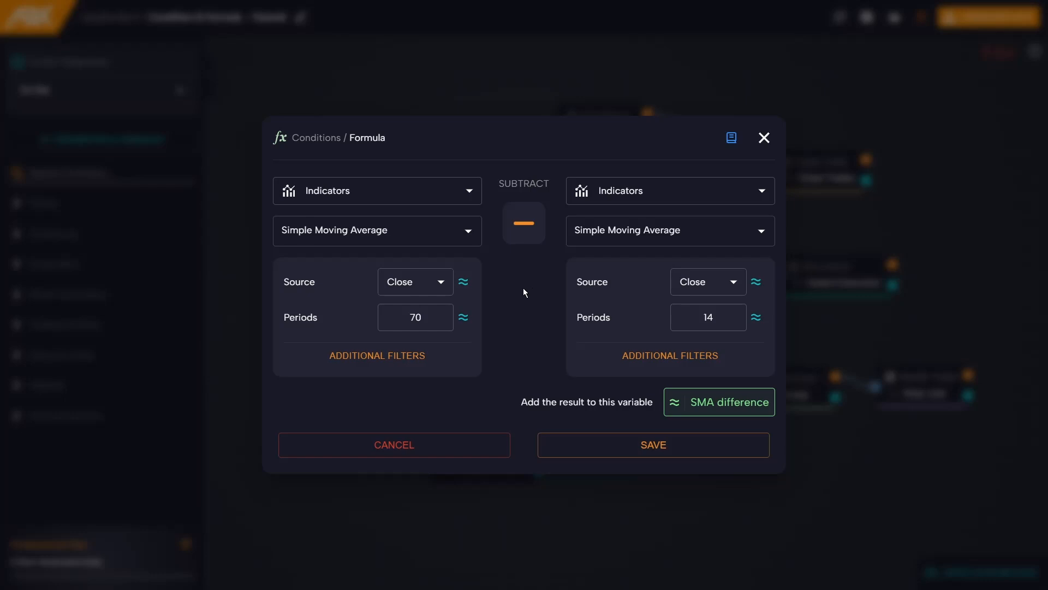
pyautogui.click(415, 317)
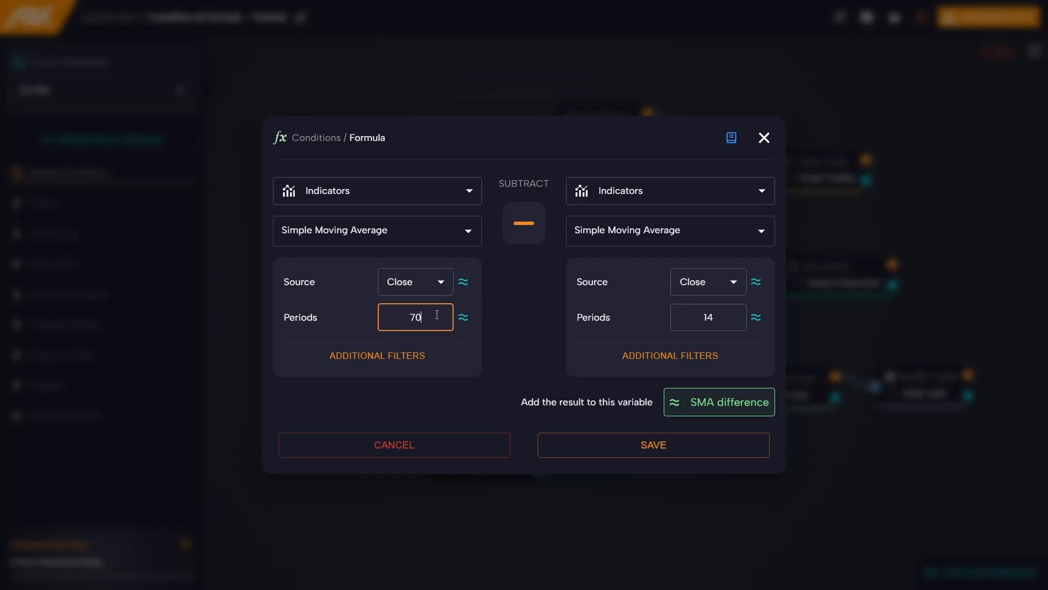
pyautogui.click(708, 317)
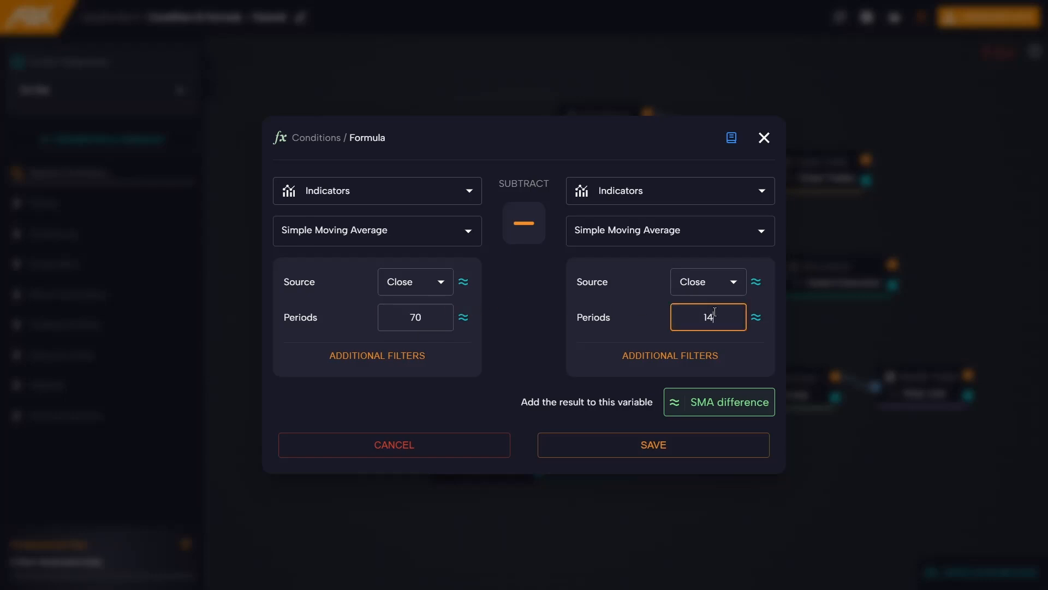
pyautogui.moveTo(541, 325)
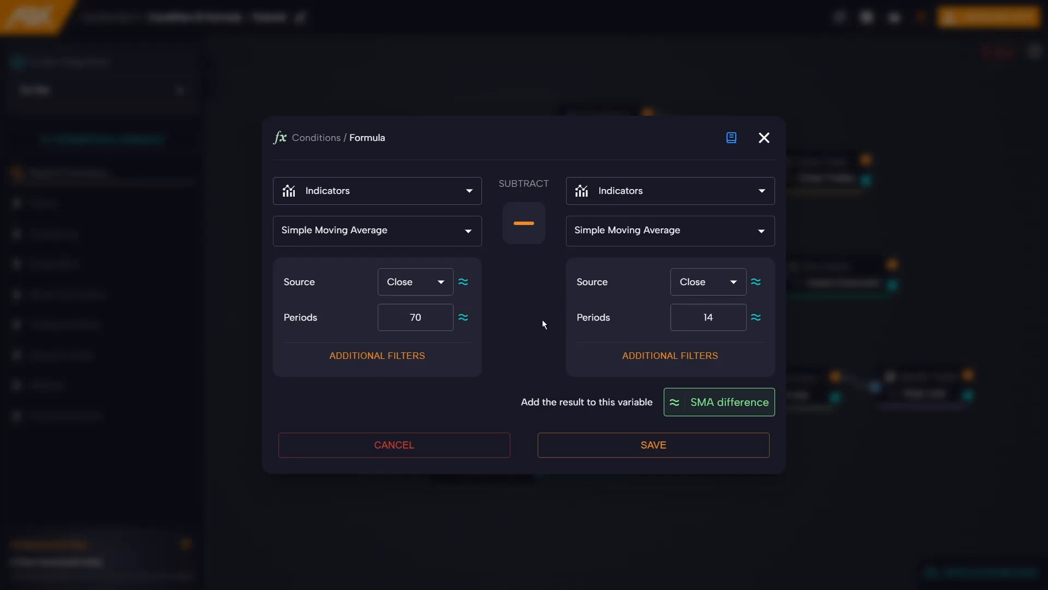
pyautogui.moveTo(557, 343)
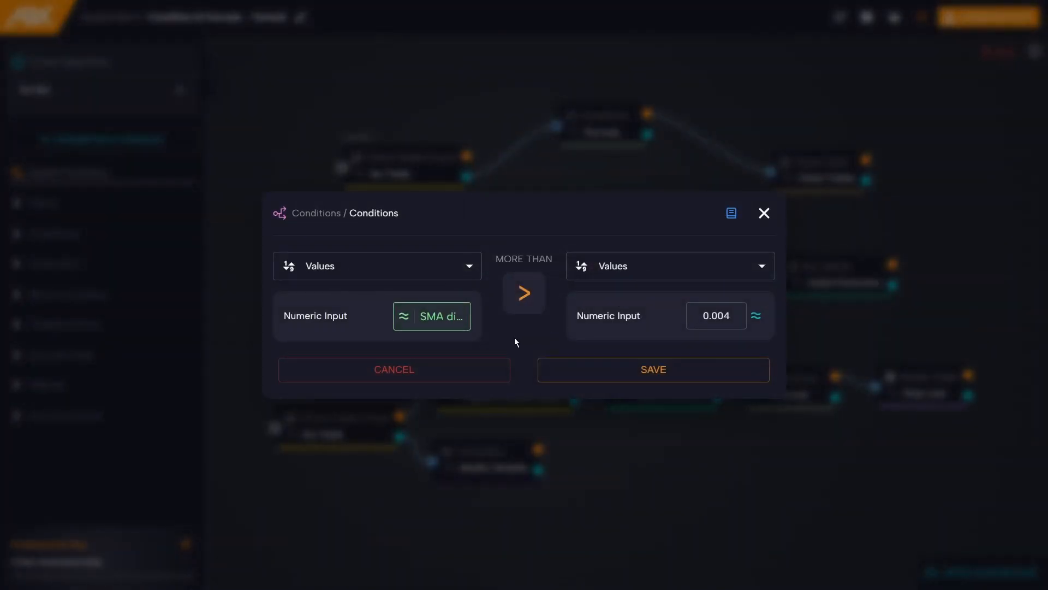
pyautogui.moveTo(523, 340)
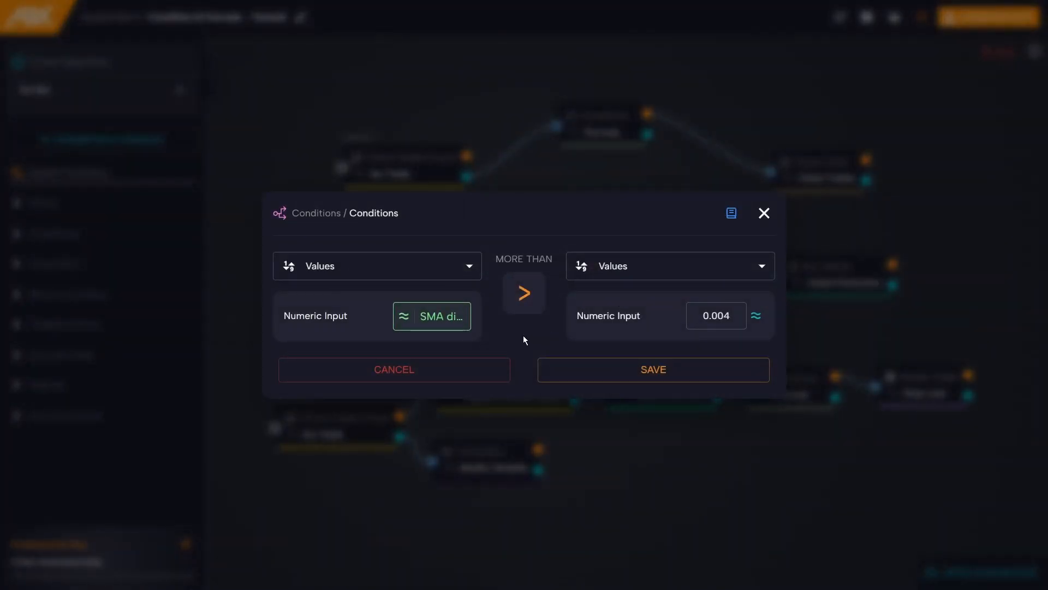
pyautogui.moveTo(455, 328)
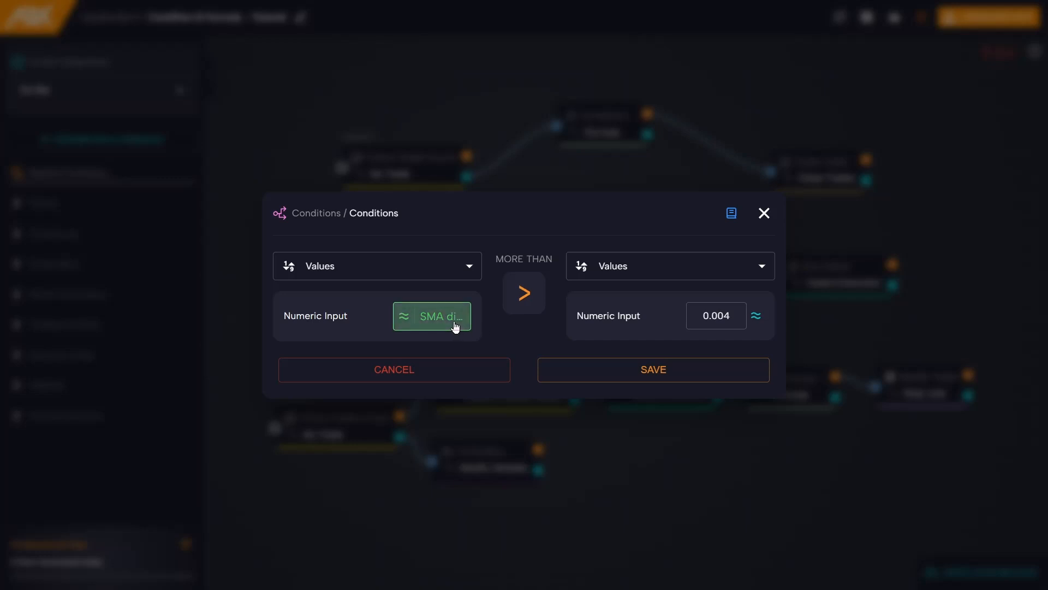
pyautogui.click(714, 316)
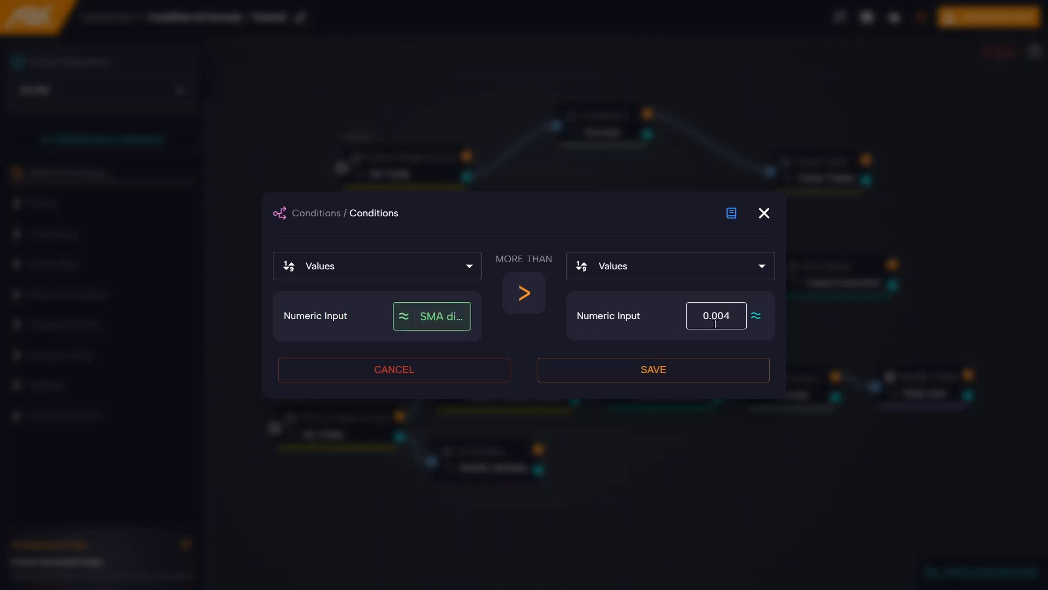
pyautogui.moveTo(652, 370)
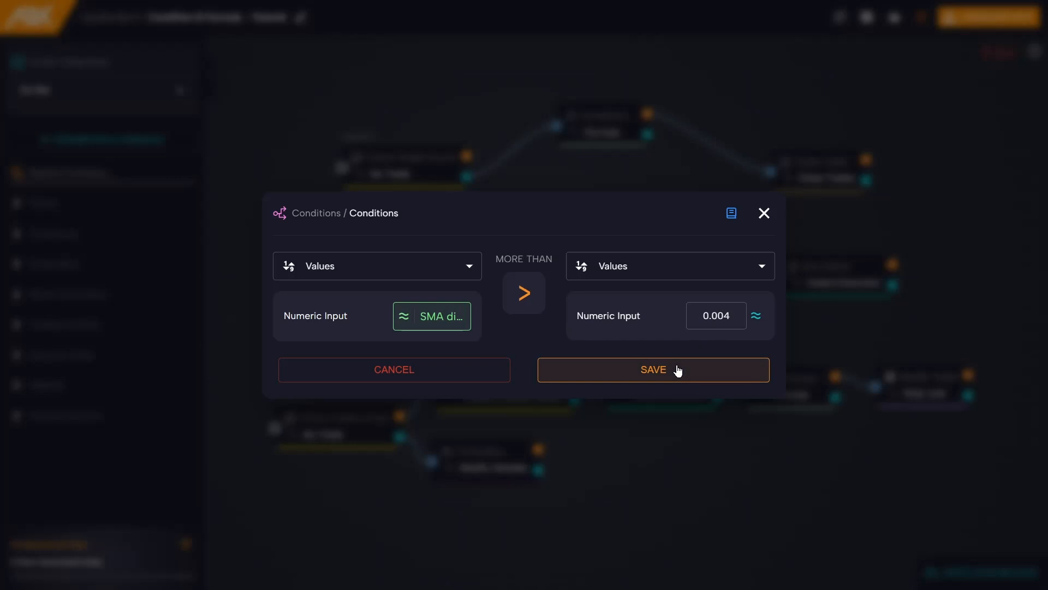
pyautogui.click(653, 369)
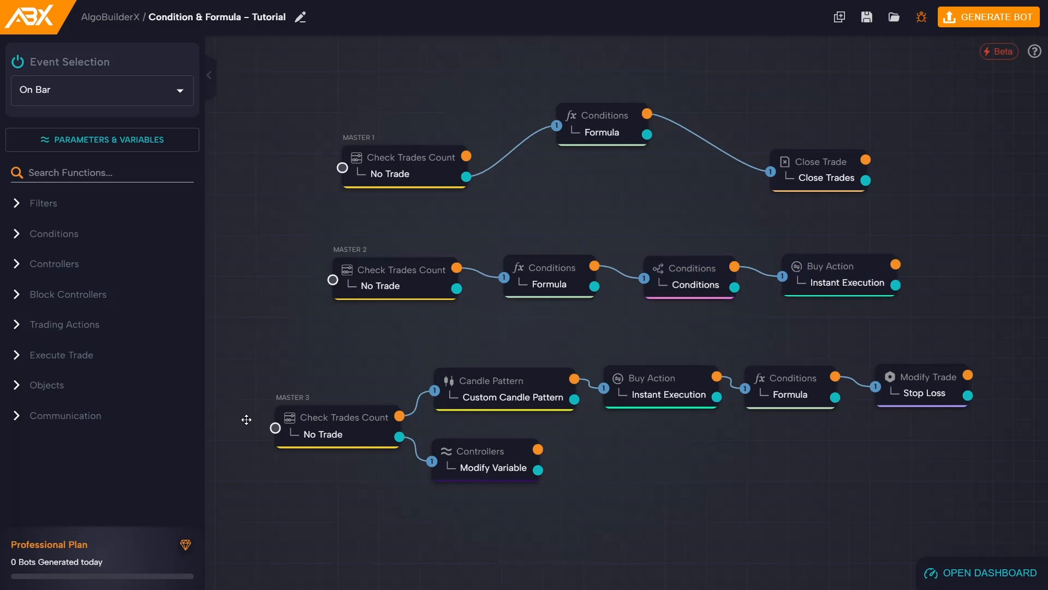
pyautogui.moveTo(242, 434)
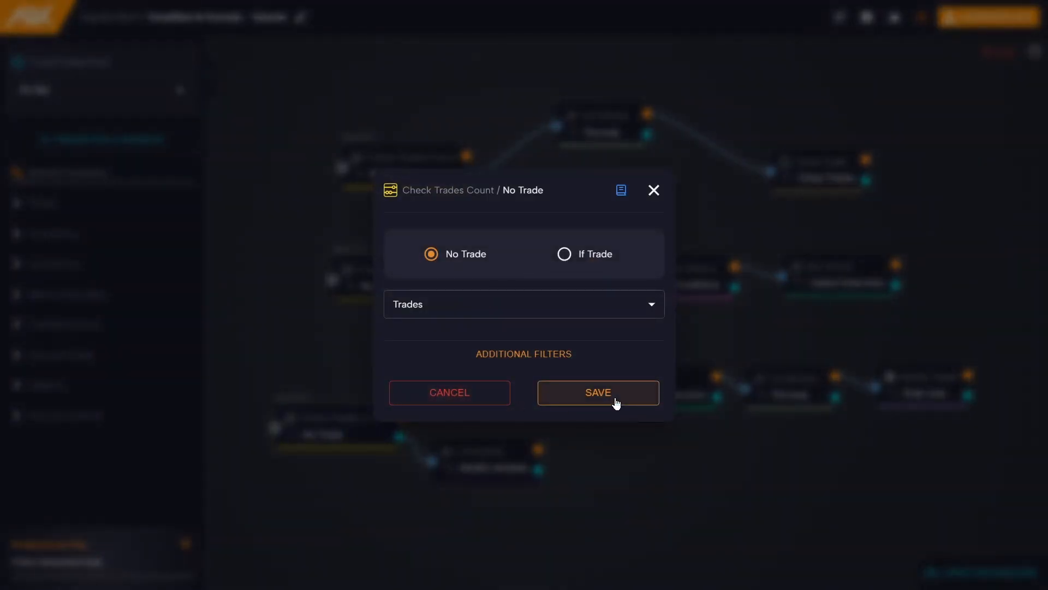
pyautogui.click(597, 392)
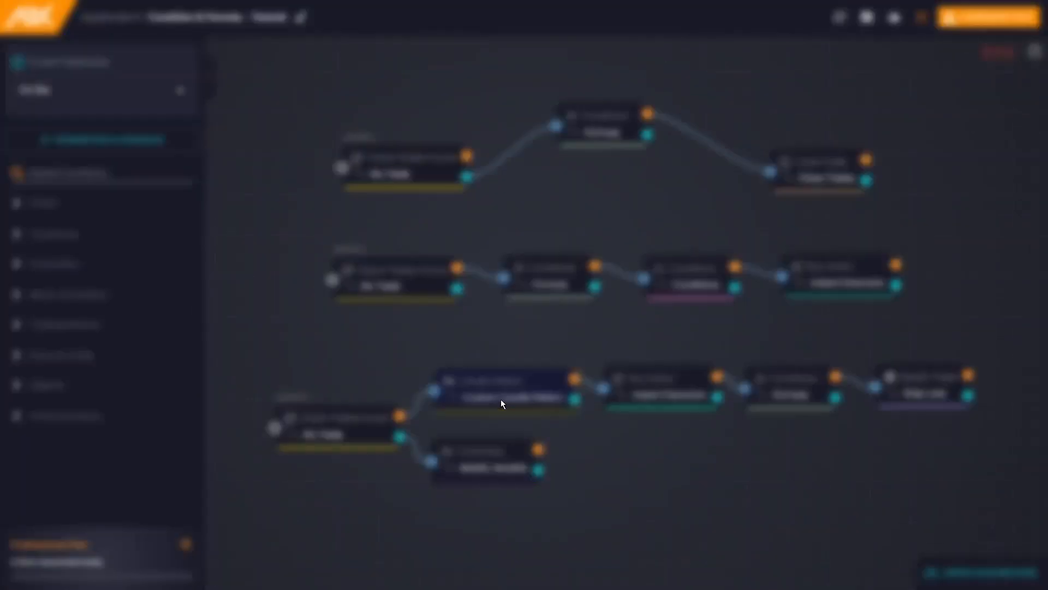
pyautogui.click(510, 388)
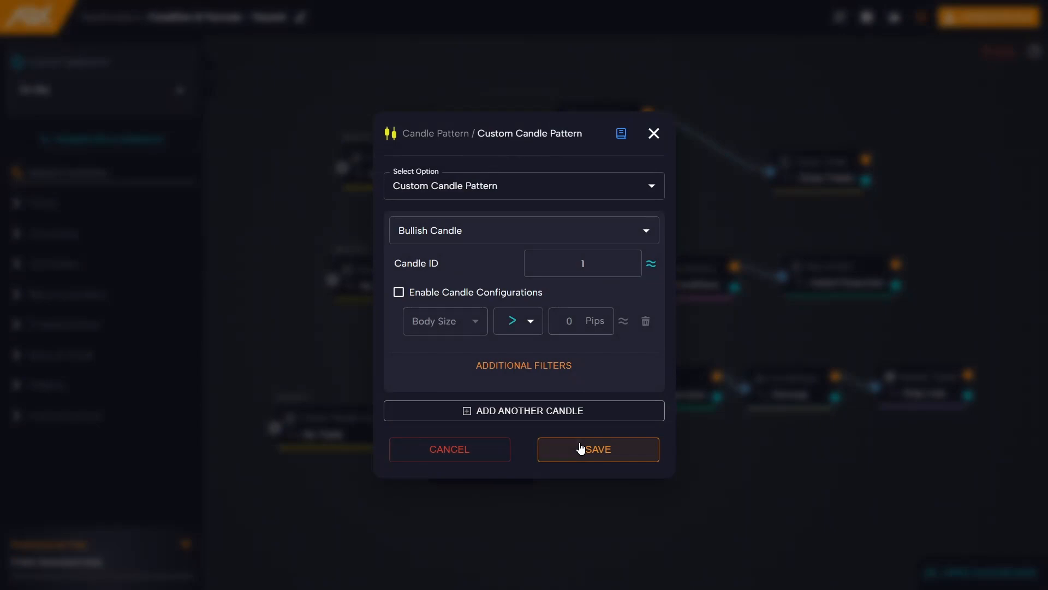
pyautogui.click(597, 448)
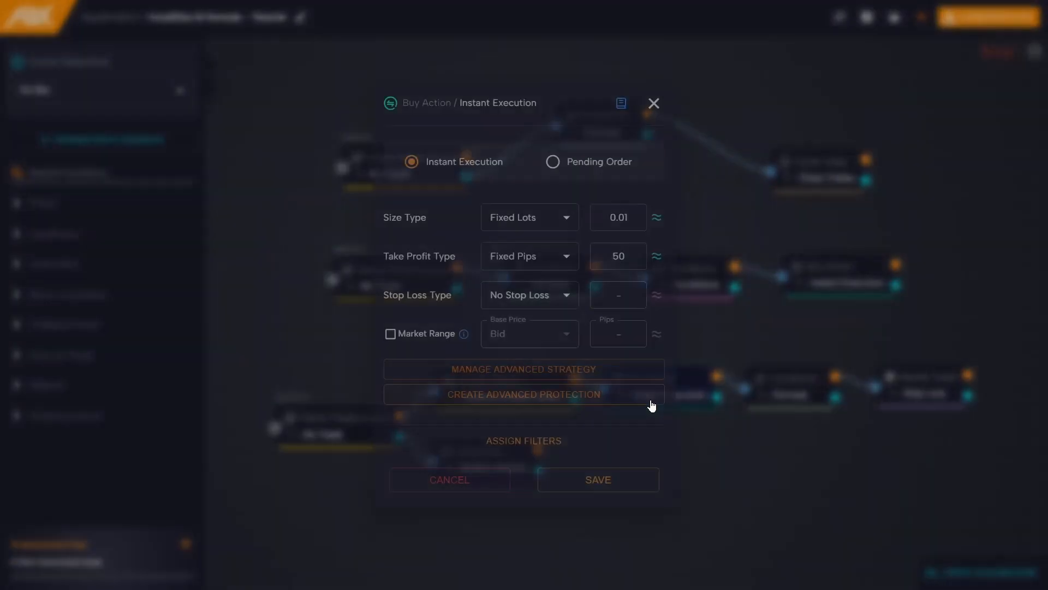
pyautogui.click(653, 103)
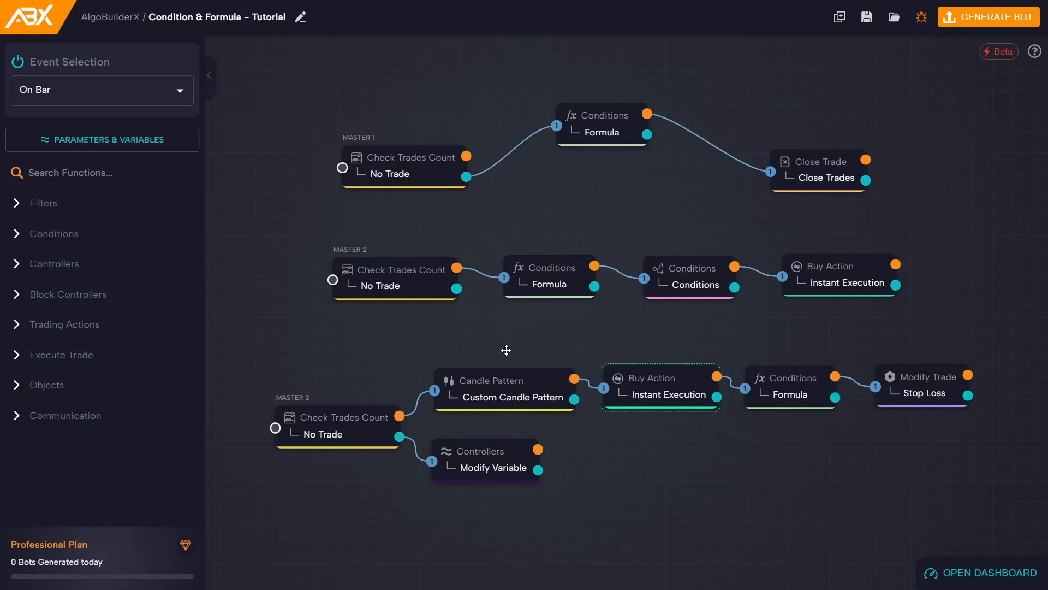
pyautogui.moveTo(640, 344)
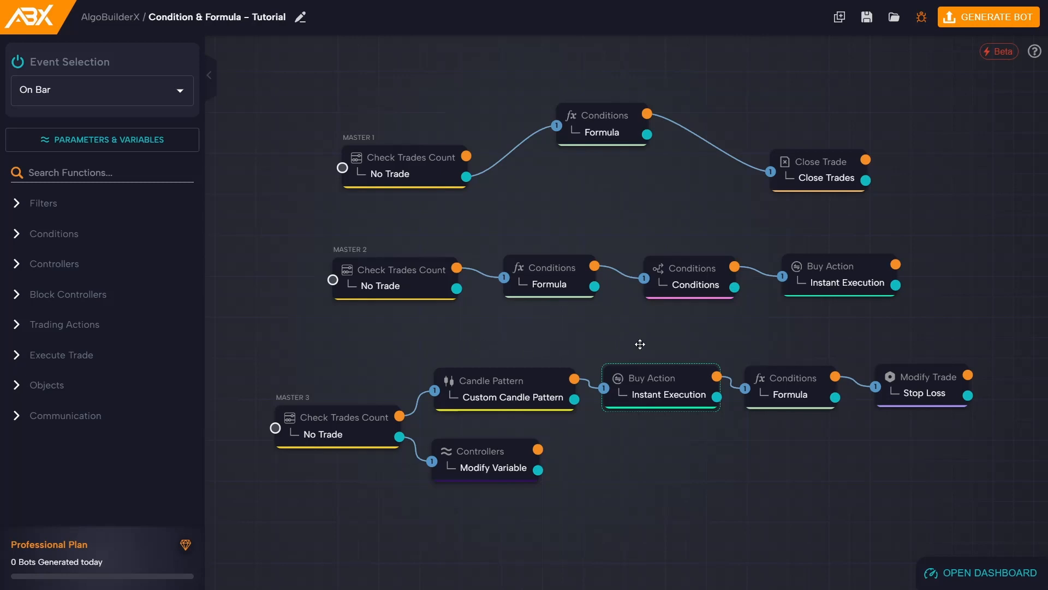
pyautogui.moveTo(761, 377)
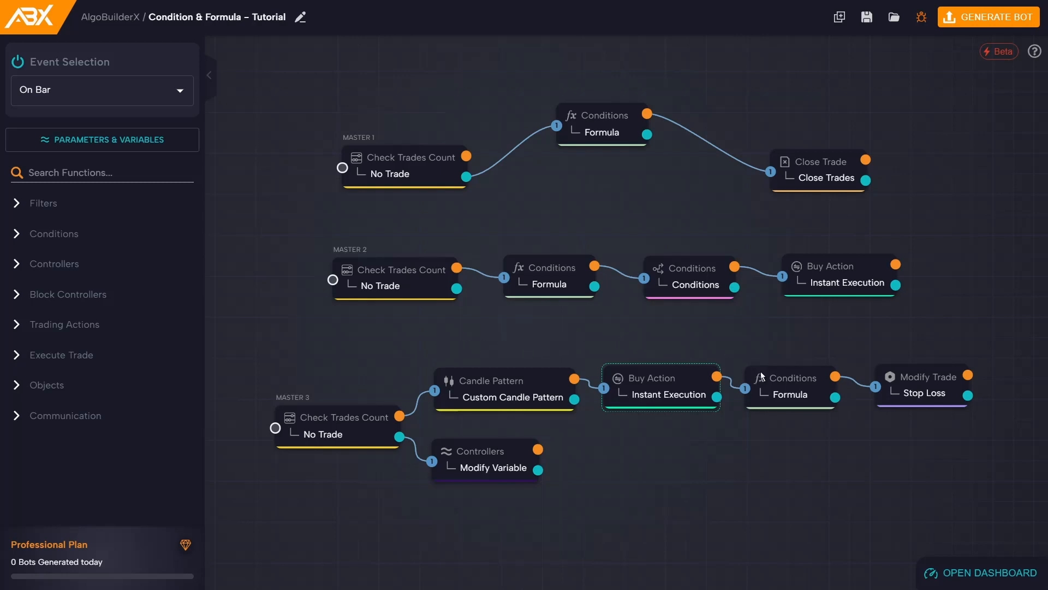
pyautogui.doubleClick(788, 389)
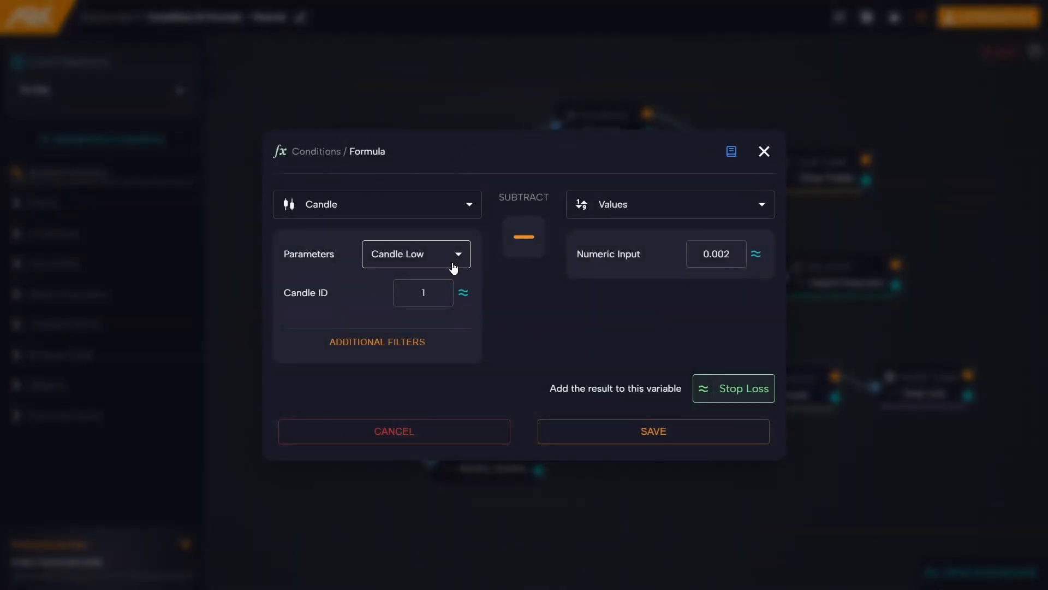
pyautogui.moveTo(627, 297)
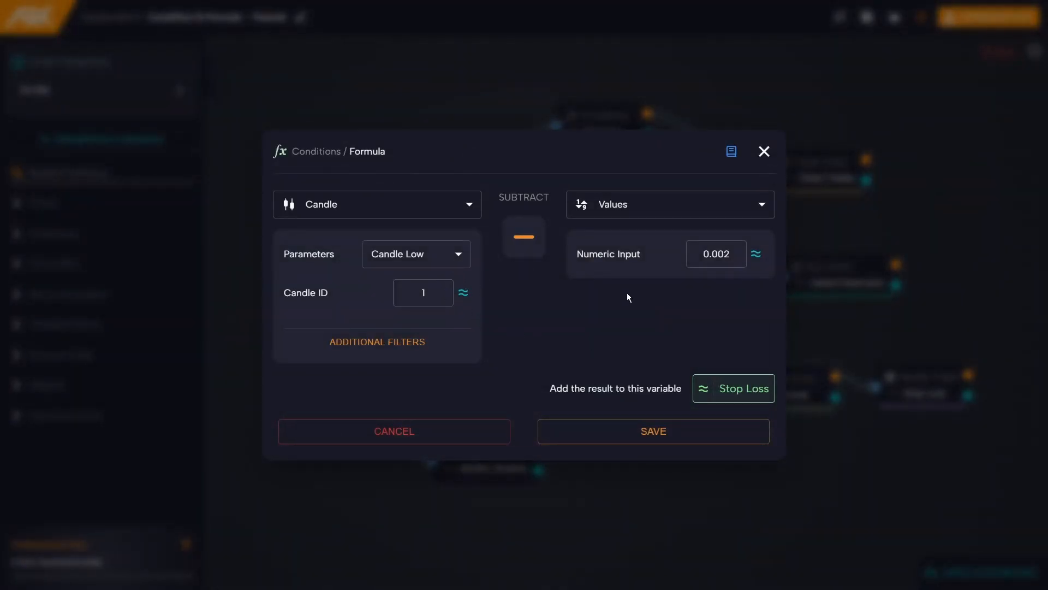
pyautogui.moveTo(686, 319)
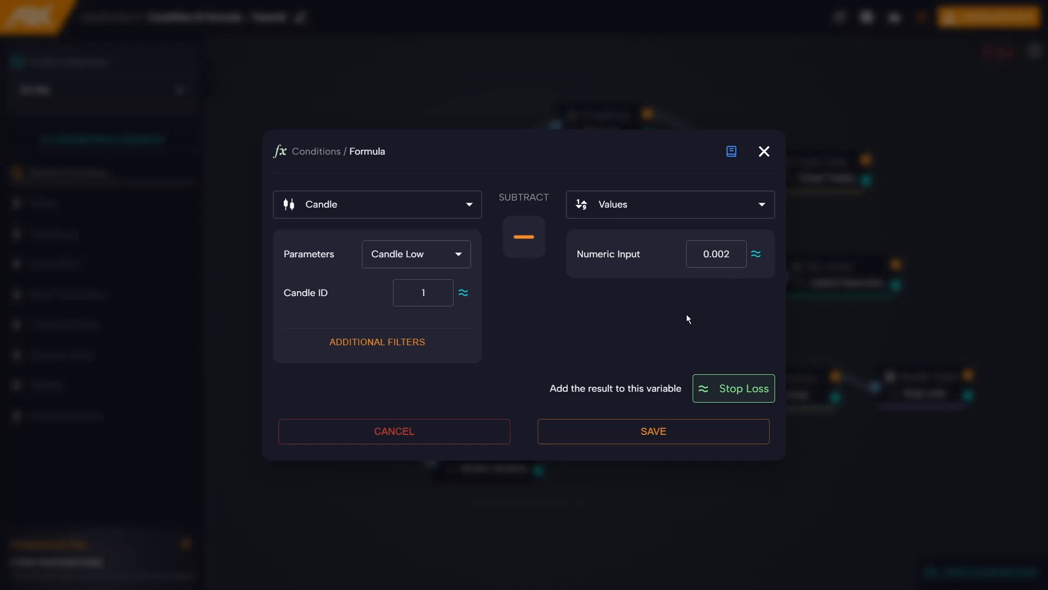
pyautogui.moveTo(657, 359)
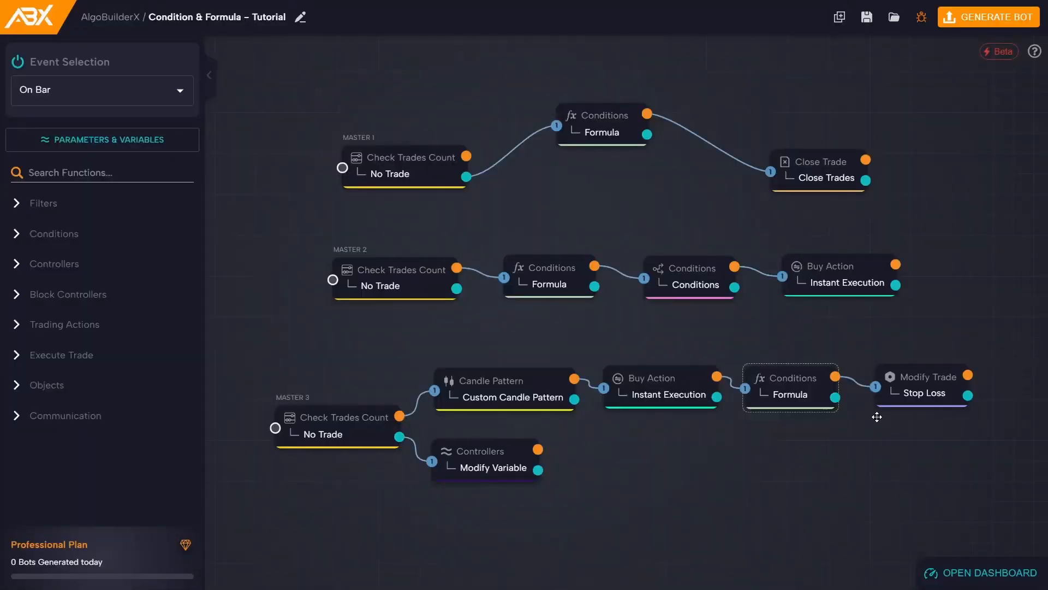
pyautogui.doubleClick(923, 388)
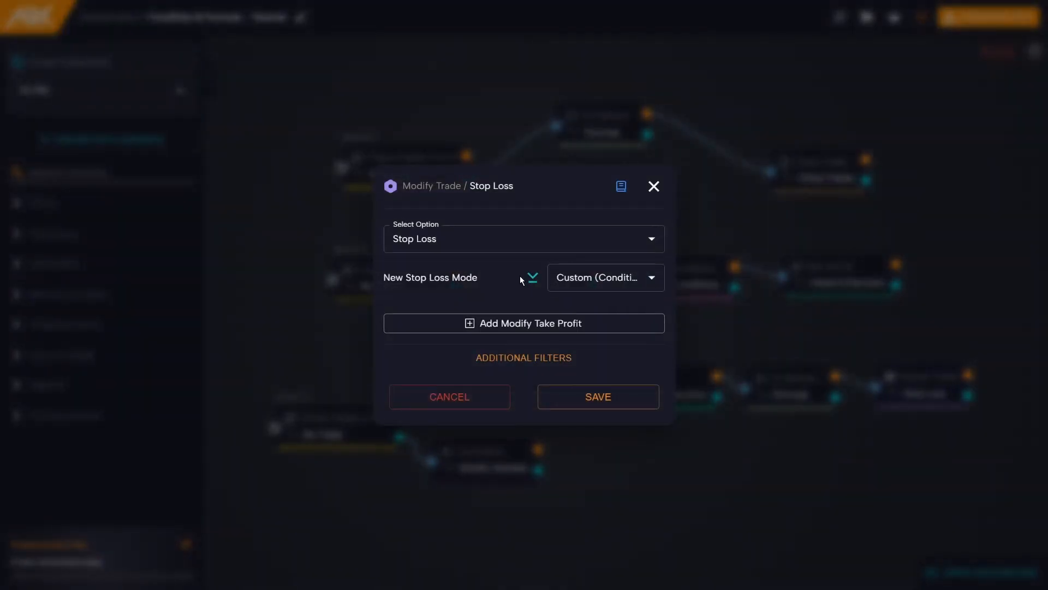
pyautogui.click(532, 277)
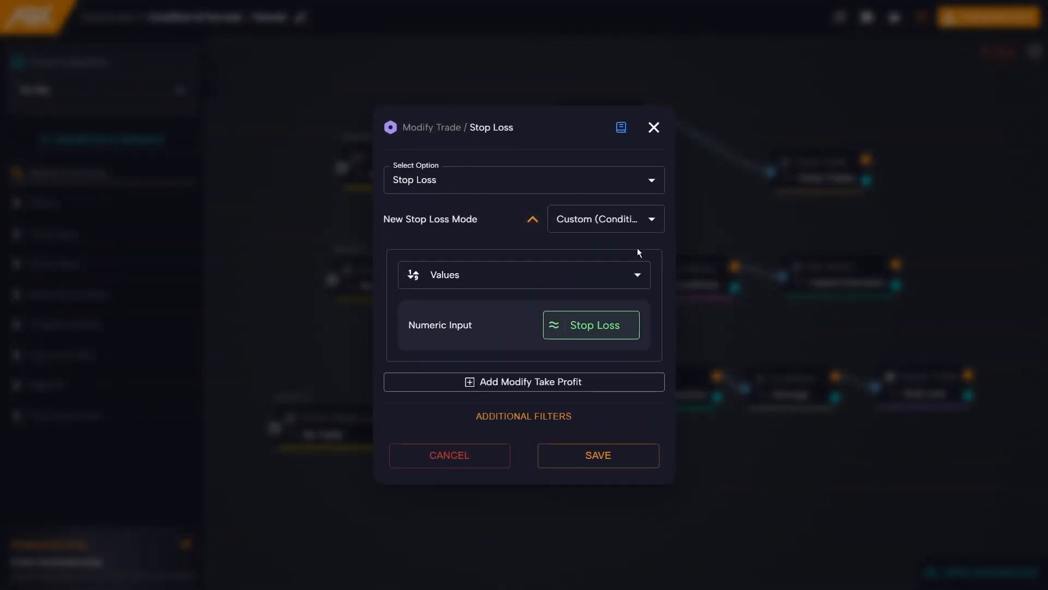
pyautogui.moveTo(647, 347)
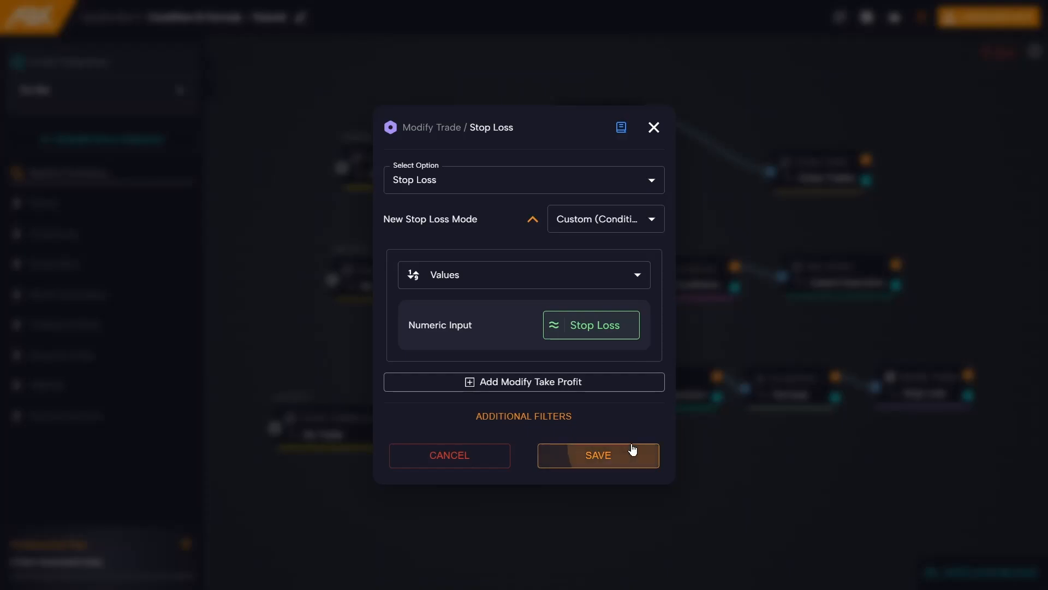
pyautogui.click(596, 454)
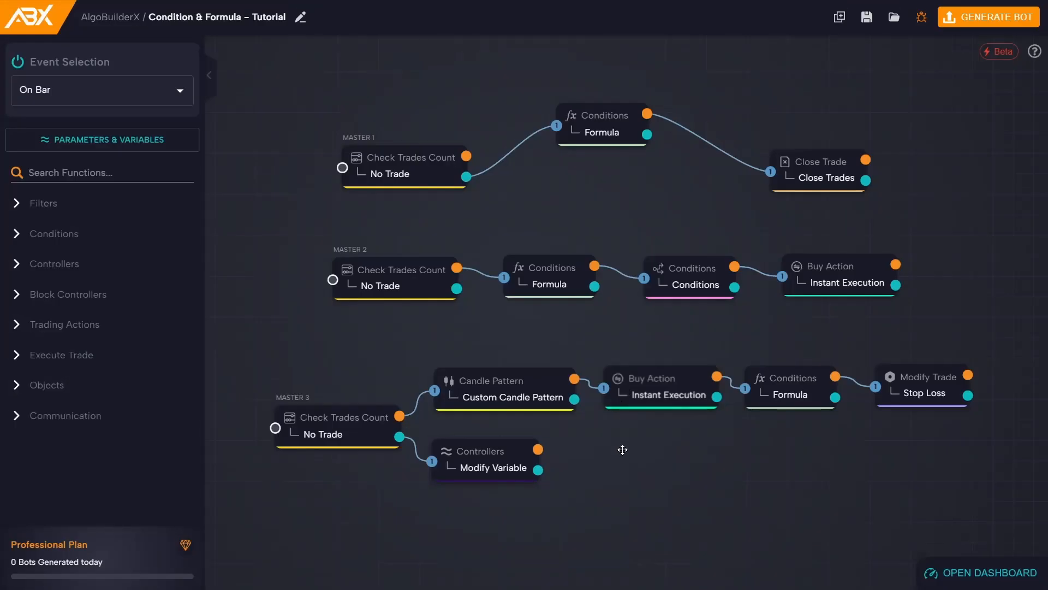
pyautogui.moveTo(624, 486)
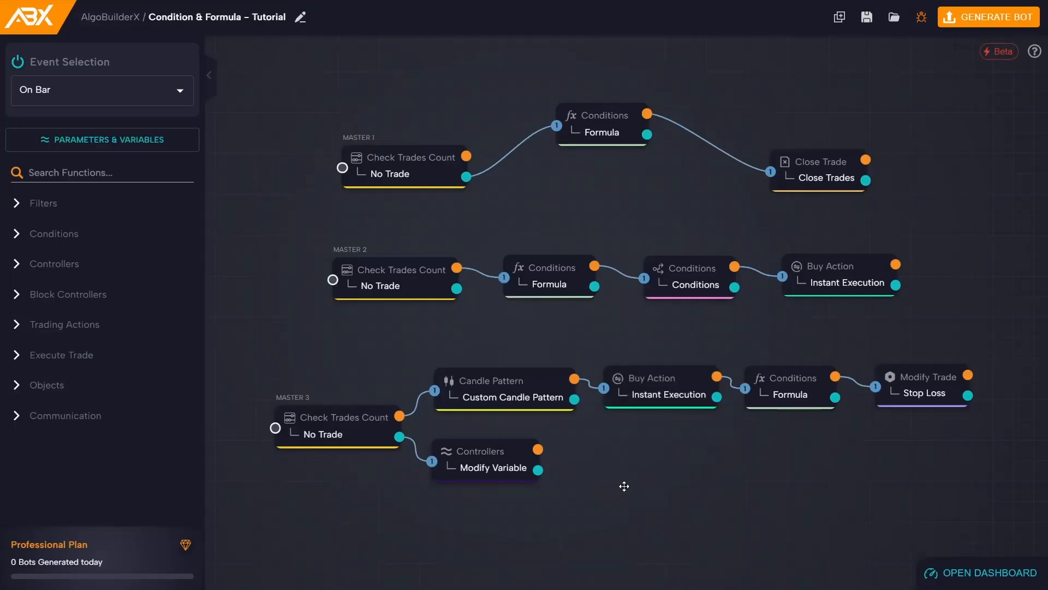
pyautogui.moveTo(557, 458)
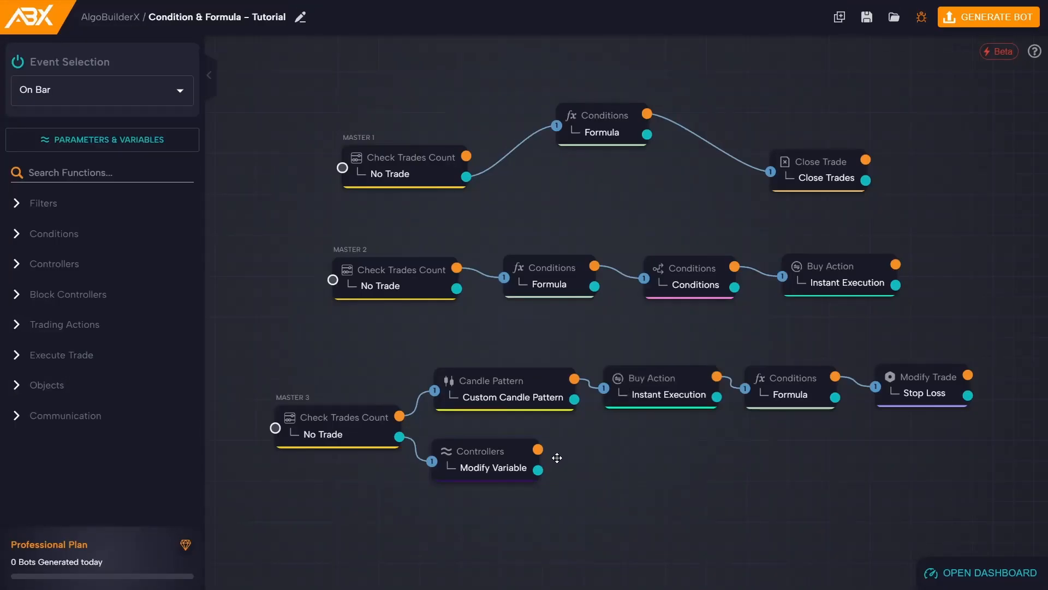